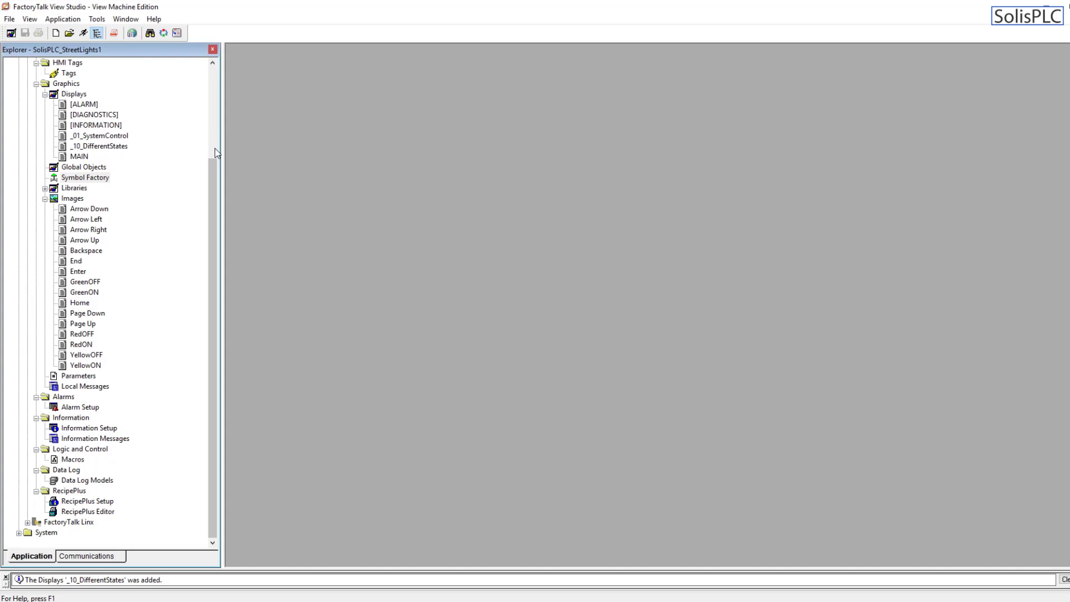
{"action": "mouse_move", "coordinate": [210, 77]}
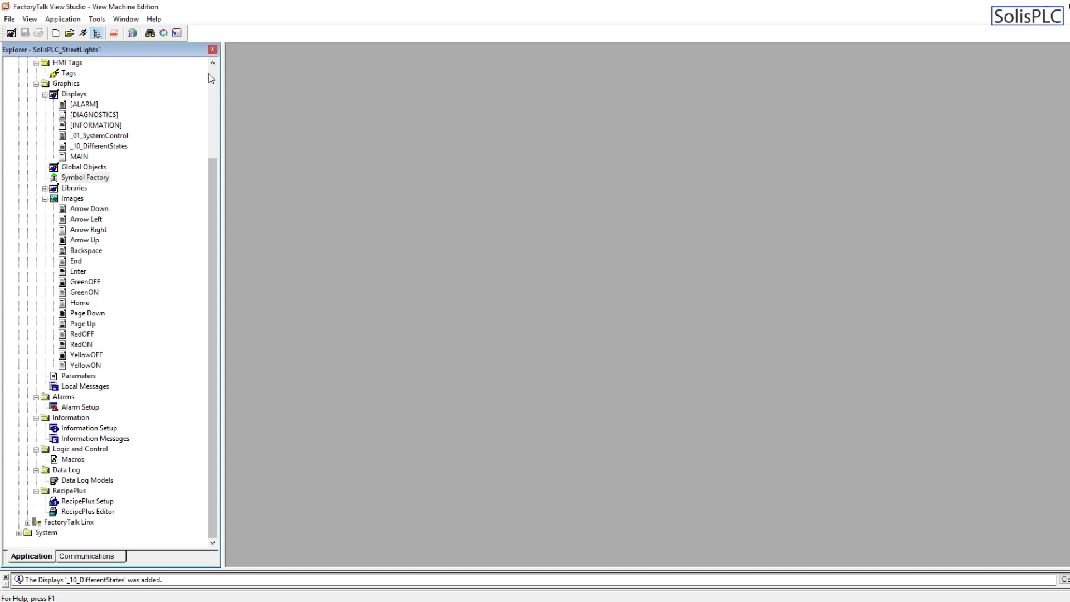
{"action": "mouse_move", "coordinate": [169, 204]}
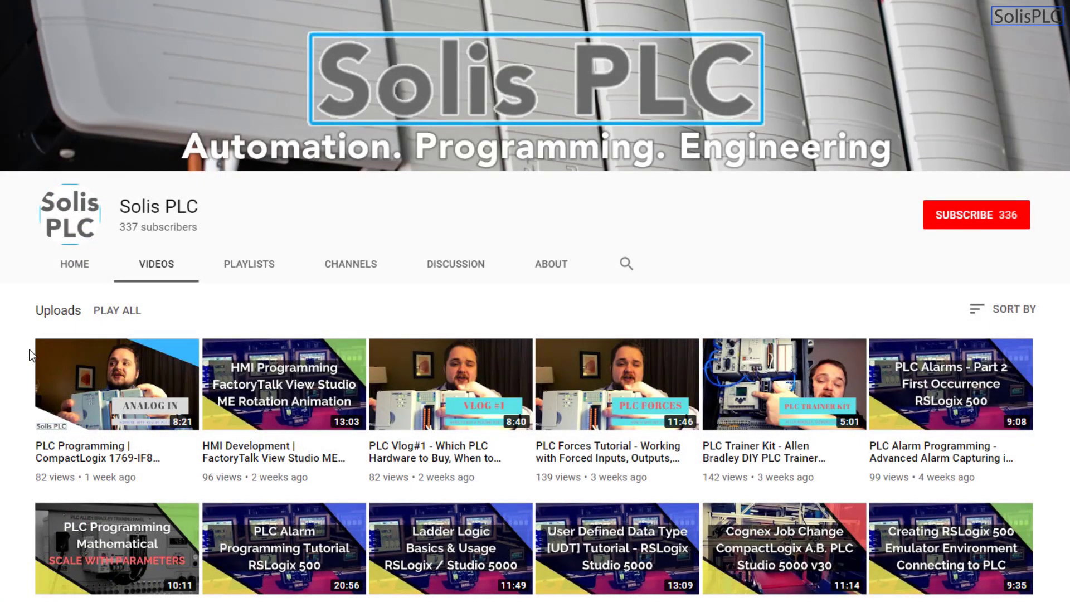
Browse the Solis PLC channel's videos, then subscribe to the channel.
{"action": "scroll", "scroll_direction": "down", "scroll_amount": 3}
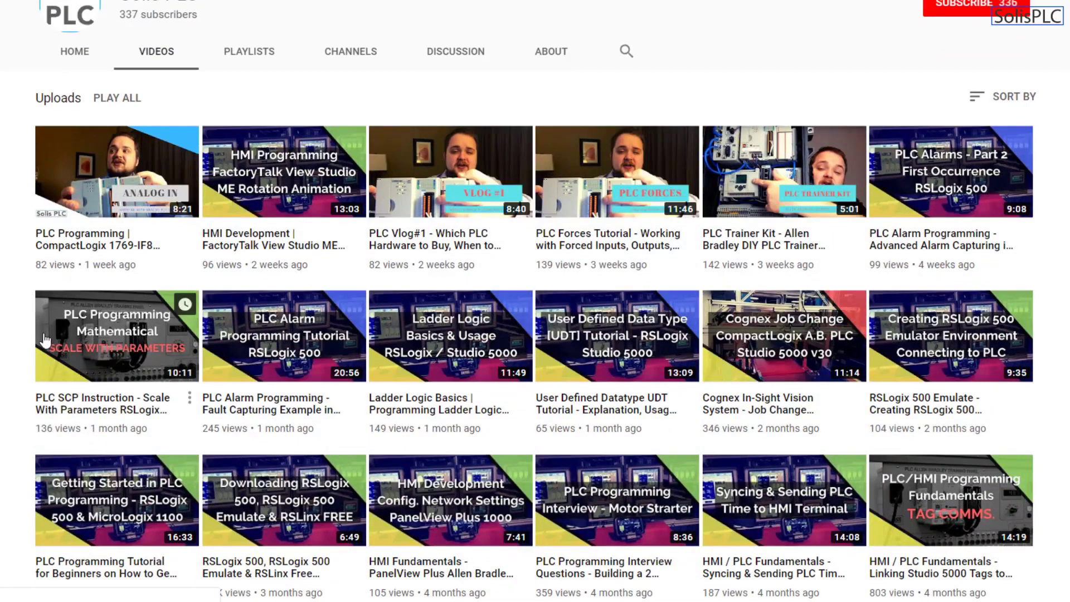
{"action": "mouse_move", "coordinate": [174, 339]}
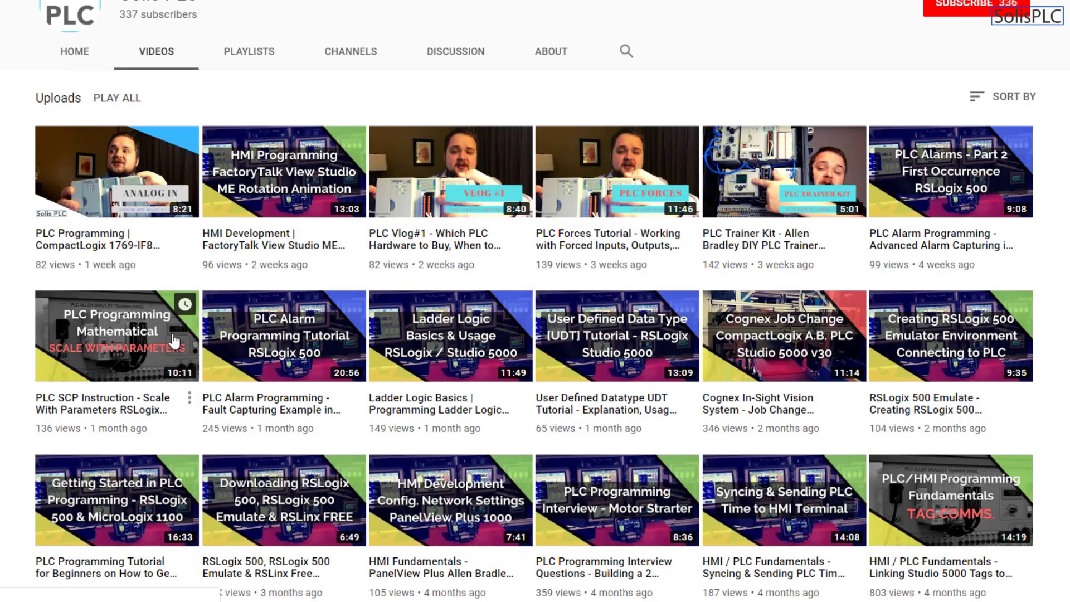
{"action": "scroll", "scroll_direction": "down", "scroll_amount": 3}
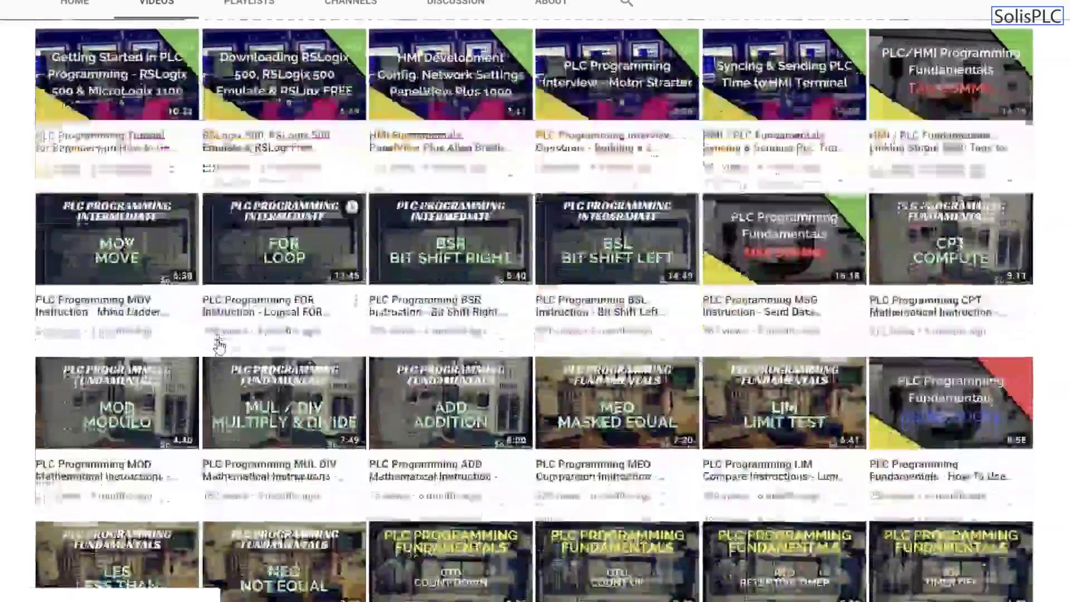
{"action": "scroll", "scroll_direction": "up", "scroll_amount": 3}
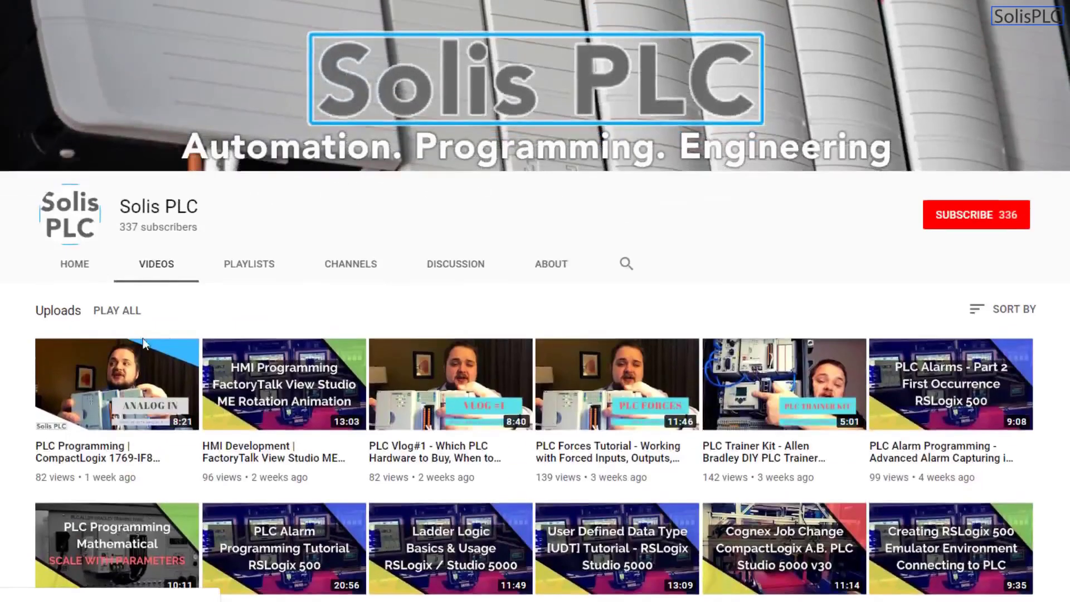
{"action": "mouse_move", "coordinate": [908, 334]}
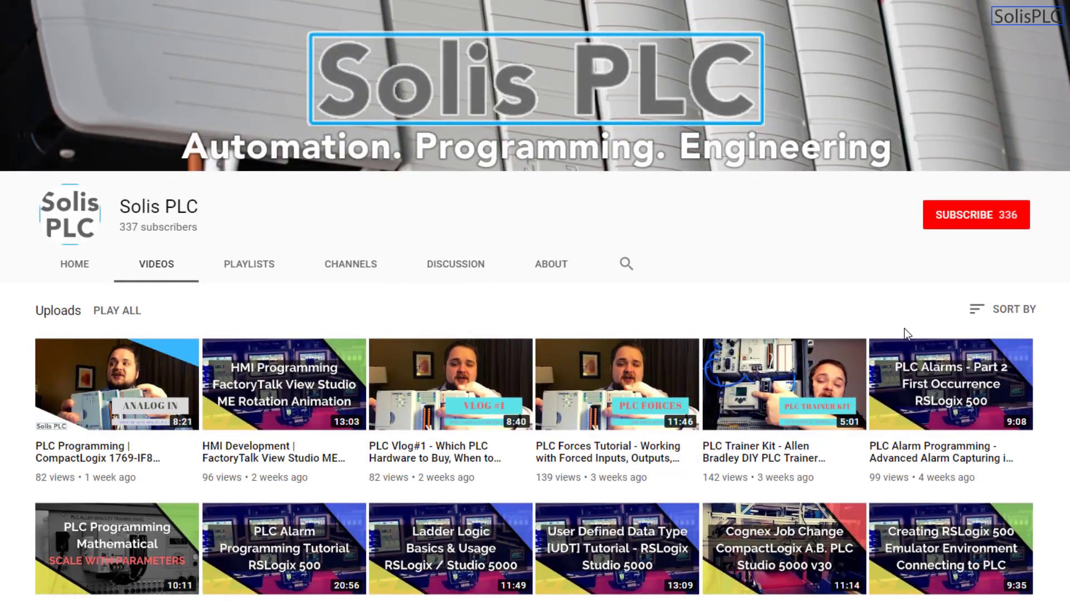
{"action": "mouse_move", "coordinate": [964, 224]}
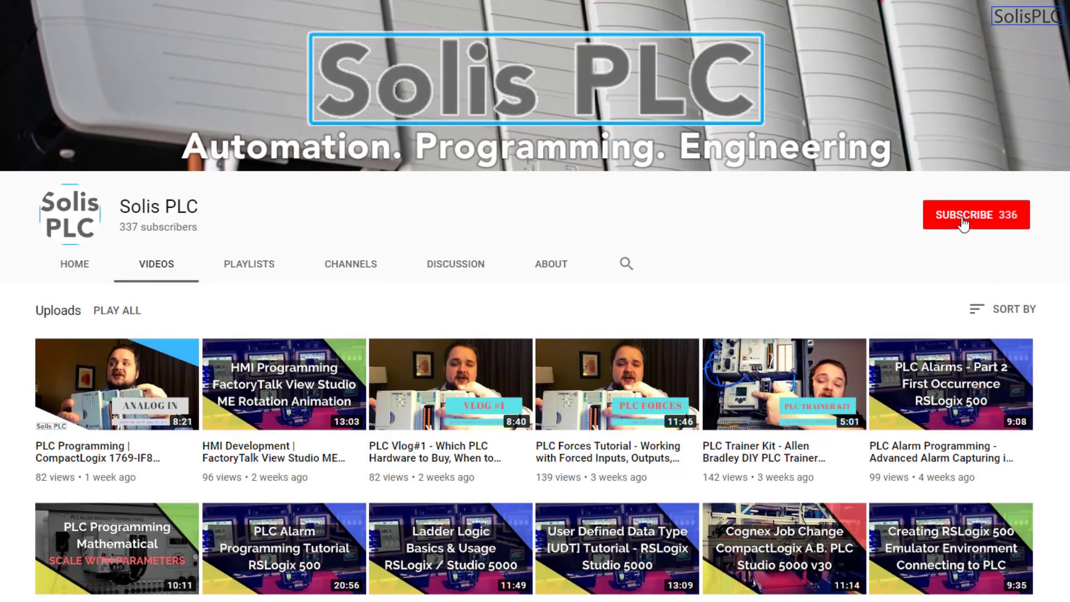
{"action": "left_click", "coordinate": [974, 214]}
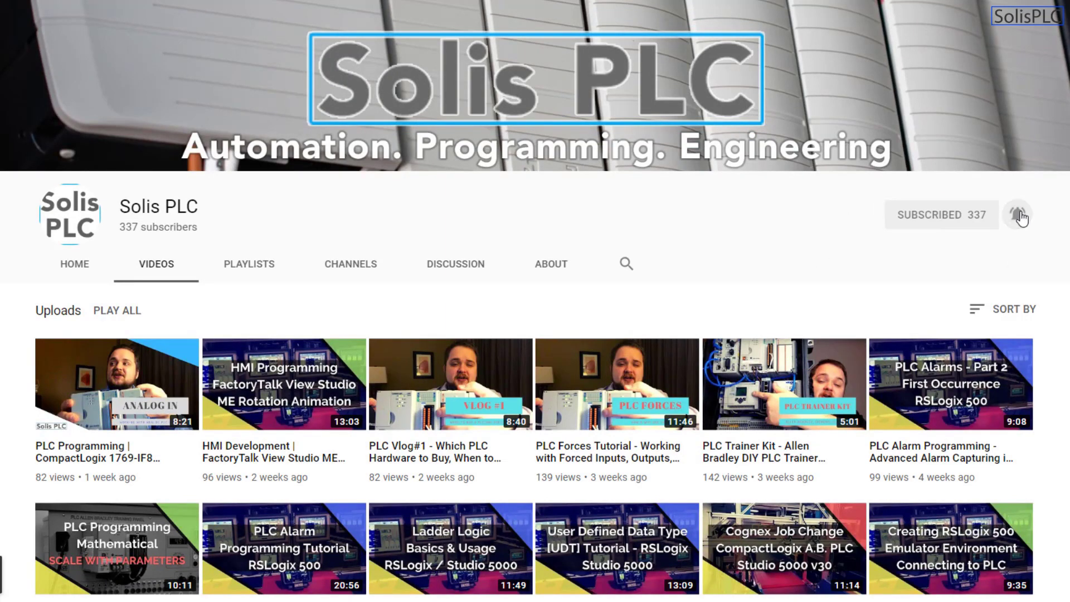
{"action": "mouse_move", "coordinate": [751, 280]}
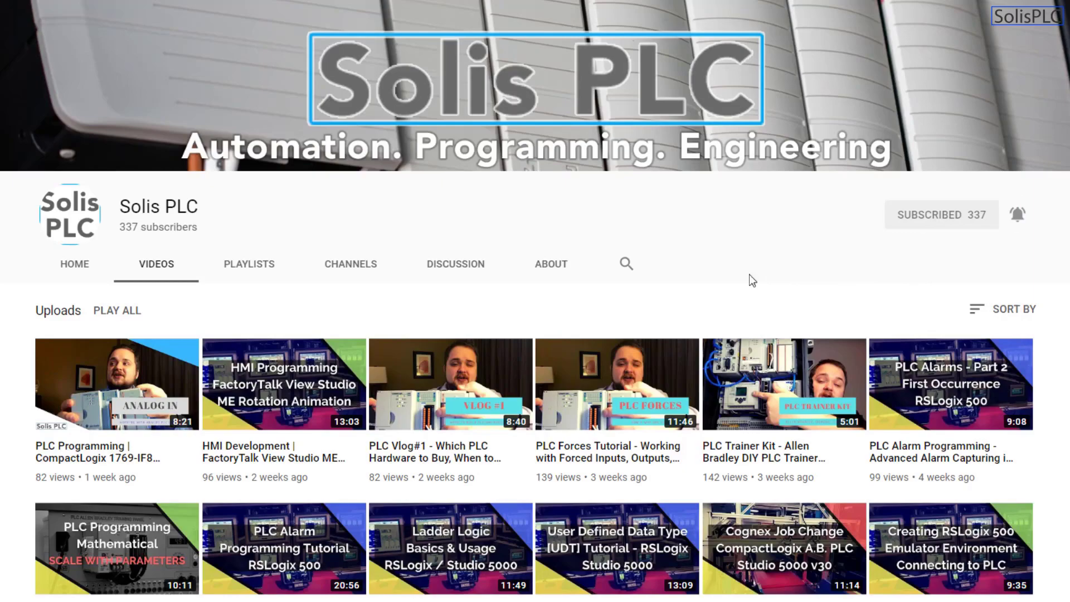
{"action": "mouse_move", "coordinate": [10, 320]}
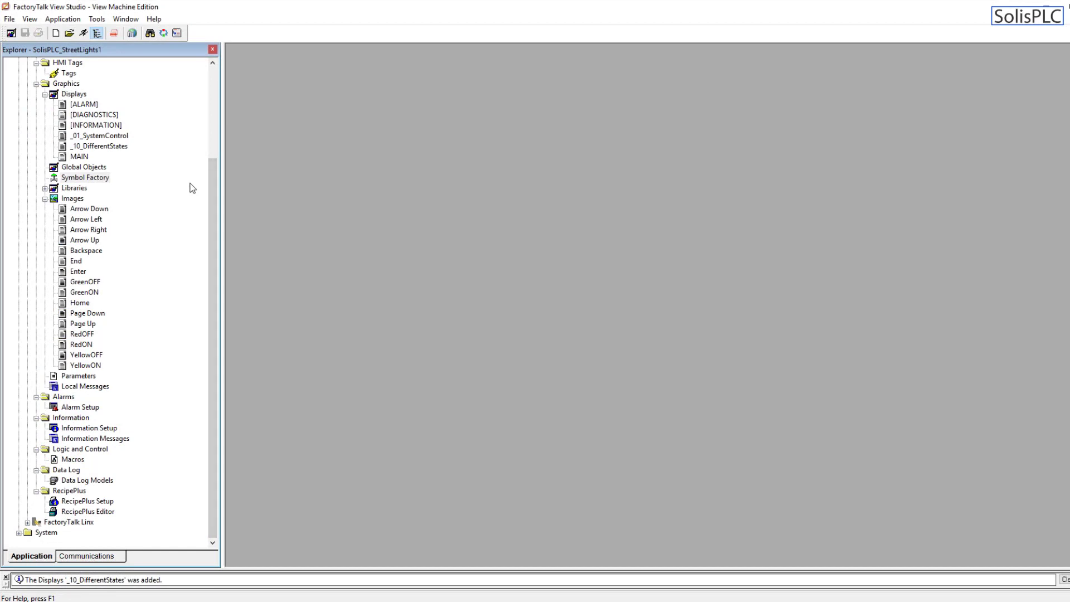
Add a new untitled display from the Displays folder's context menu.
{"action": "right_click", "coordinate": [74, 93]}
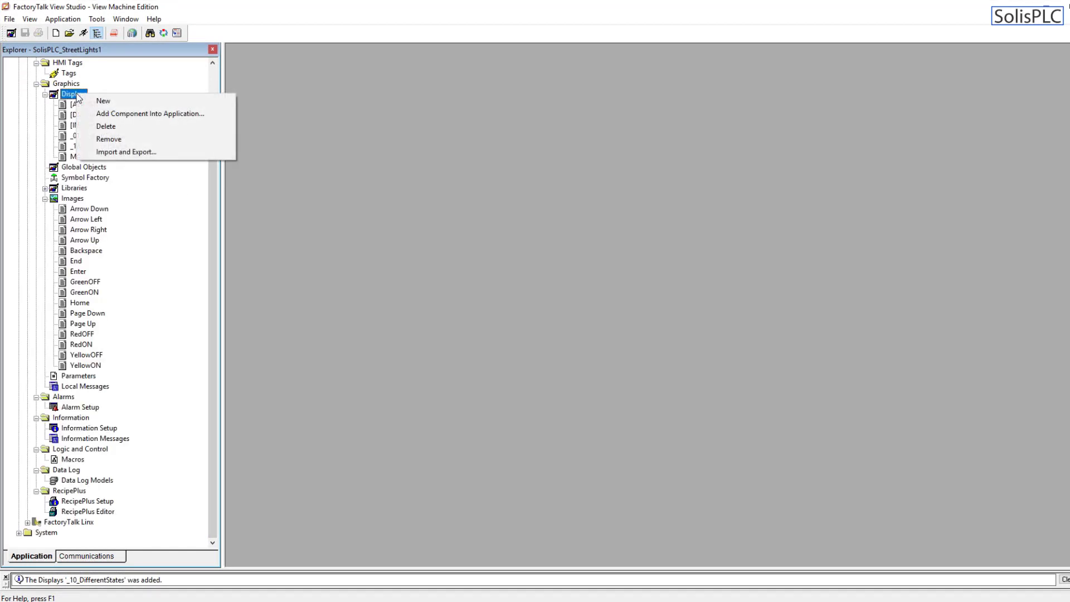
{"action": "left_click", "coordinate": [103, 100]}
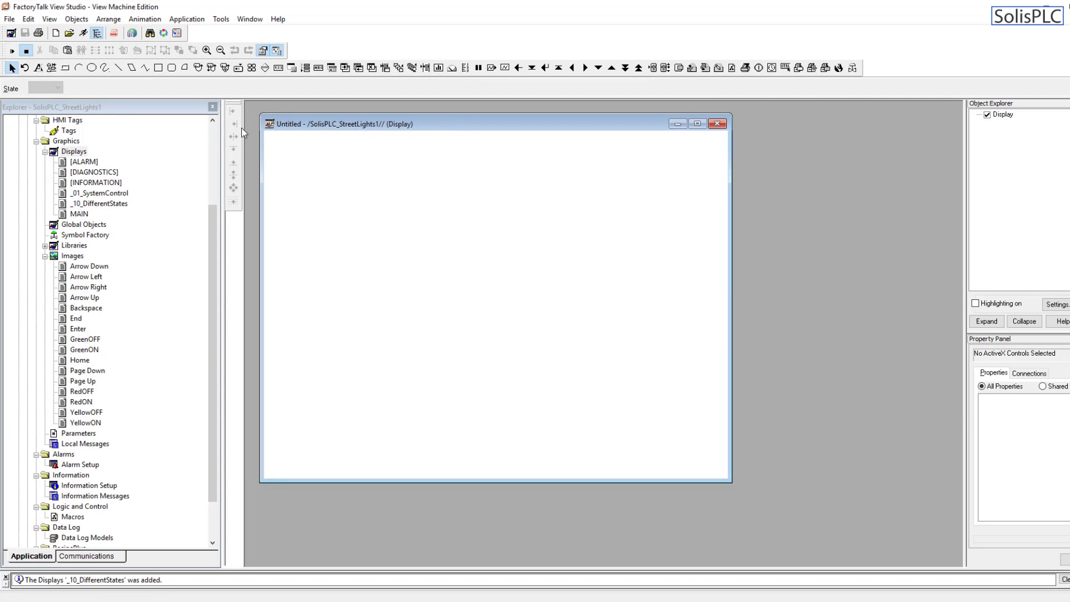
{"action": "mouse_move", "coordinate": [239, 124]}
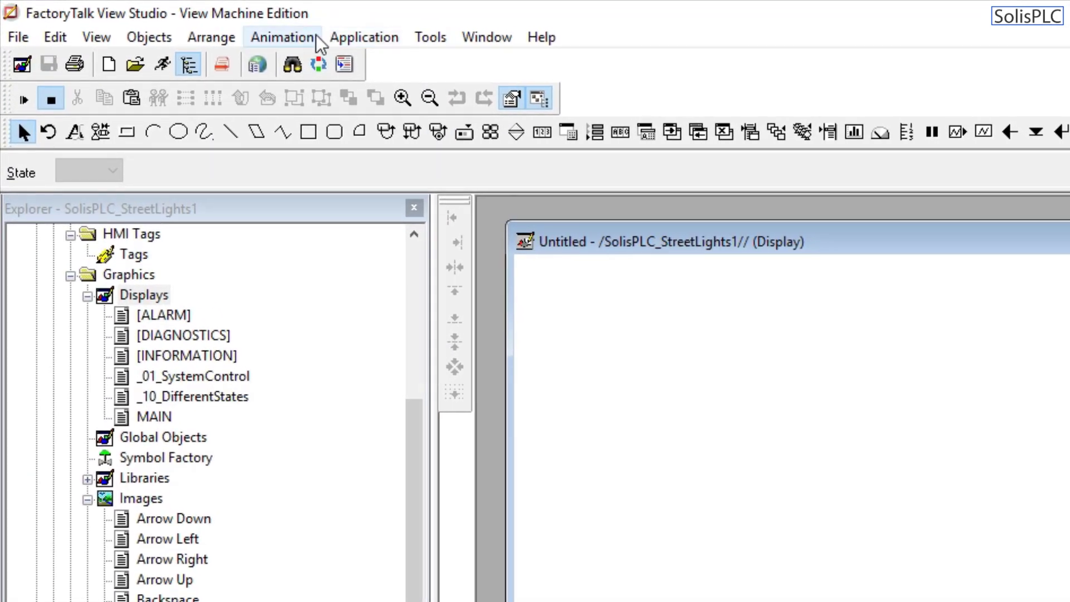
{"action": "left_click", "coordinate": [210, 37]}
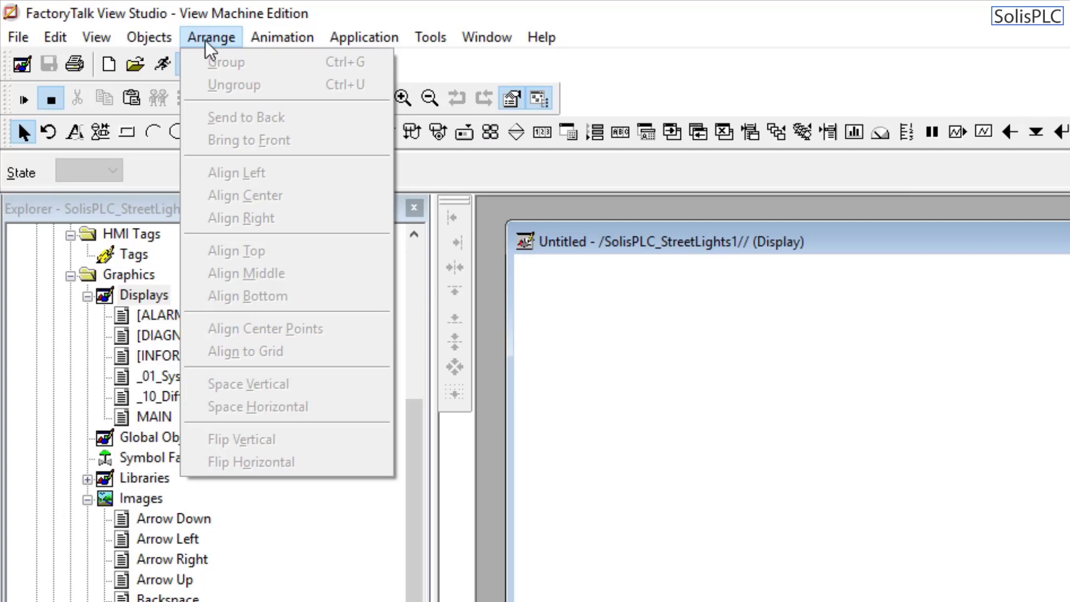
{"action": "left_click", "coordinate": [96, 36]}
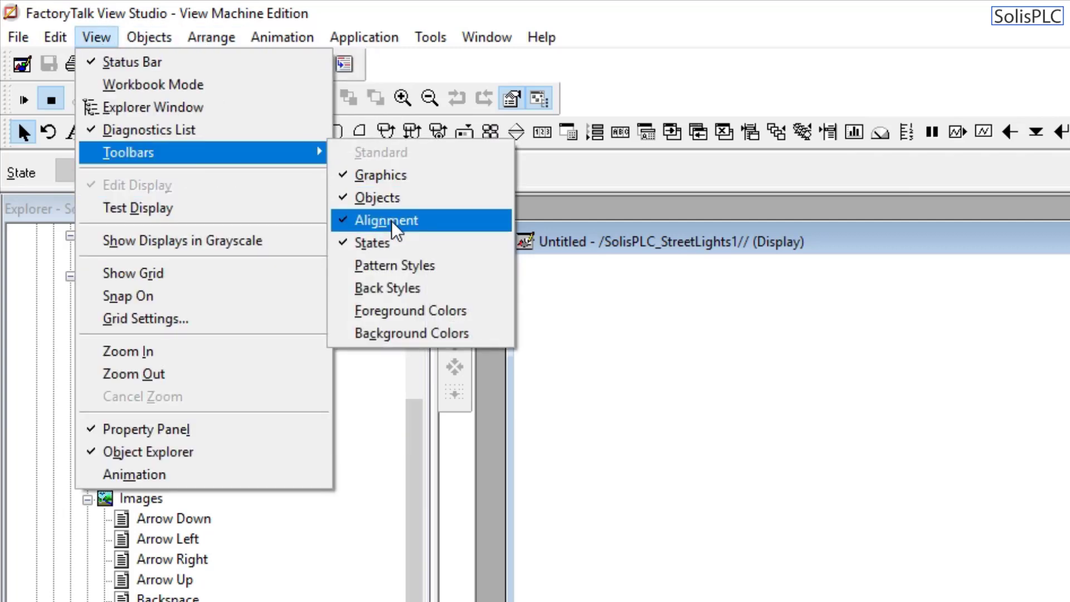
{"action": "left_click", "coordinate": [384, 219]}
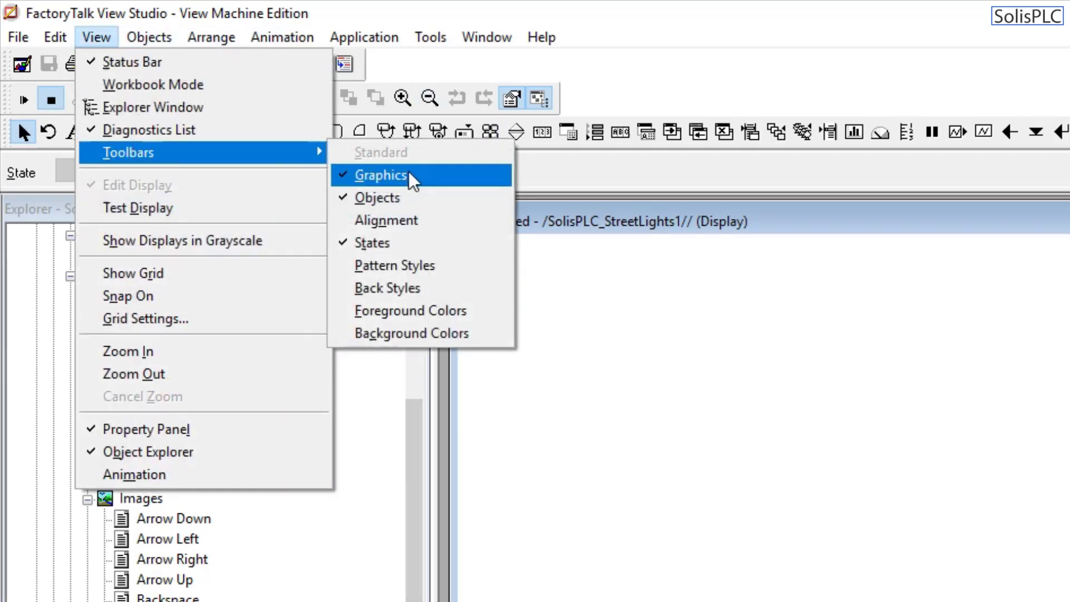
{"action": "left_click", "coordinate": [380, 174]}
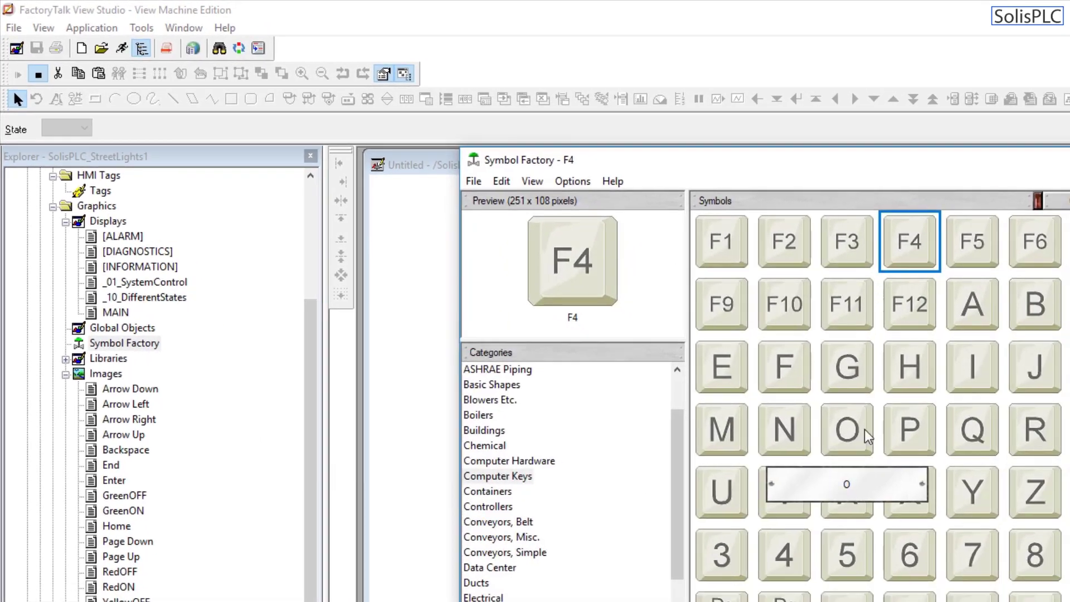
Browse the Buildings, Conveyors, Belt and other Symbol Factory categories.
{"action": "left_click", "coordinate": [484, 430]}
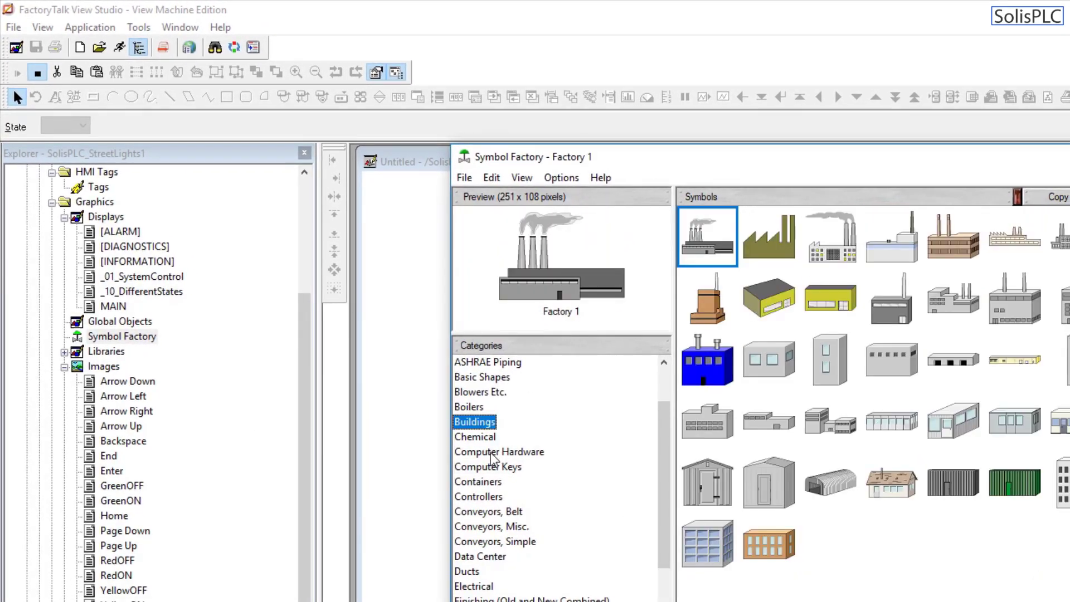
{"action": "left_click", "coordinate": [487, 510]}
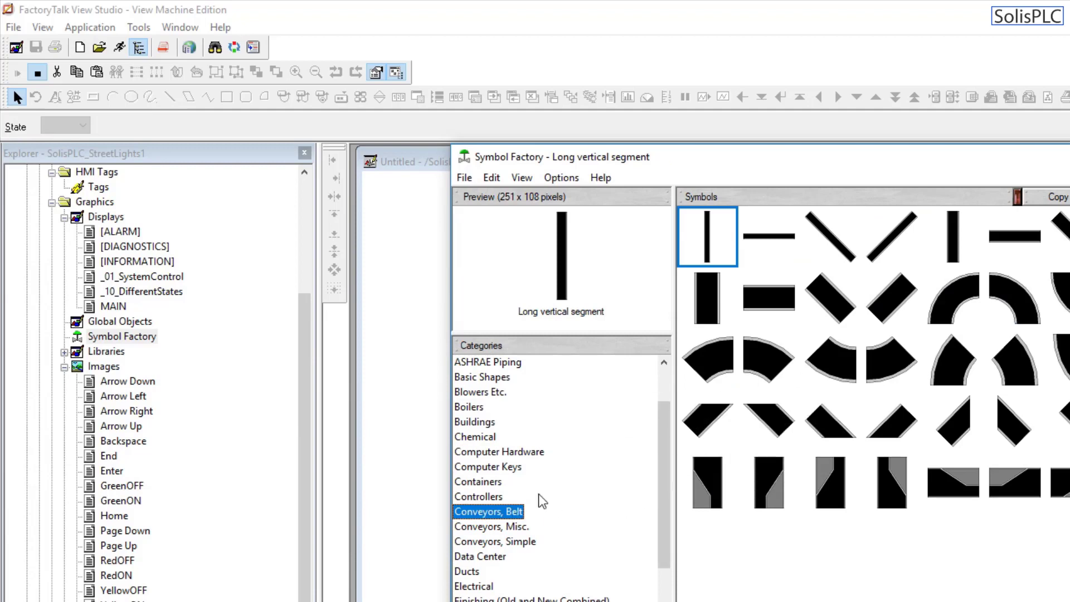
{"action": "left_click", "coordinate": [478, 496]}
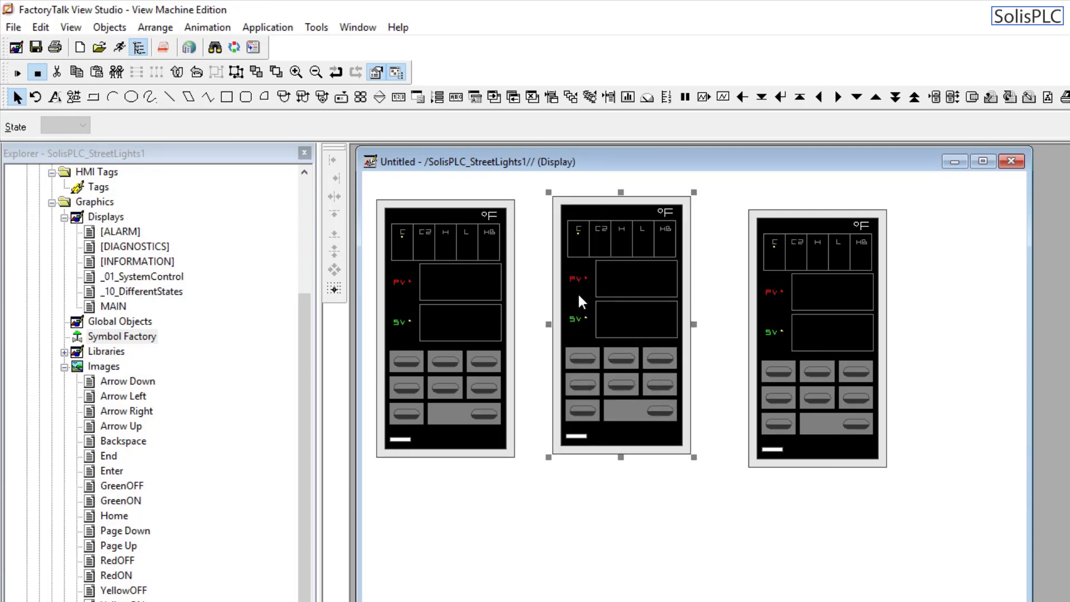
Select the middle and left controller symbols and align them along their tops.
{"action": "left_click", "coordinate": [443, 327]}
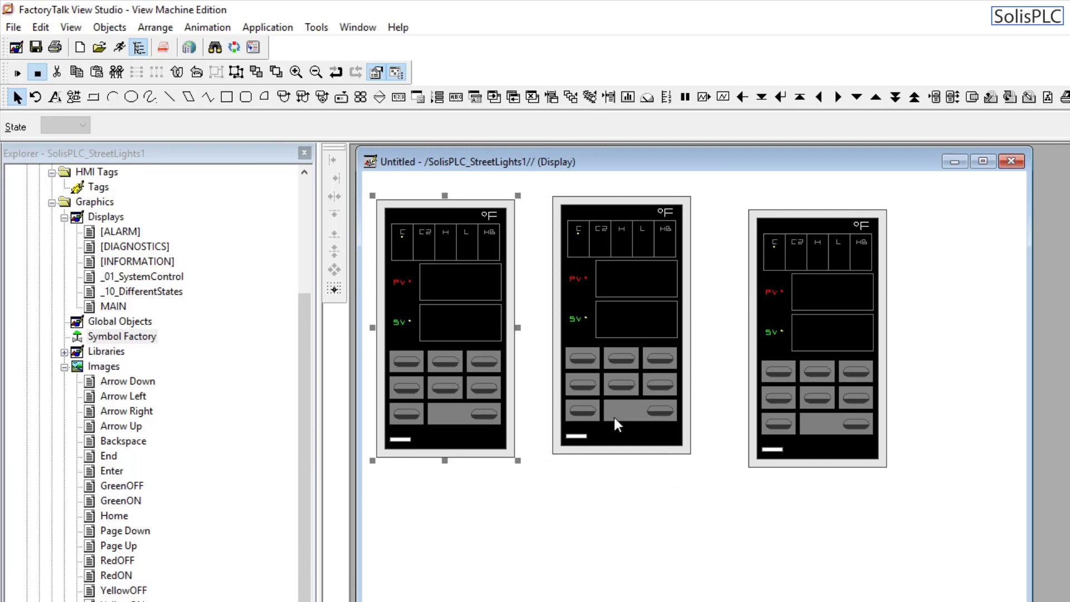
{"action": "left_click", "coordinate": [800, 335]}
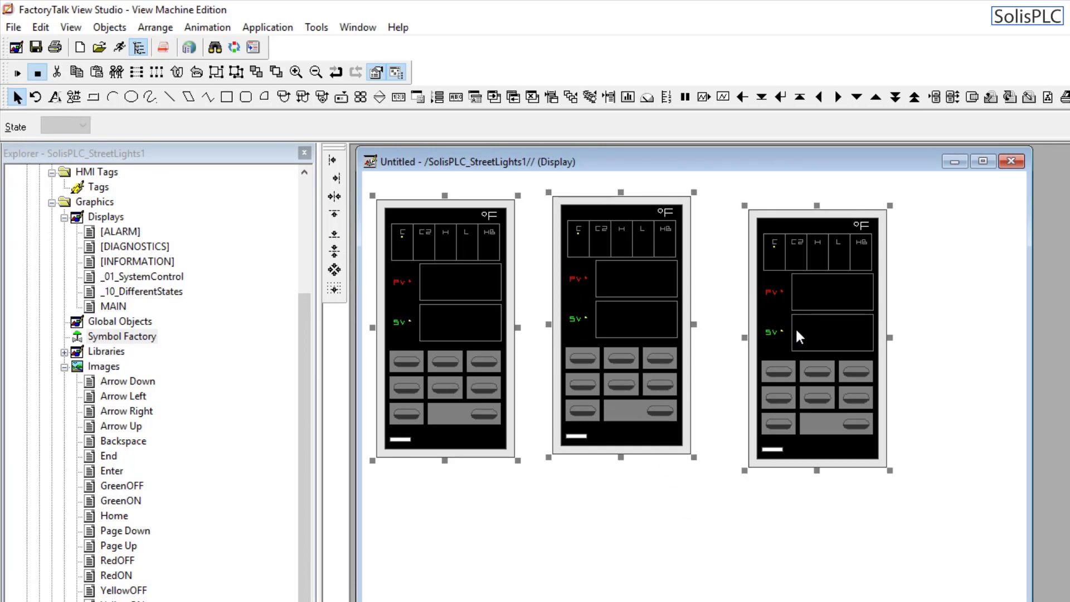
{"action": "mouse_move", "coordinate": [768, 335]}
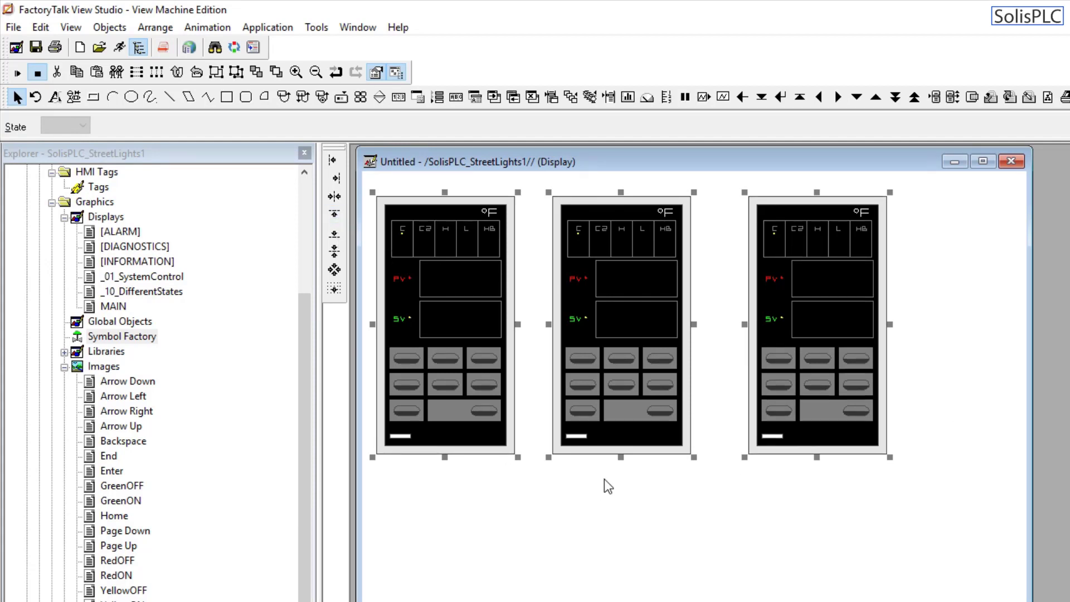
{"action": "mouse_move", "coordinate": [648, 287]}
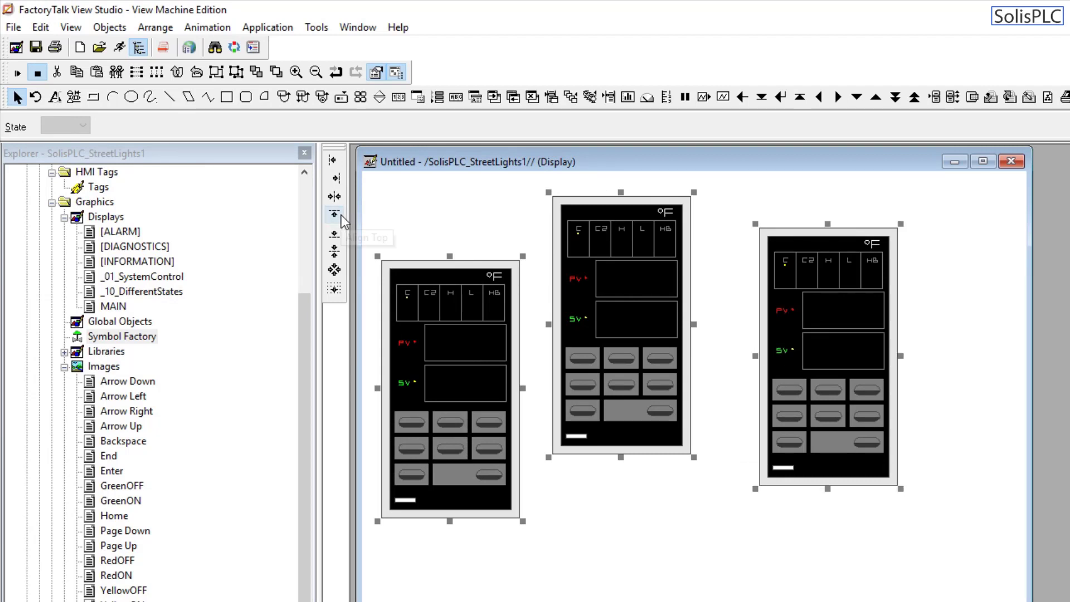
{"action": "mouse_move", "coordinate": [702, 213]}
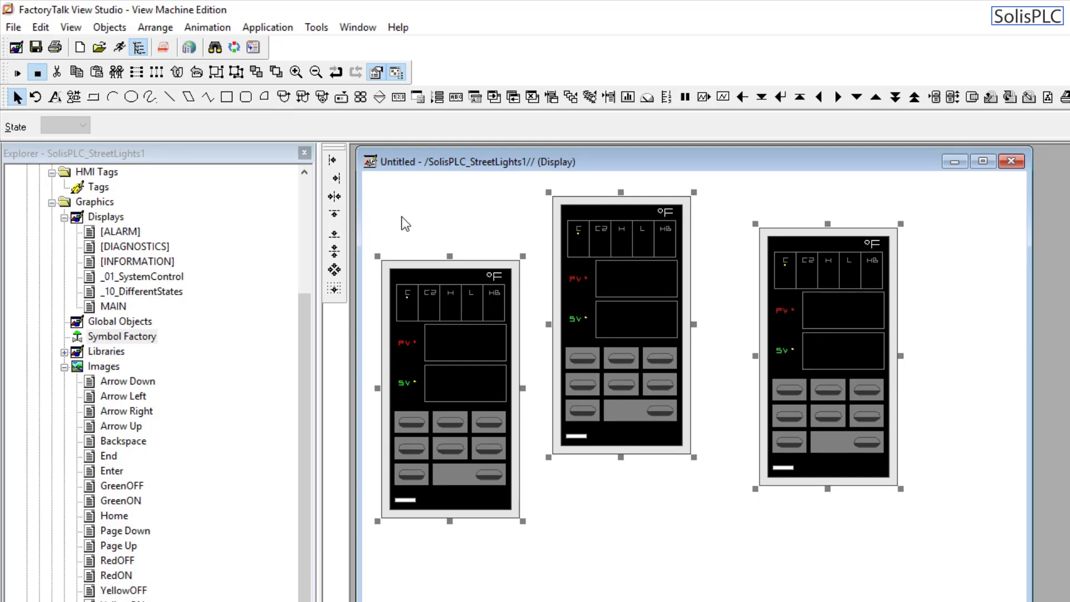
{"action": "mouse_move", "coordinate": [333, 213]}
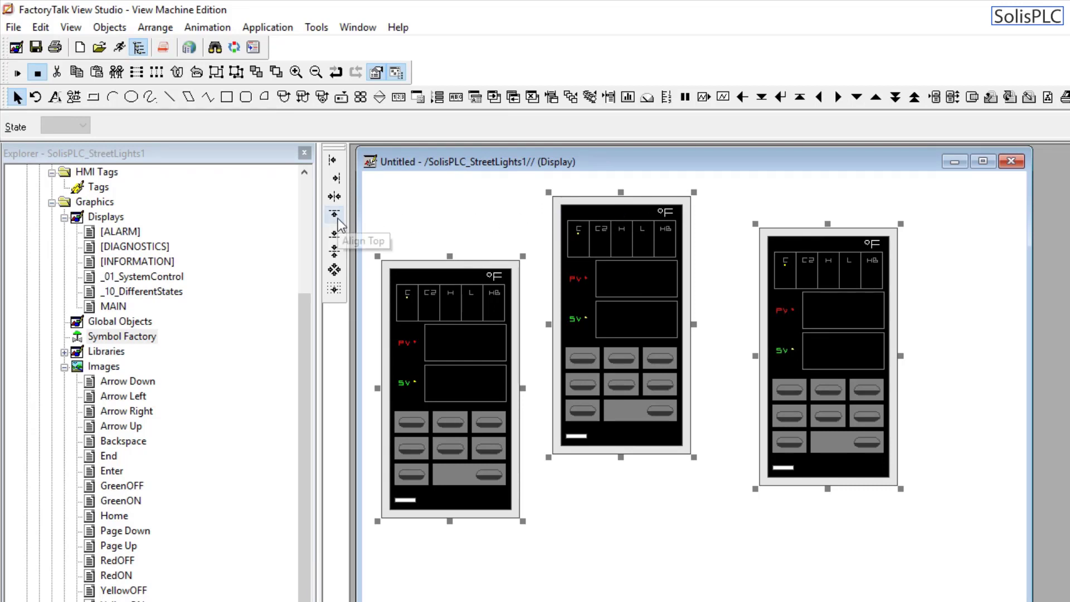
{"action": "left_click", "coordinate": [334, 213]}
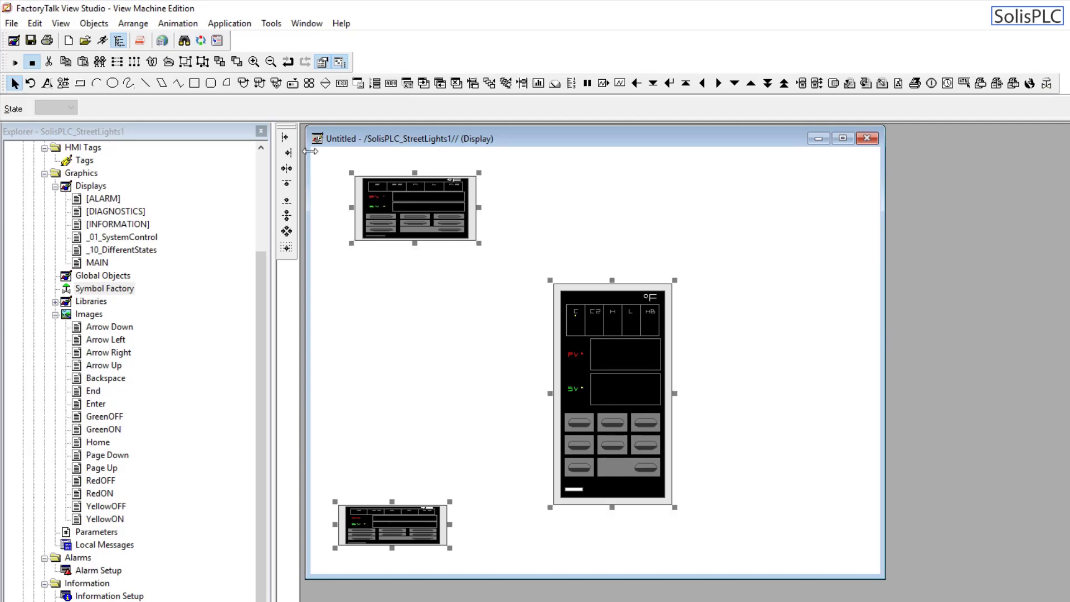
{"action": "mouse_move", "coordinate": [285, 136]}
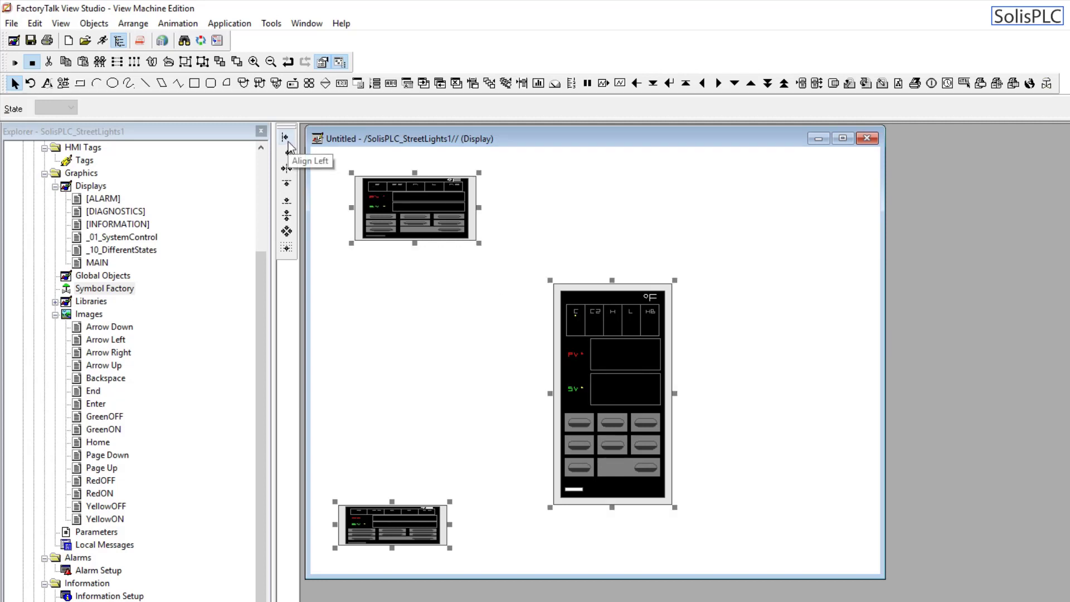
Line up the controller symbols along their left edges.
{"action": "left_click", "coordinate": [285, 130]}
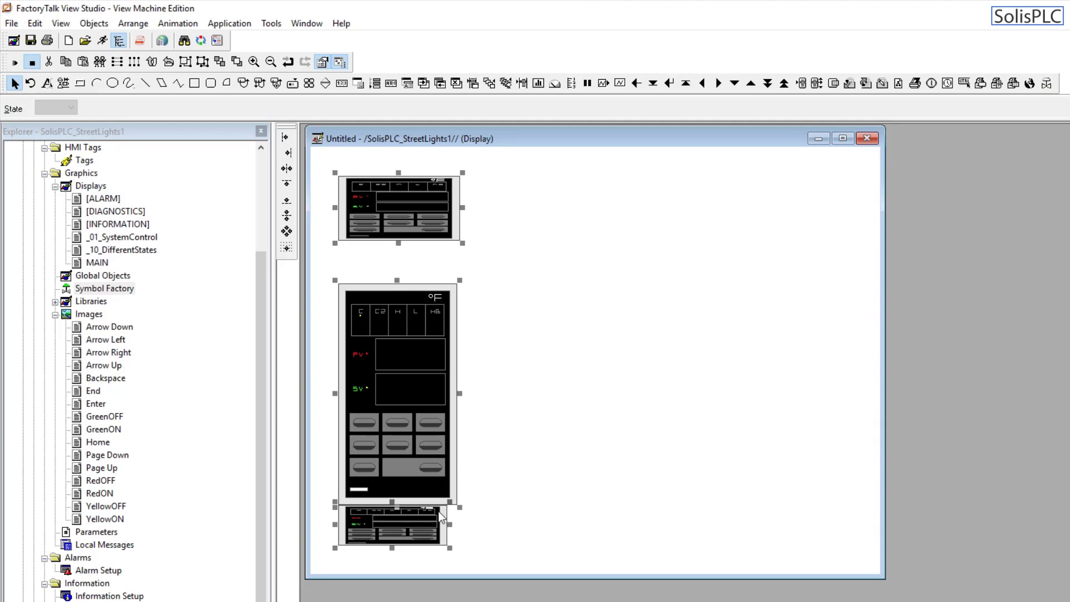
{"action": "mouse_move", "coordinate": [621, 389]}
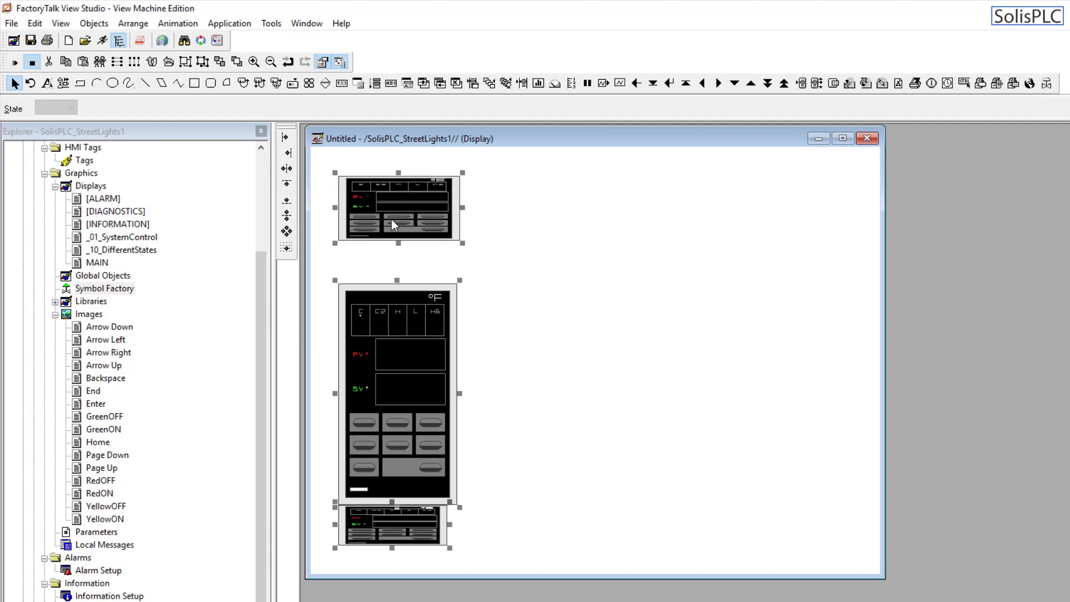
{"action": "mouse_move", "coordinate": [455, 334]}
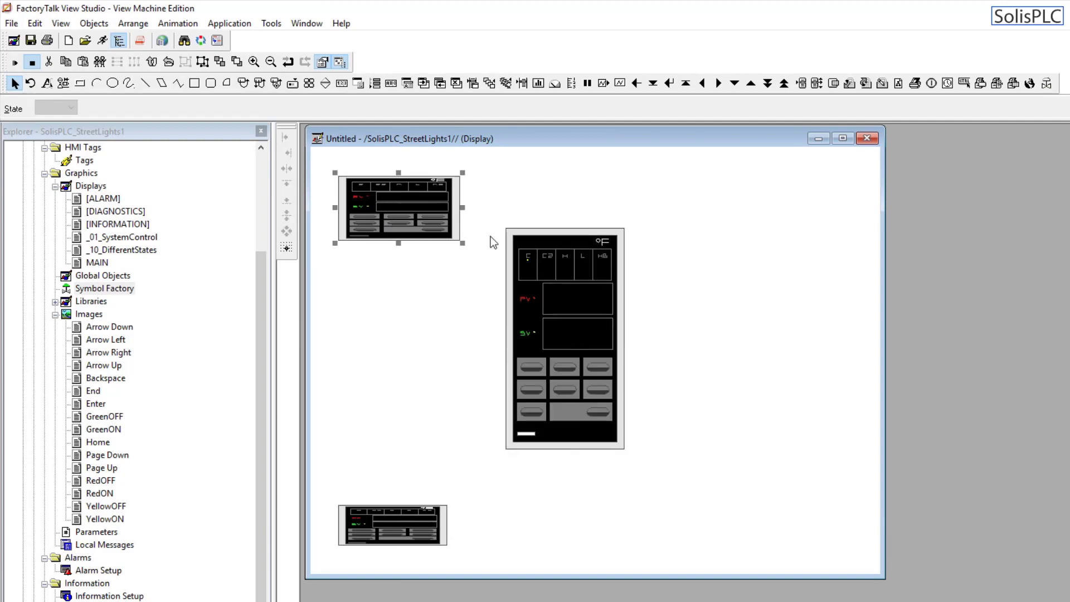
Select one of the unwanted faceplates for removal.
{"action": "left_click", "coordinate": [565, 337]}
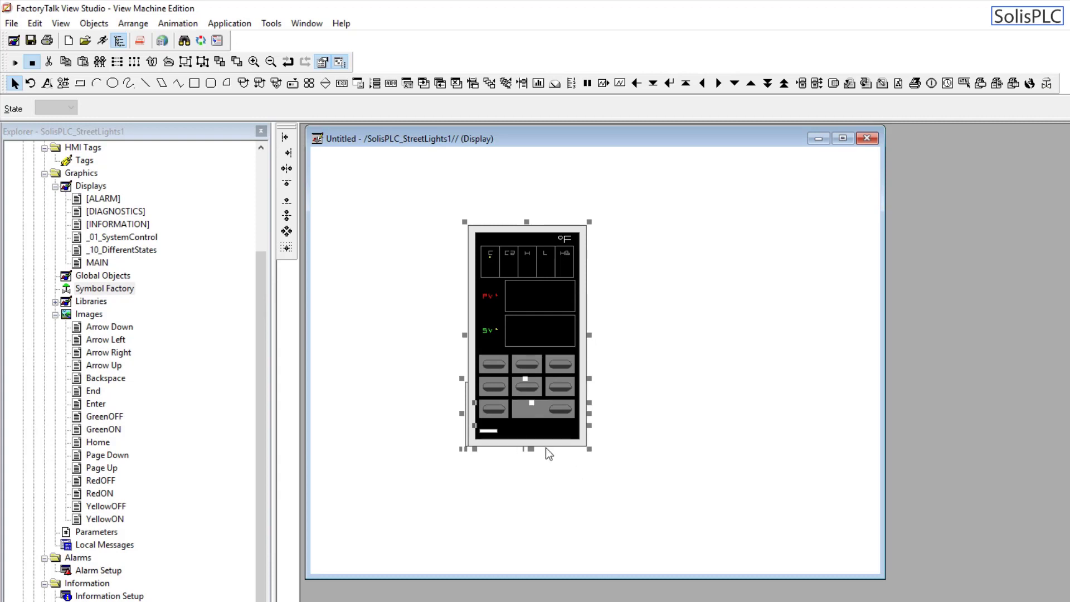
{"action": "mouse_move", "coordinate": [559, 454]}
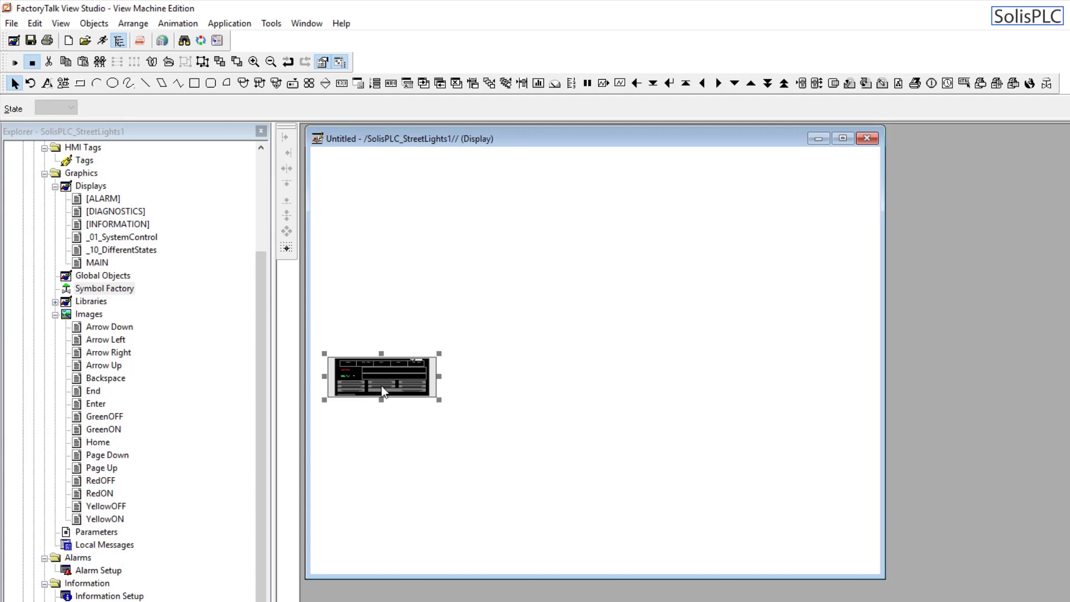
Place a 'Motor - Running' text label near the centre with a larger font.
{"action": "left_click", "coordinate": [94, 22]}
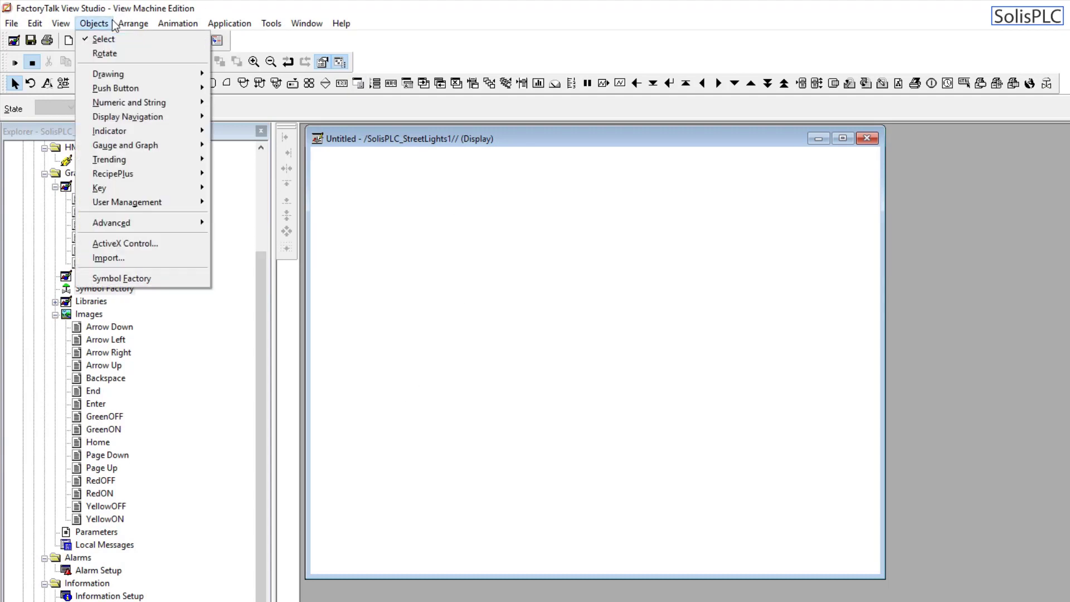
{"action": "mouse_move", "coordinate": [107, 73]}
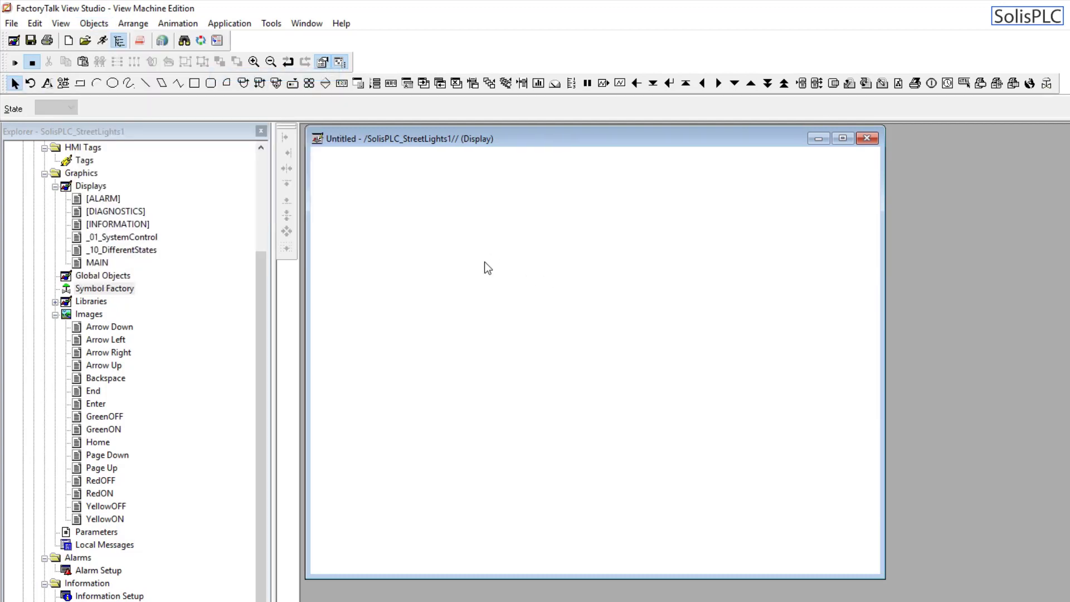
{"action": "mouse_move", "coordinate": [56, 108]}
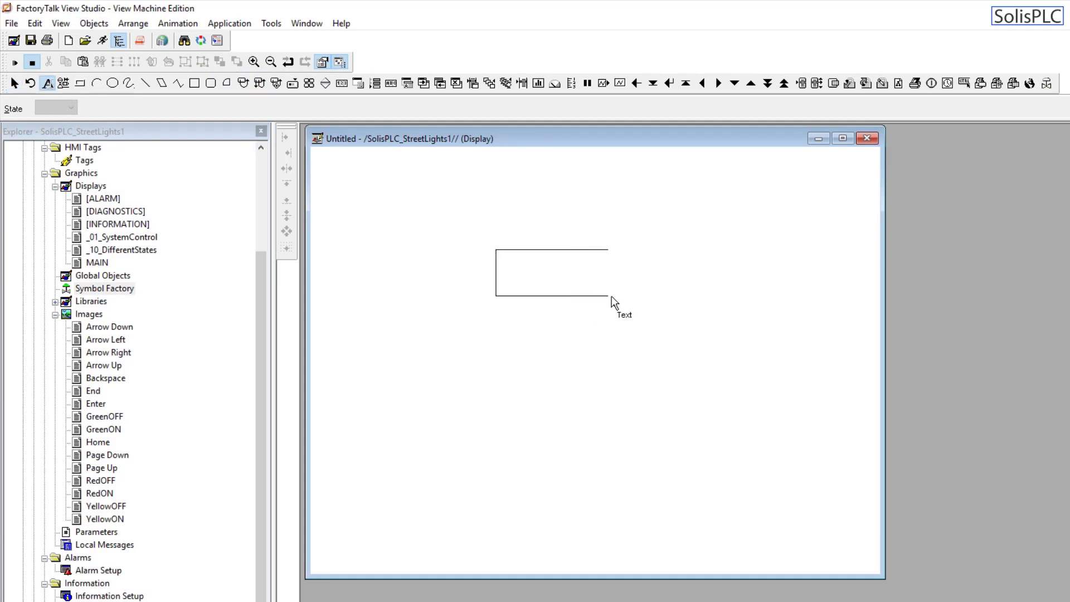
{"action": "double_click", "coordinate": [551, 273]}
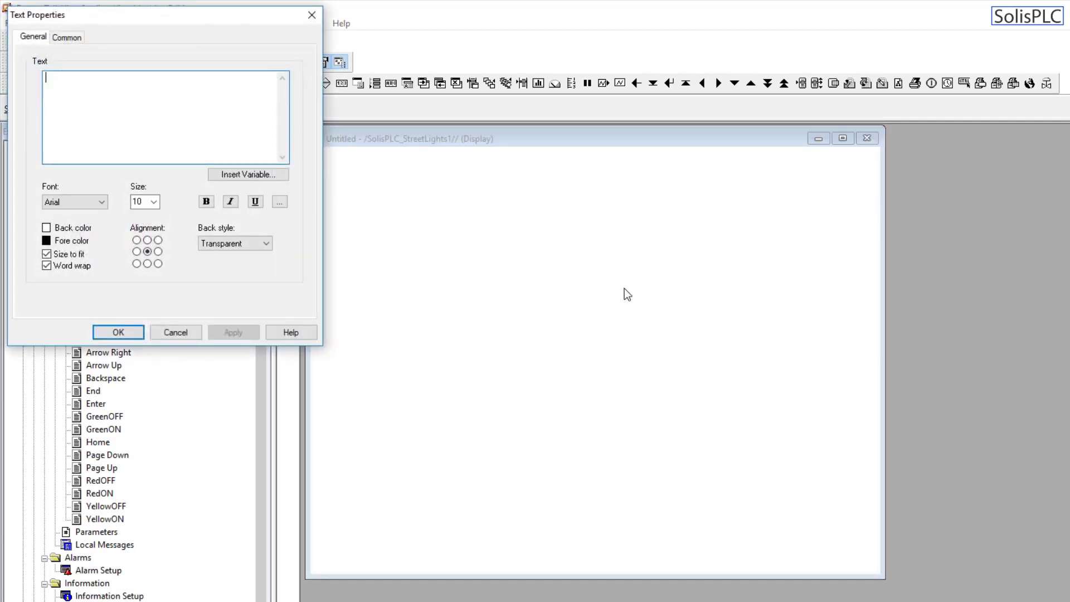
{"action": "type", "text": "Motor"}
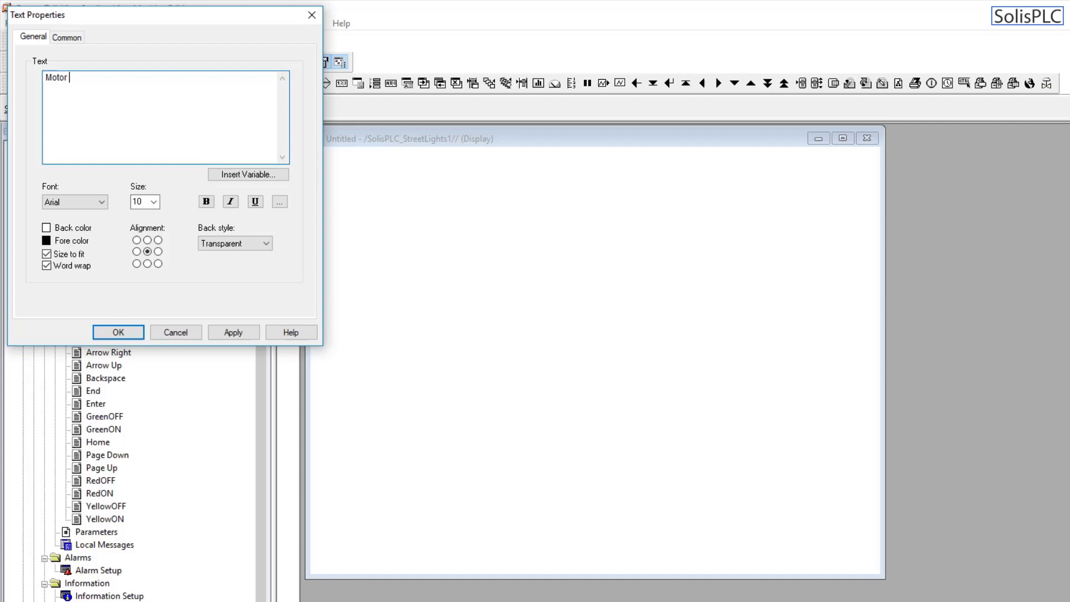
{"action": "type", "text": "- Running"}
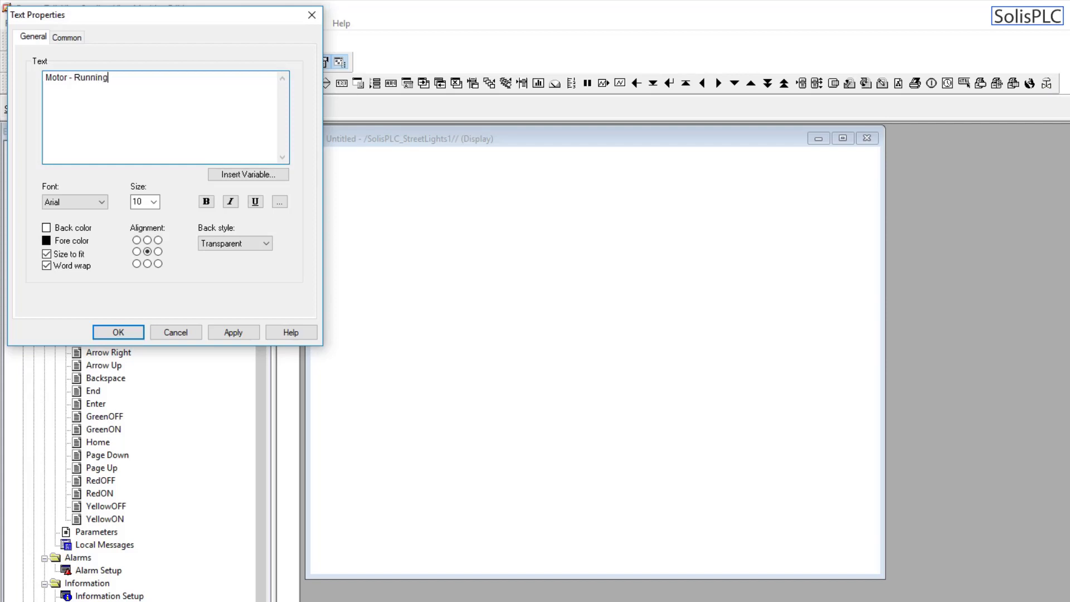
{"action": "left_click", "coordinate": [233, 332]}
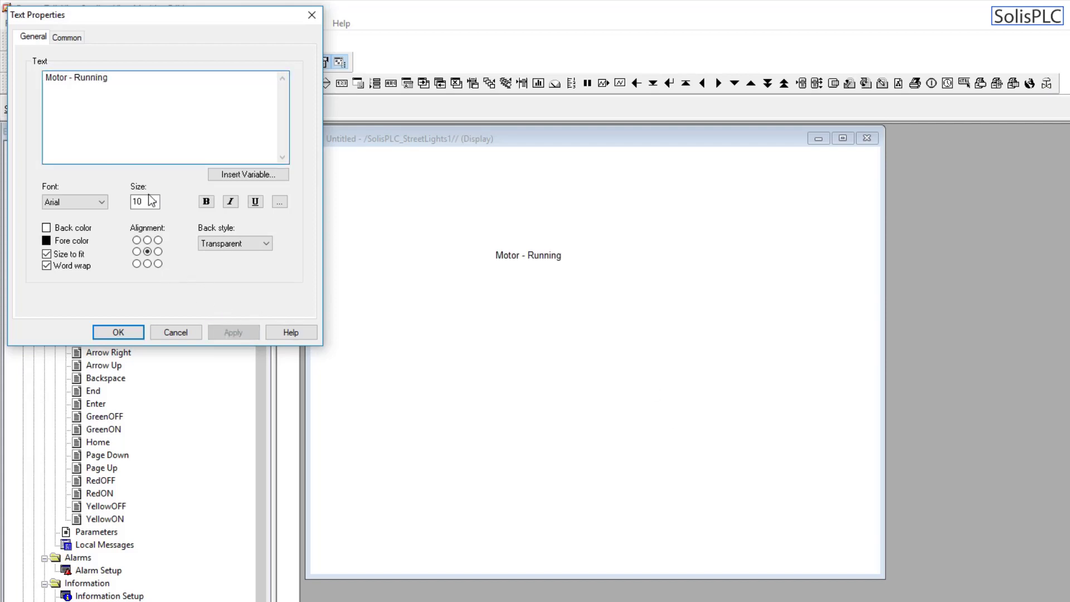
{"action": "left_click", "coordinate": [156, 201]}
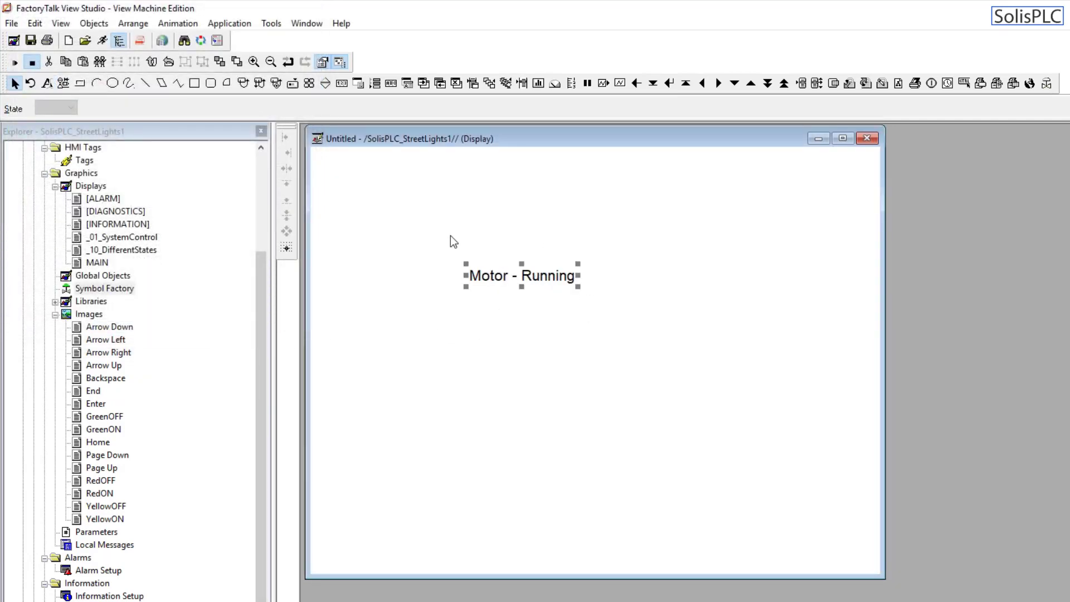
{"action": "left_click", "coordinate": [94, 23]}
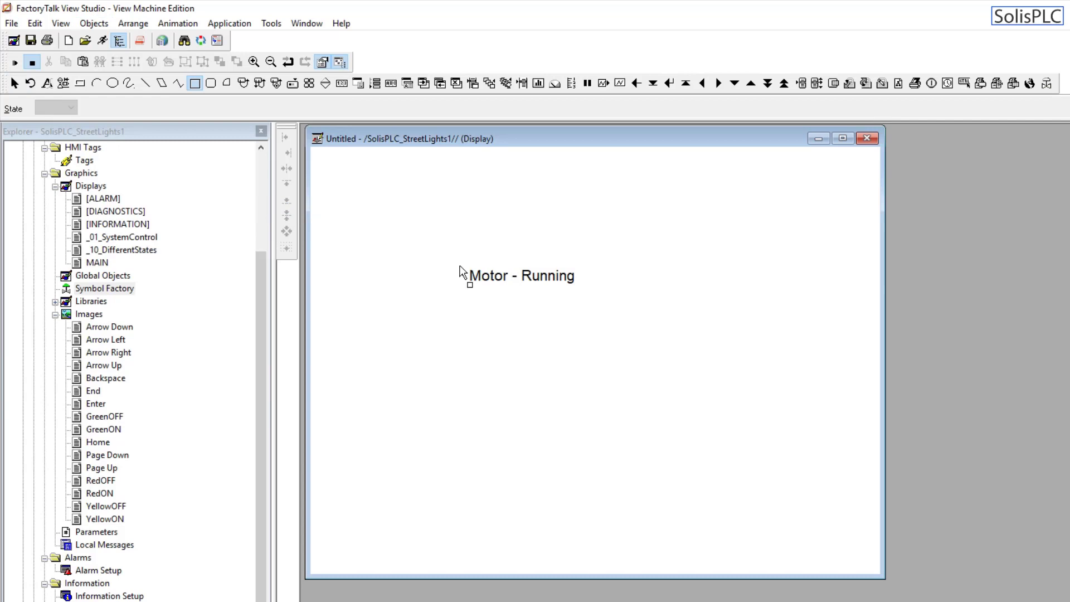
Draw a light-filled box, send it behind the label, and centre the label on it.
{"action": "double_click", "coordinate": [534, 275]}
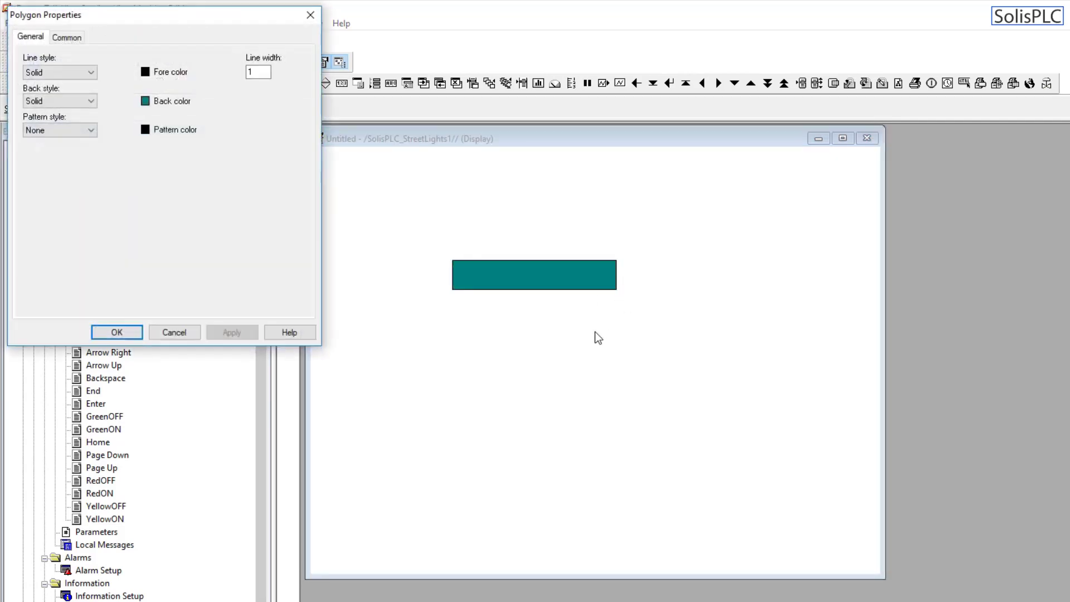
{"action": "left_click", "coordinate": [146, 100]}
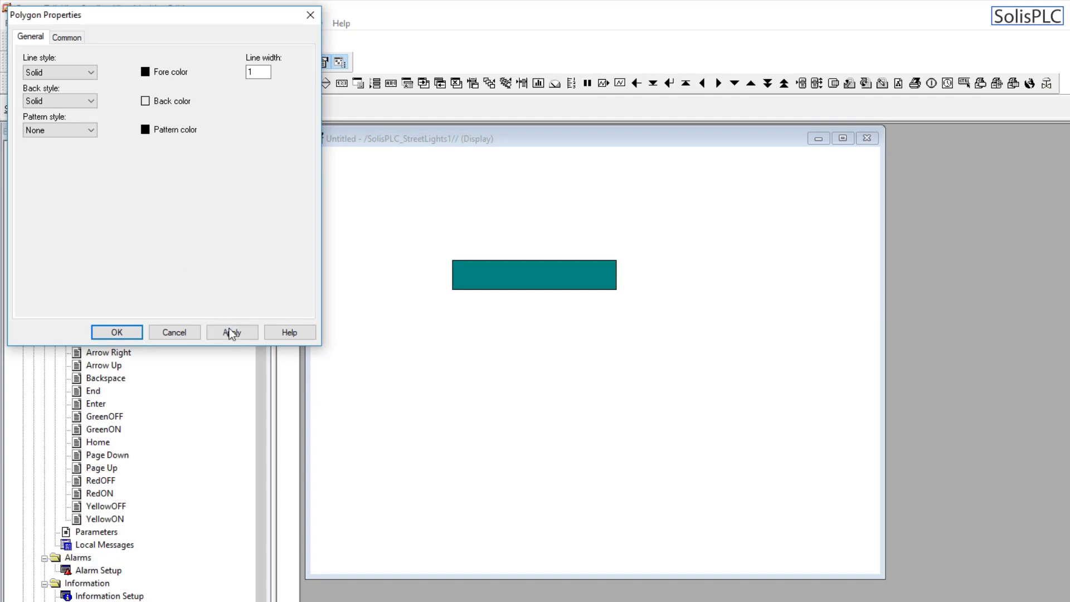
{"action": "left_click", "coordinate": [116, 332]}
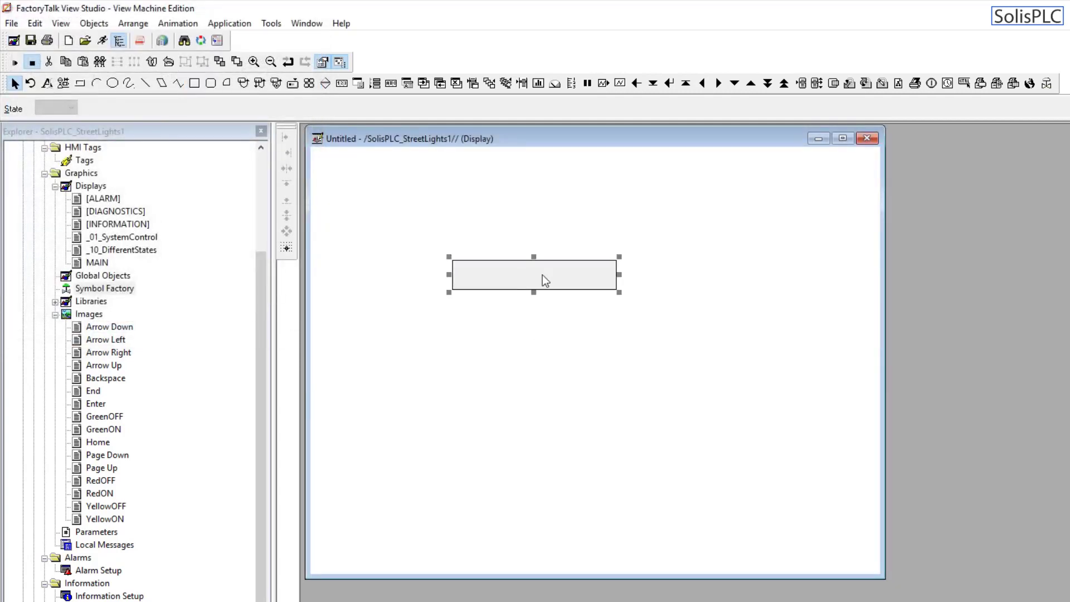
{"action": "right_click", "coordinate": [542, 279]}
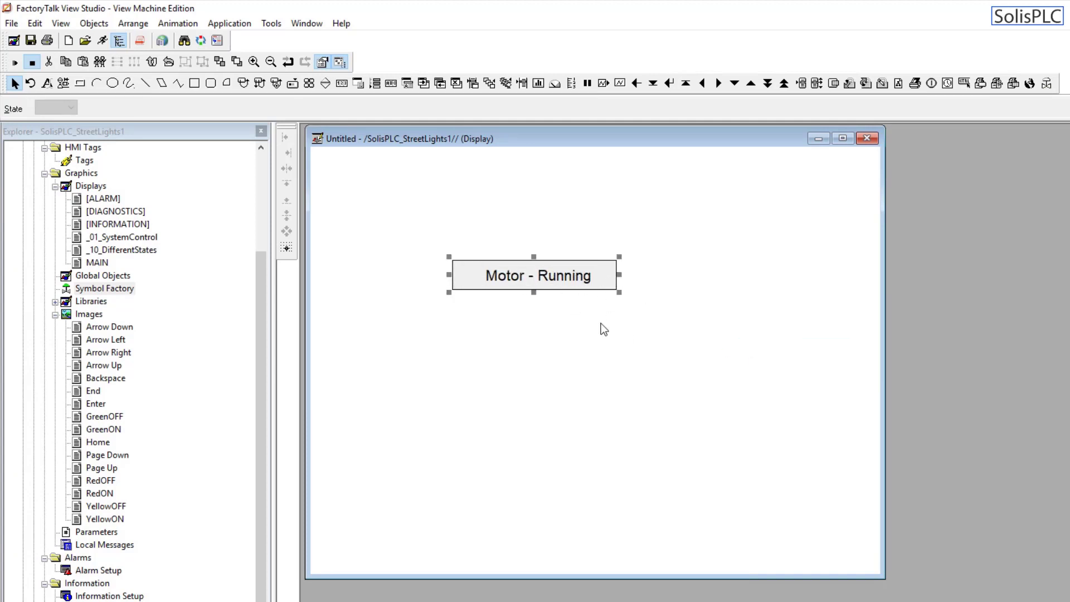
{"action": "double_click", "coordinate": [537, 274]}
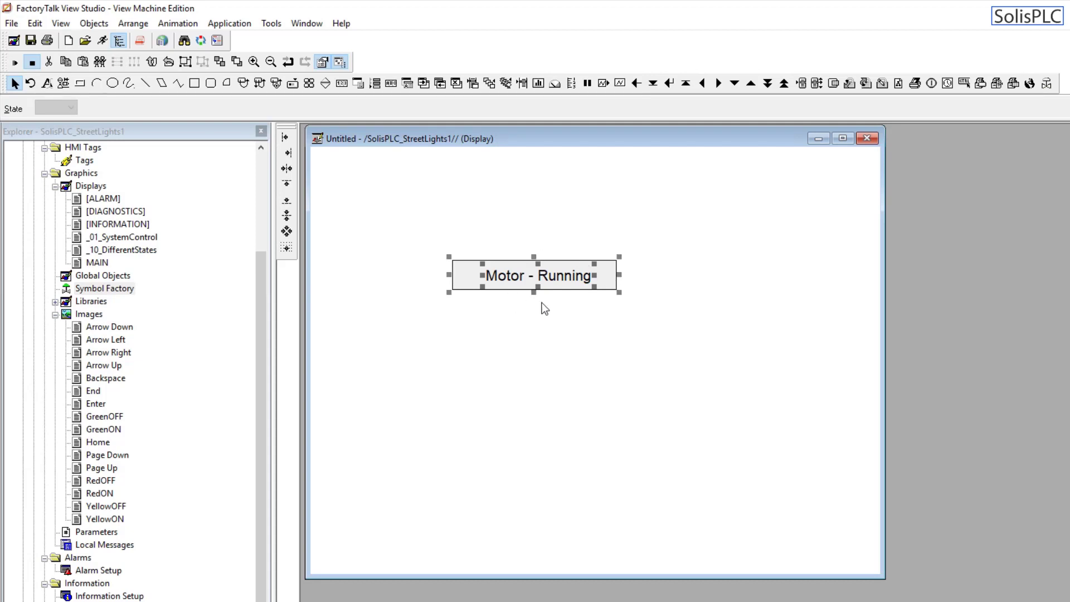
{"action": "mouse_move", "coordinate": [286, 231]}
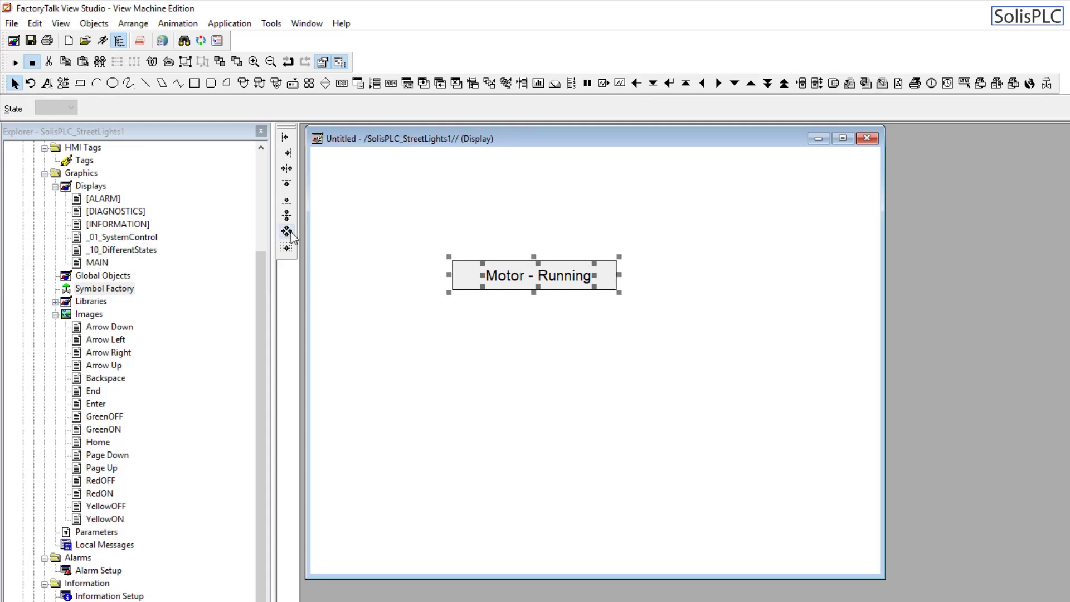
{"action": "mouse_move", "coordinate": [285, 231]}
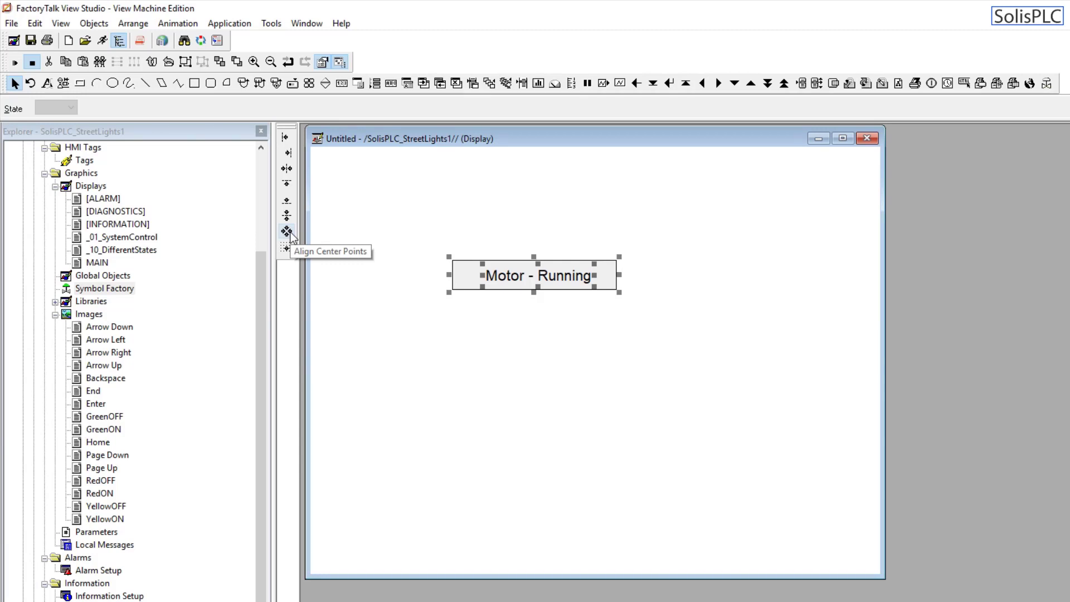
{"action": "left_click", "coordinate": [659, 456]}
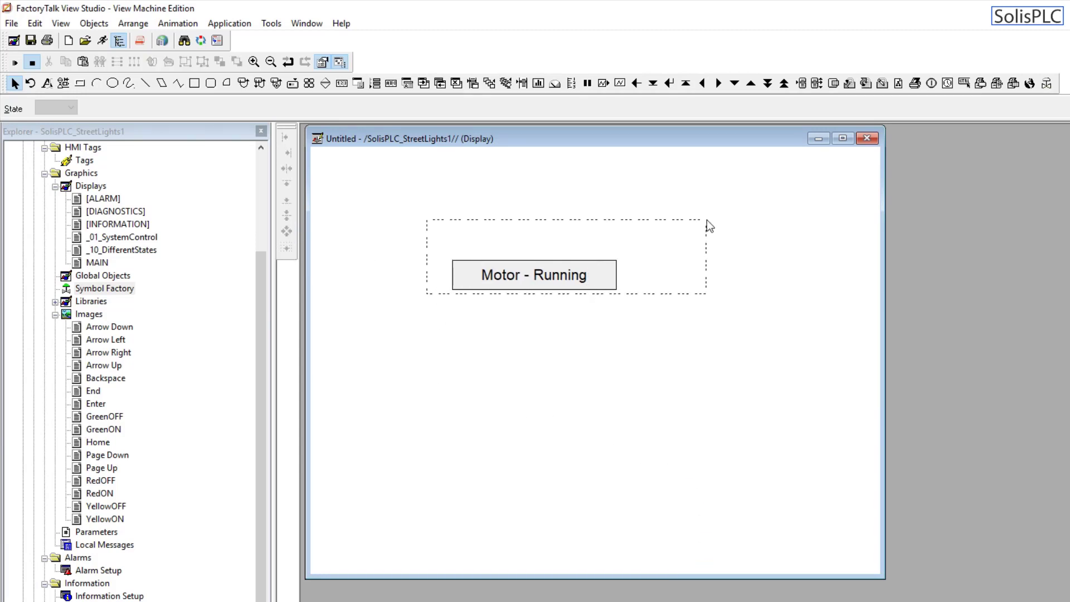
Select the label and box together and duplicate them into several copies.
{"action": "left_click", "coordinate": [535, 274]}
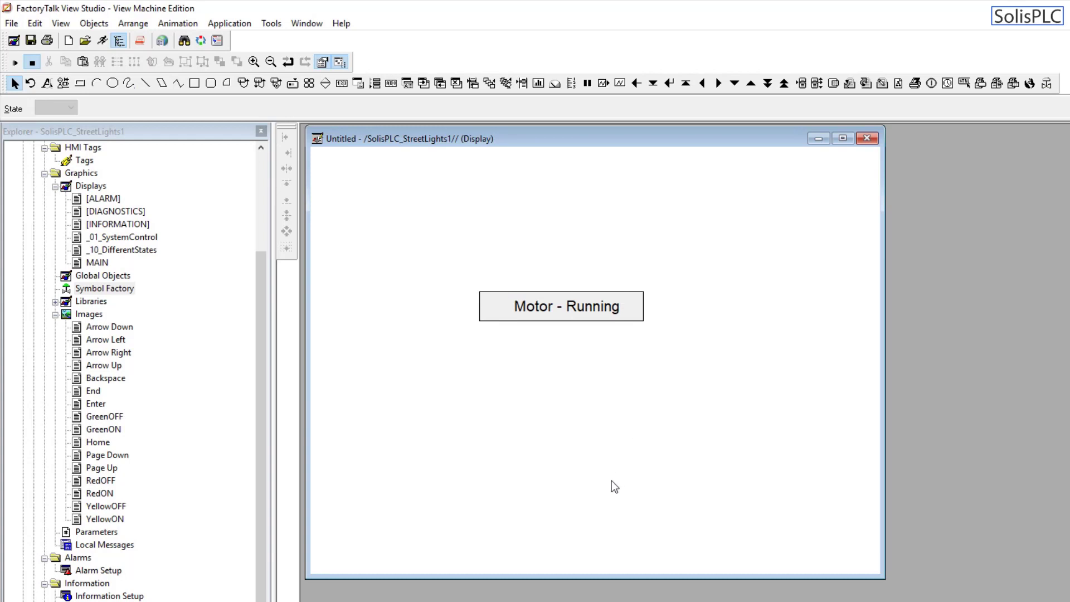
{"action": "left_click", "coordinate": [560, 306]}
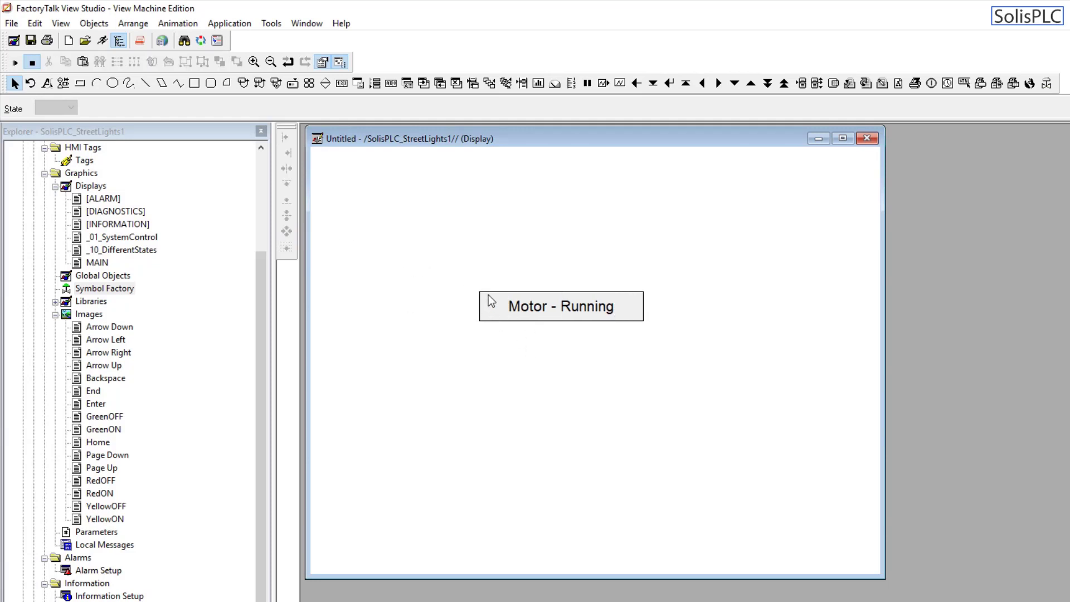
{"action": "left_click", "coordinate": [561, 306]}
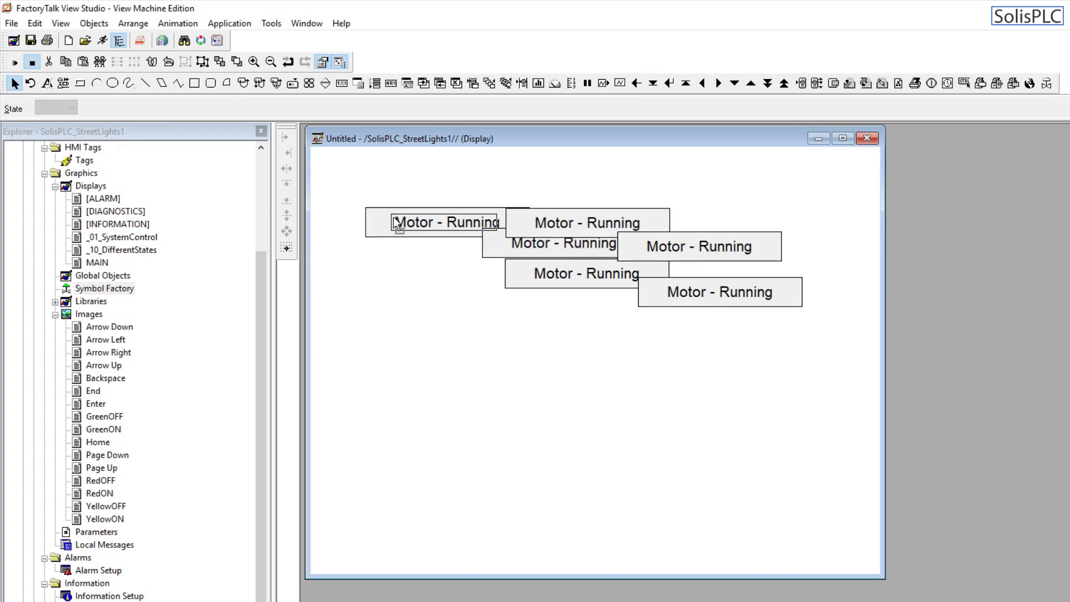
Drag one Motor - Running copy to the display's top-left.
{"action": "left_click_drag", "start_coordinate": [446, 222], "coordinate": [401, 195]}
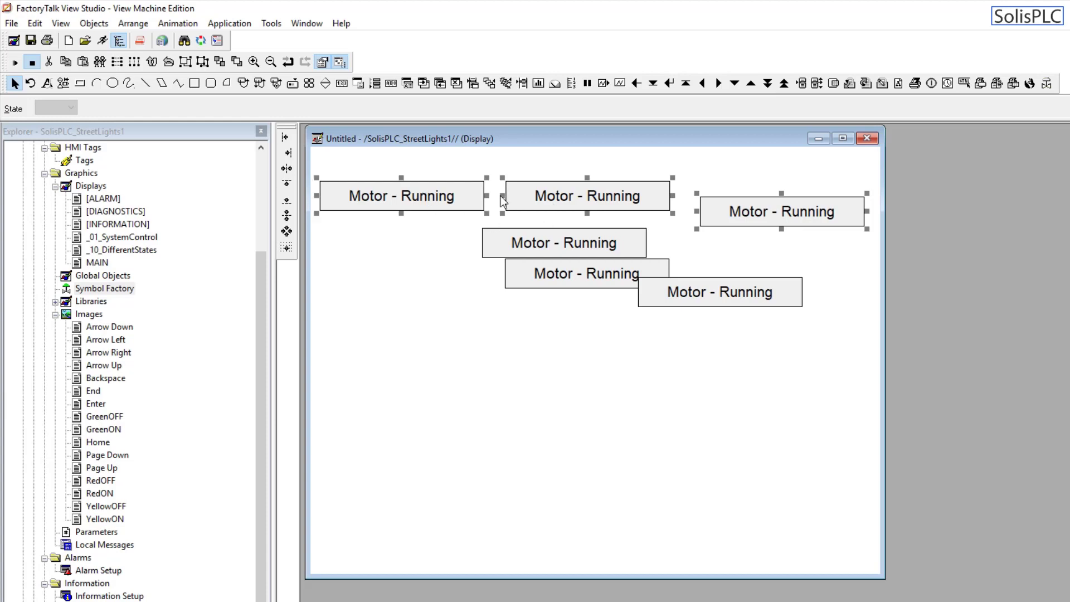
{"action": "mouse_move", "coordinate": [349, 170]}
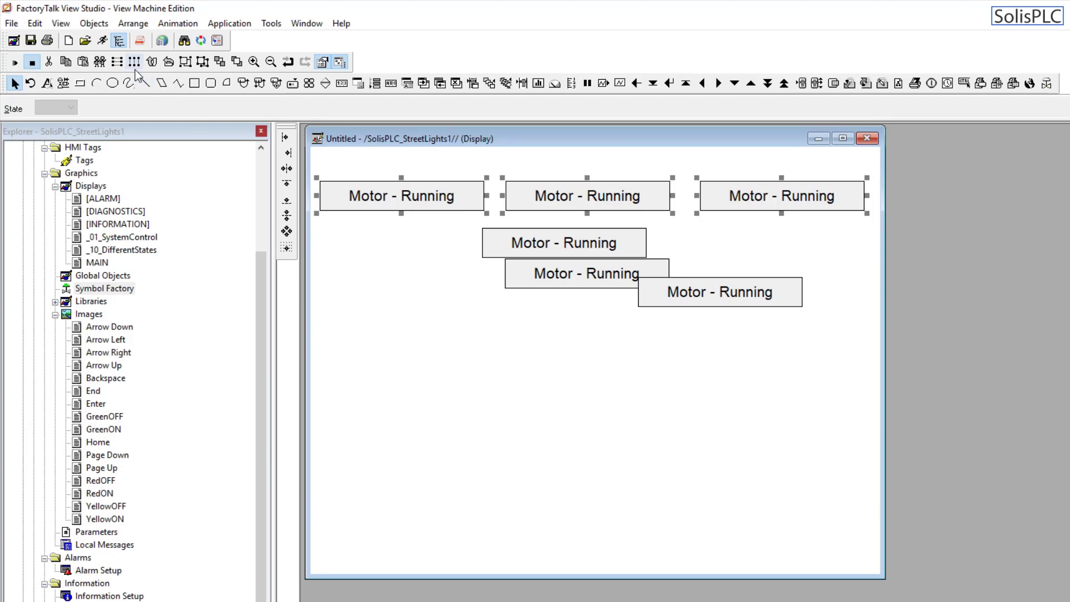
{"action": "mouse_move", "coordinate": [287, 149]}
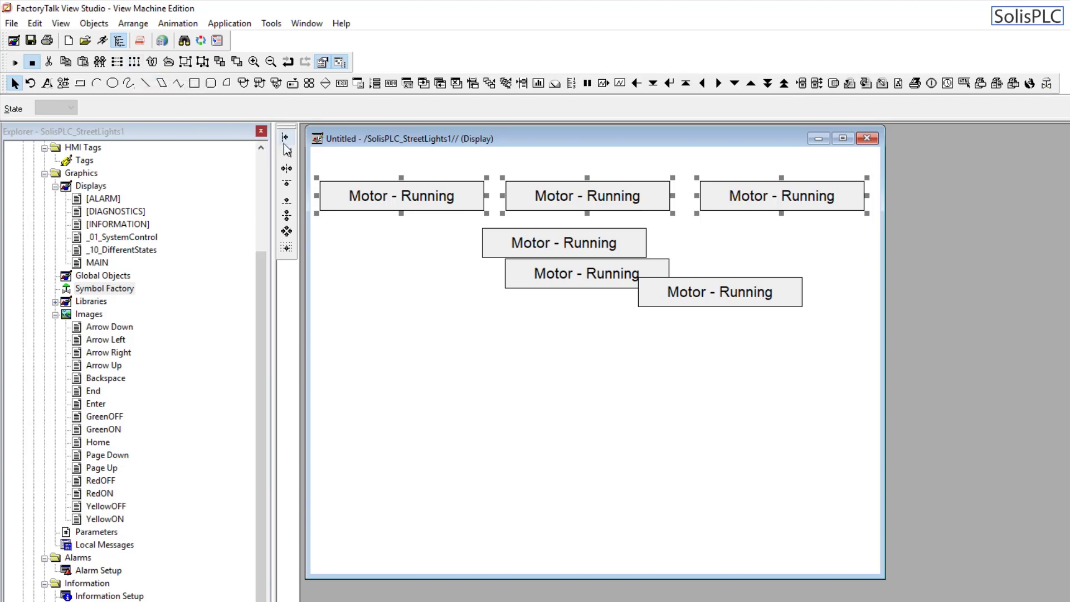
{"action": "mouse_move", "coordinate": [136, 61]}
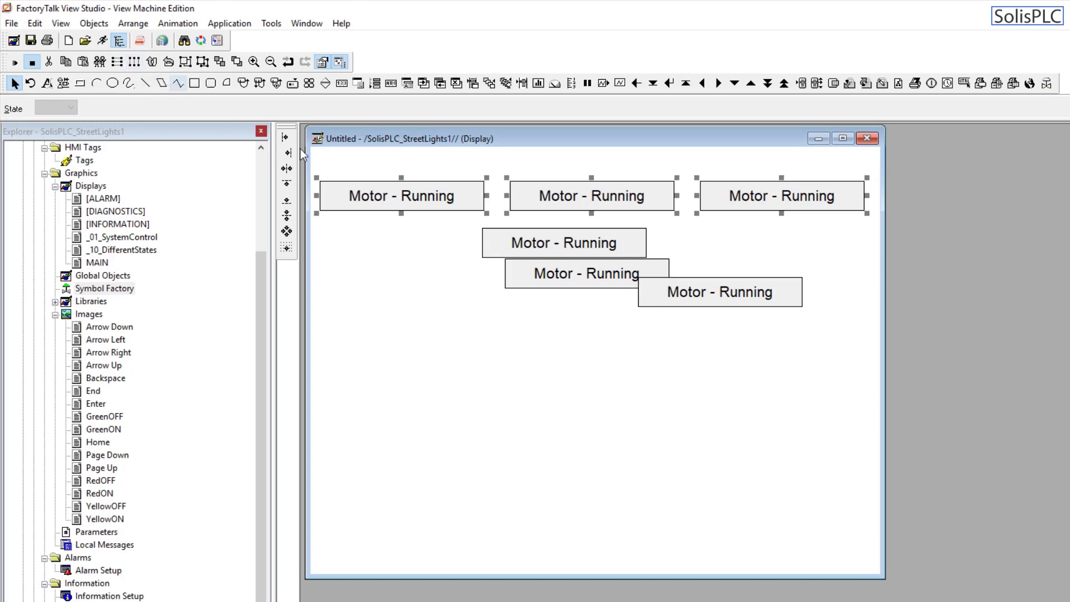
{"action": "mouse_move", "coordinate": [657, 203]}
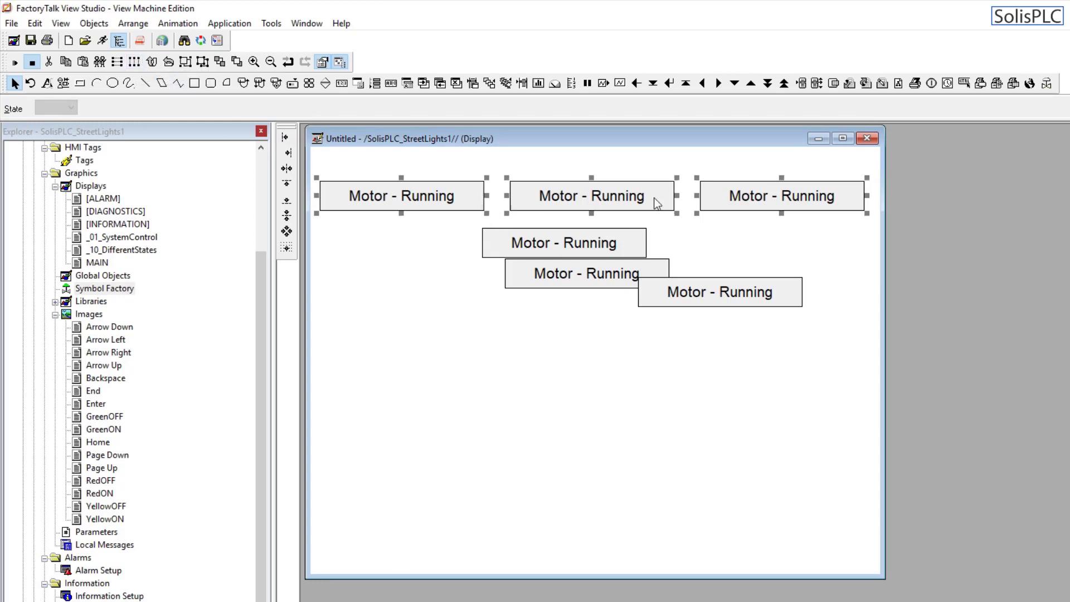
{"action": "mouse_move", "coordinate": [684, 225]}
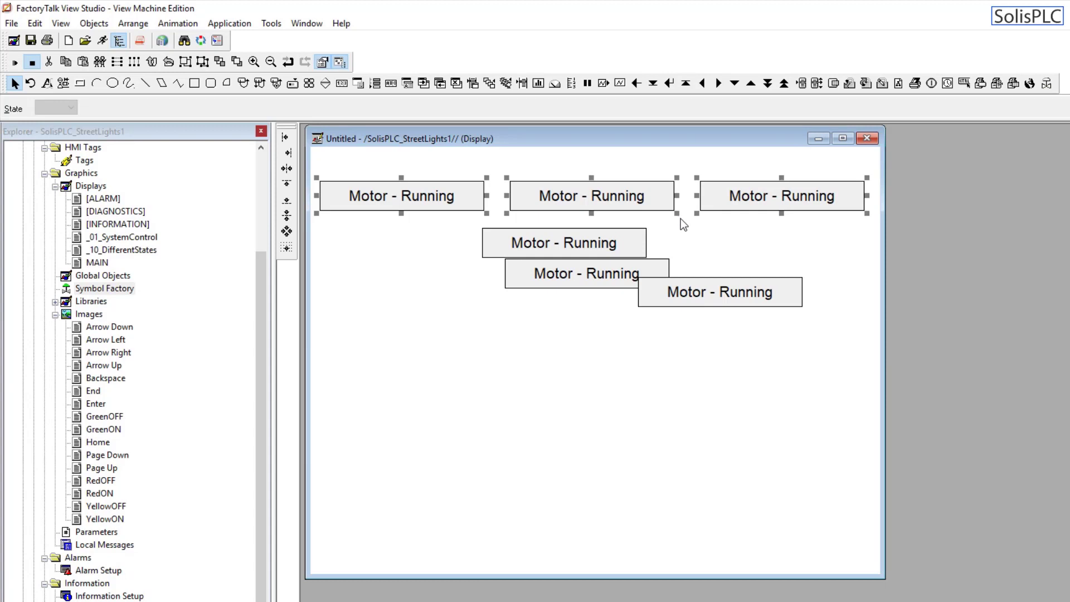
{"action": "mouse_move", "coordinate": [570, 204]}
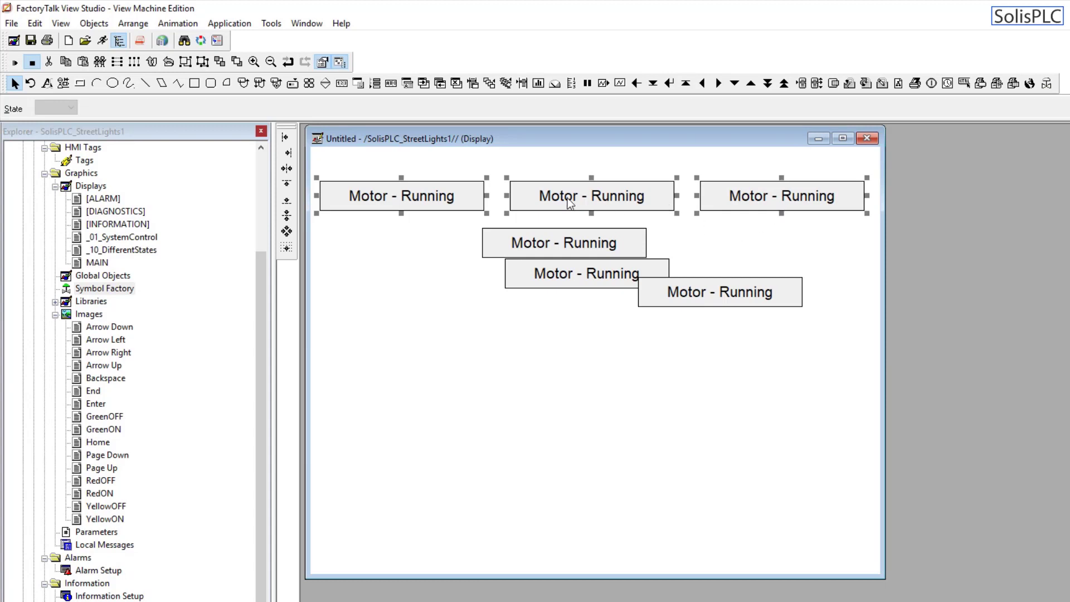
{"action": "mouse_move", "coordinate": [671, 203]}
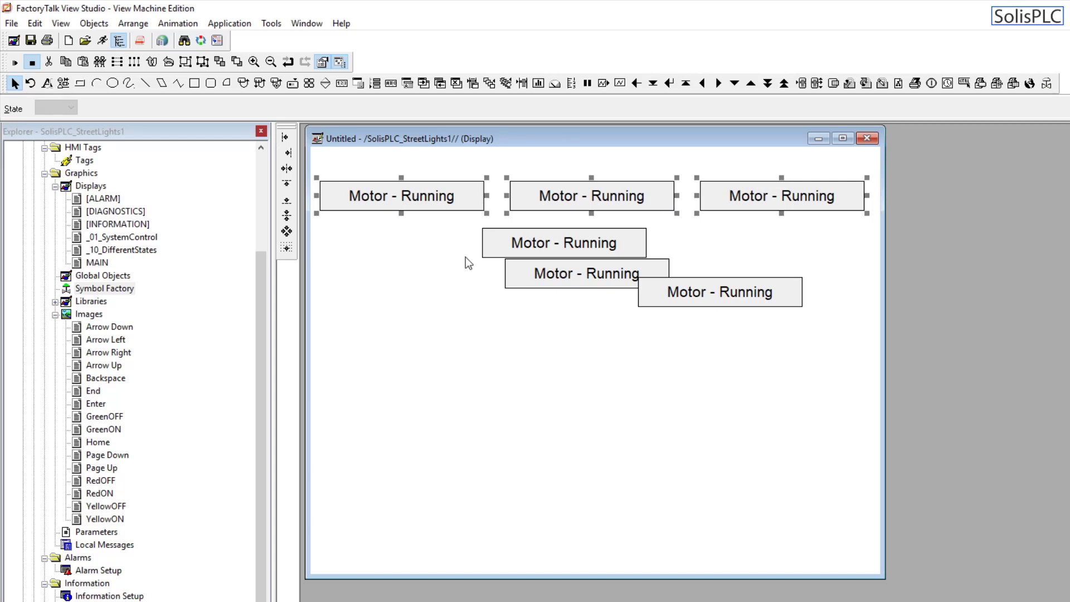
{"action": "mouse_move", "coordinate": [310, 202]}
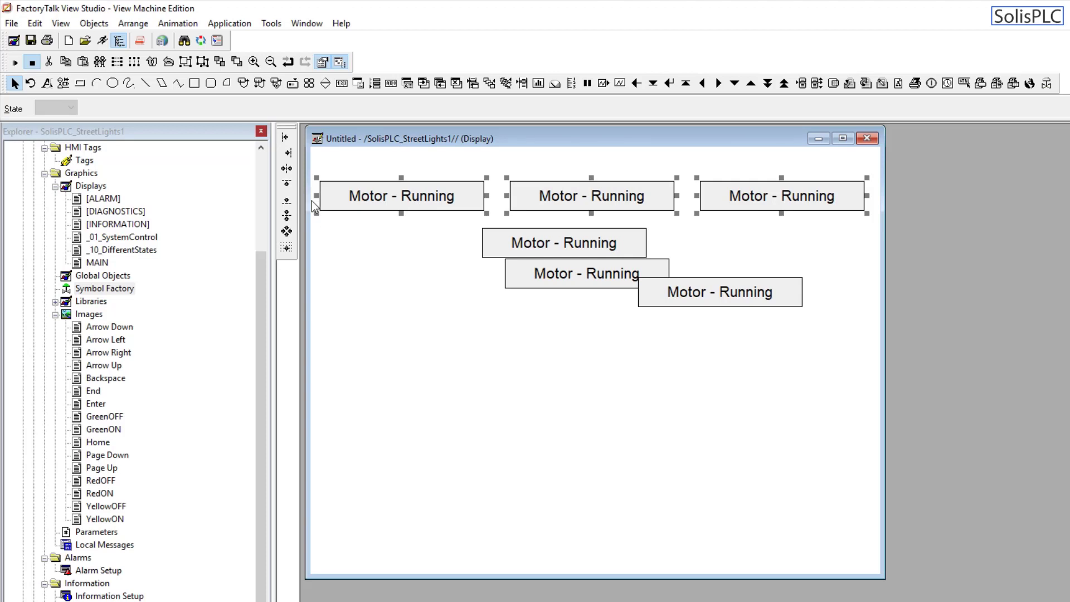
{"action": "mouse_move", "coordinate": [547, 220]}
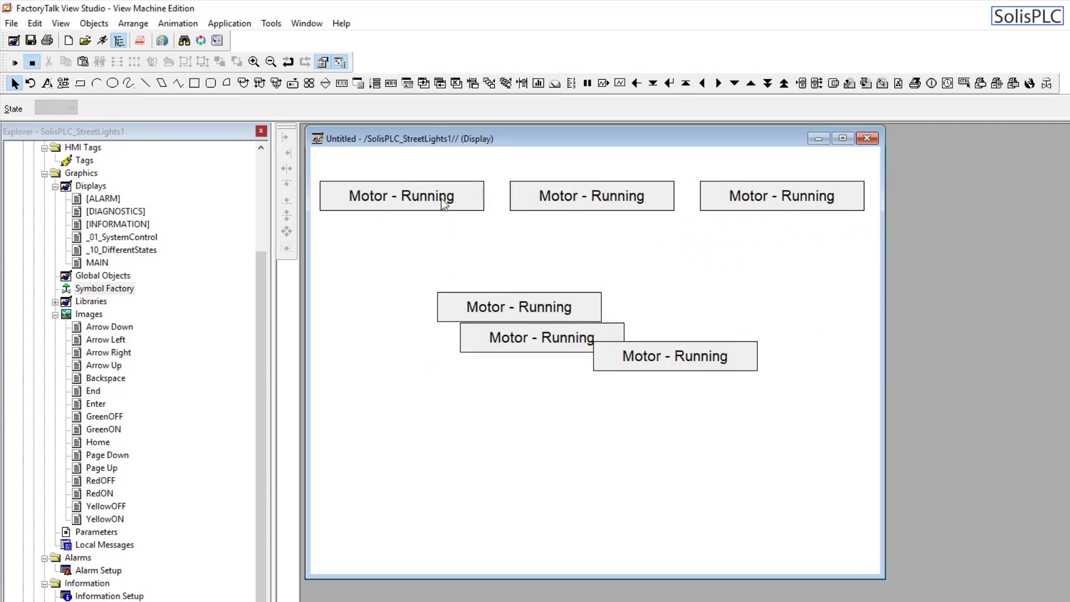
Select the three top-row Motor - Running labels and nudge the group right, then pick a loose label.
{"action": "left_click", "coordinate": [780, 195]}
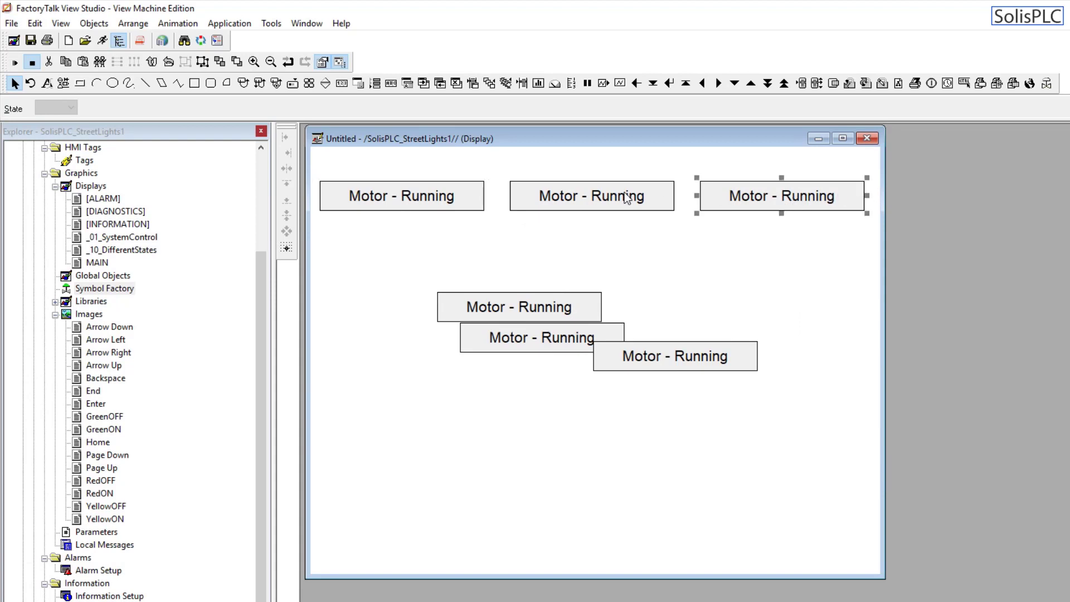
{"action": "left_click", "coordinate": [401, 196]}
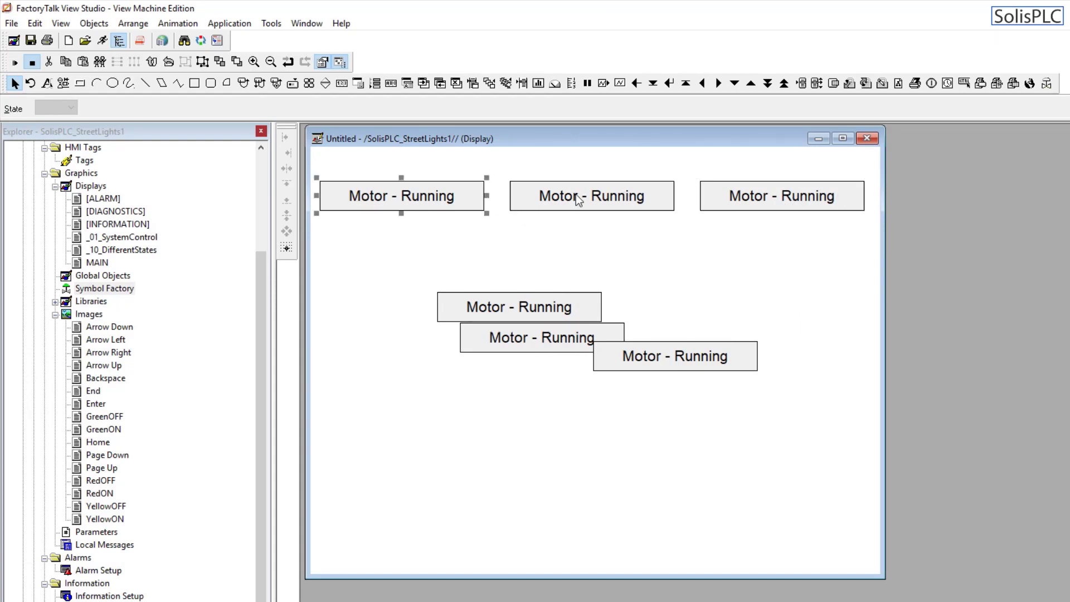
{"action": "left_click", "coordinate": [781, 196]}
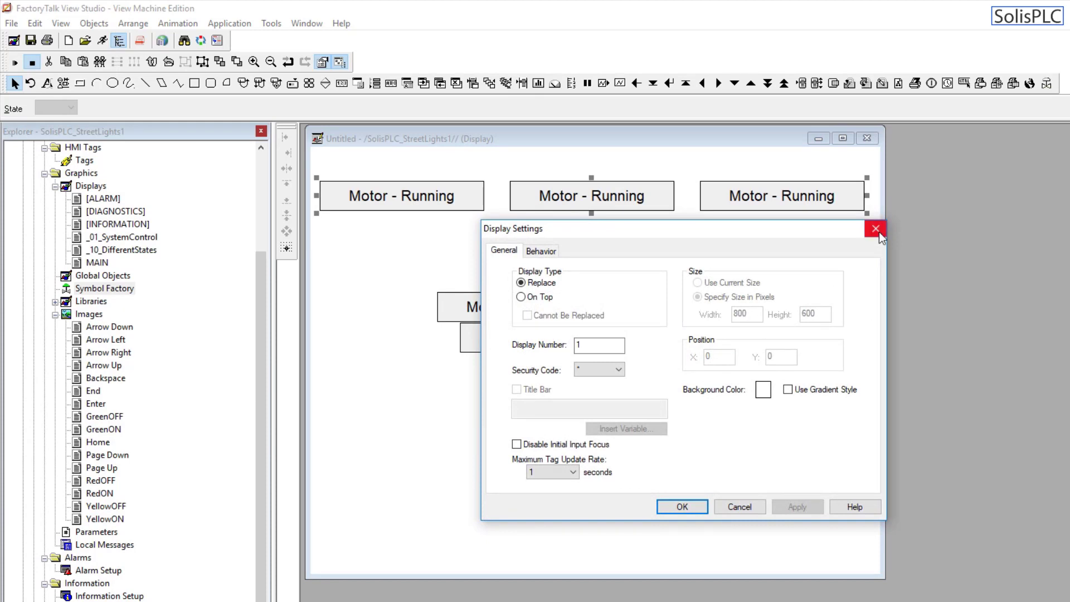
{"action": "left_click", "coordinate": [875, 228]}
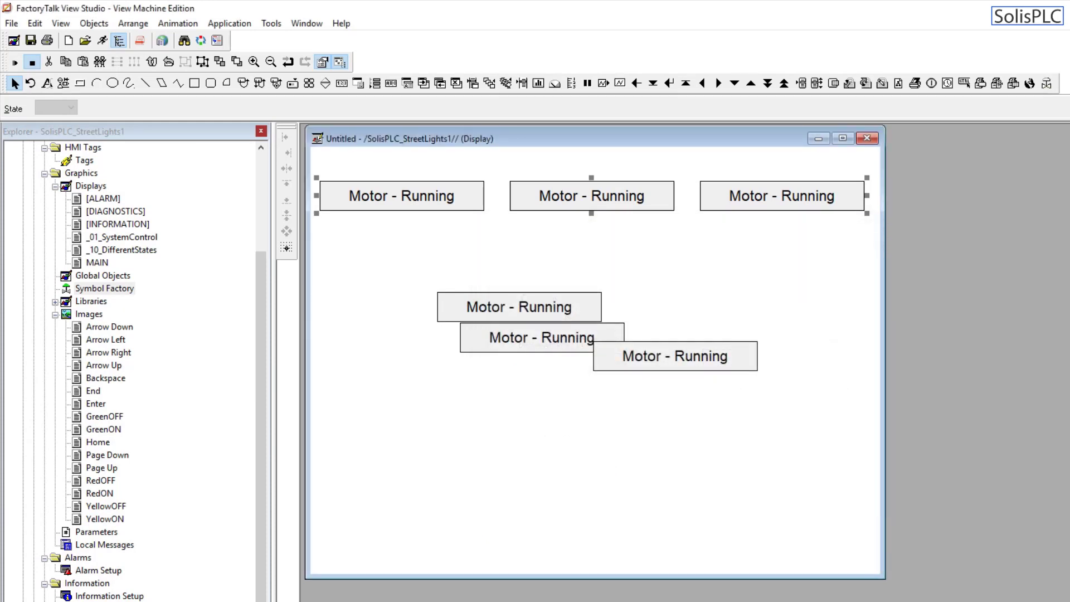
{"action": "left_click", "coordinate": [522, 275]}
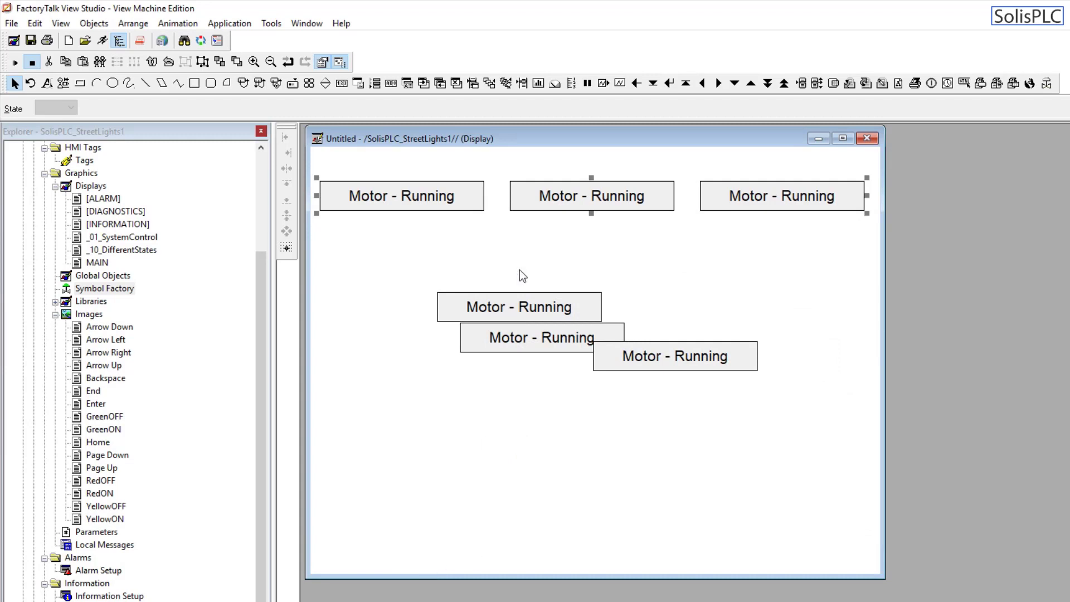
{"action": "mouse_move", "coordinate": [568, 202]}
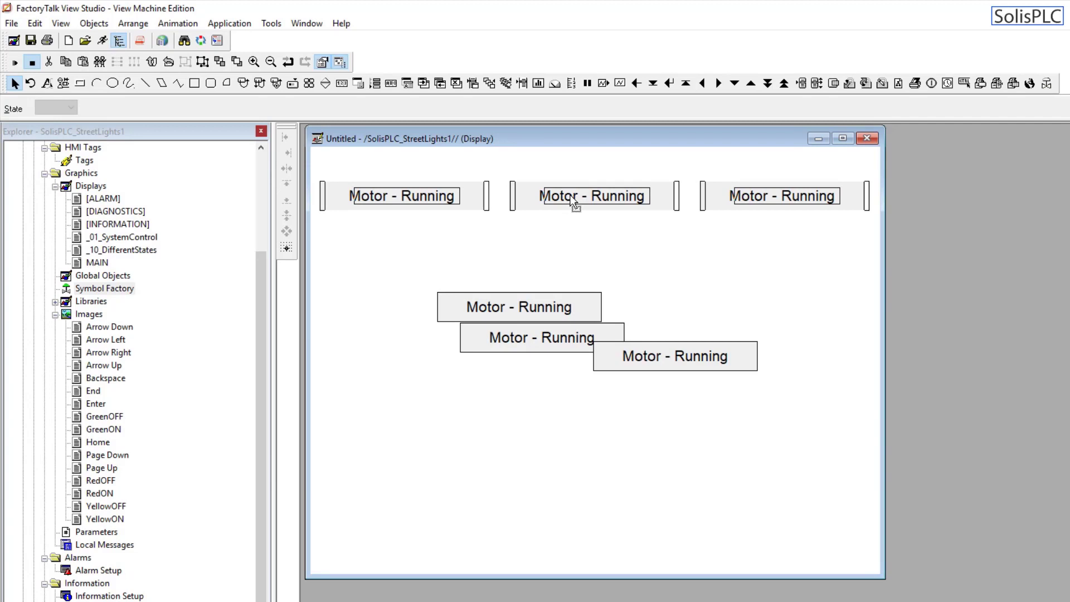
{"action": "left_click", "coordinate": [401, 195]}
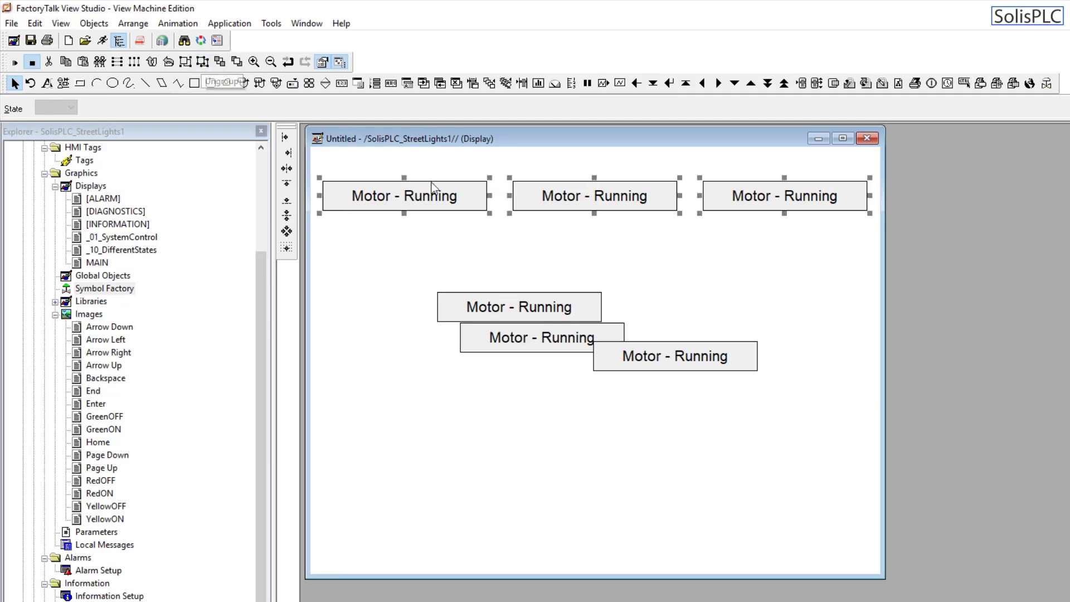
{"action": "left_click", "coordinate": [519, 307]}
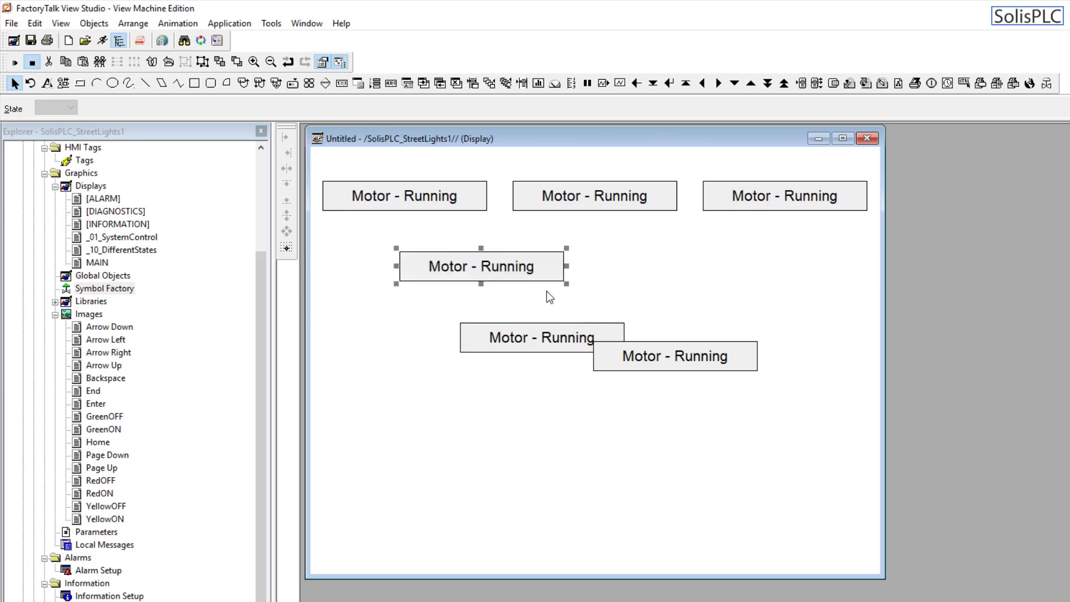
{"action": "mouse_move", "coordinate": [414, 377]}
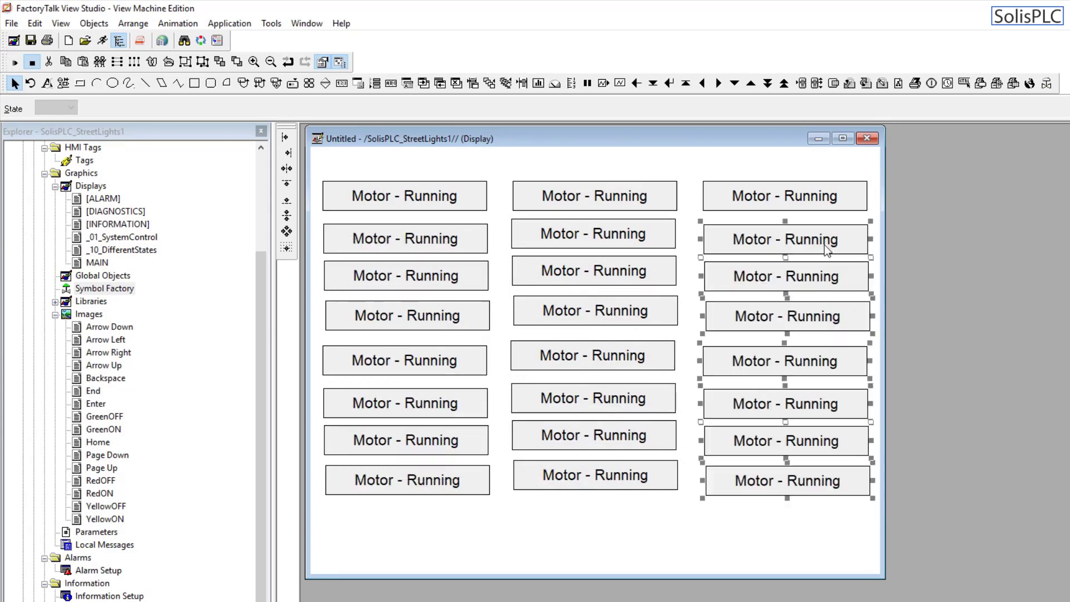
Deselect the right column once three columns of eight labels are in place.
{"action": "left_click", "coordinate": [476, 538]}
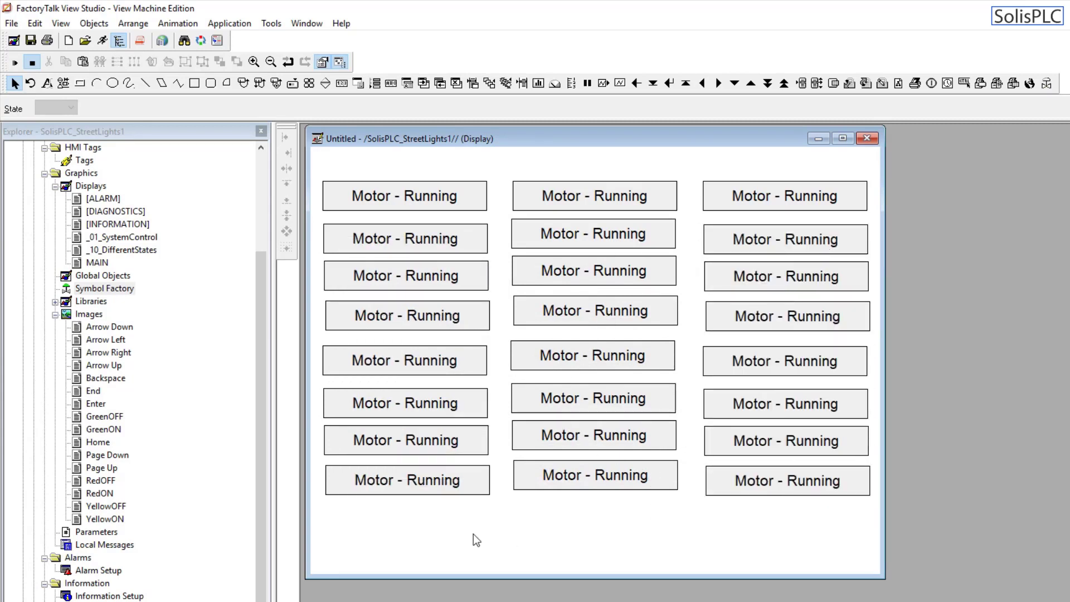
{"action": "mouse_move", "coordinate": [376, 492]}
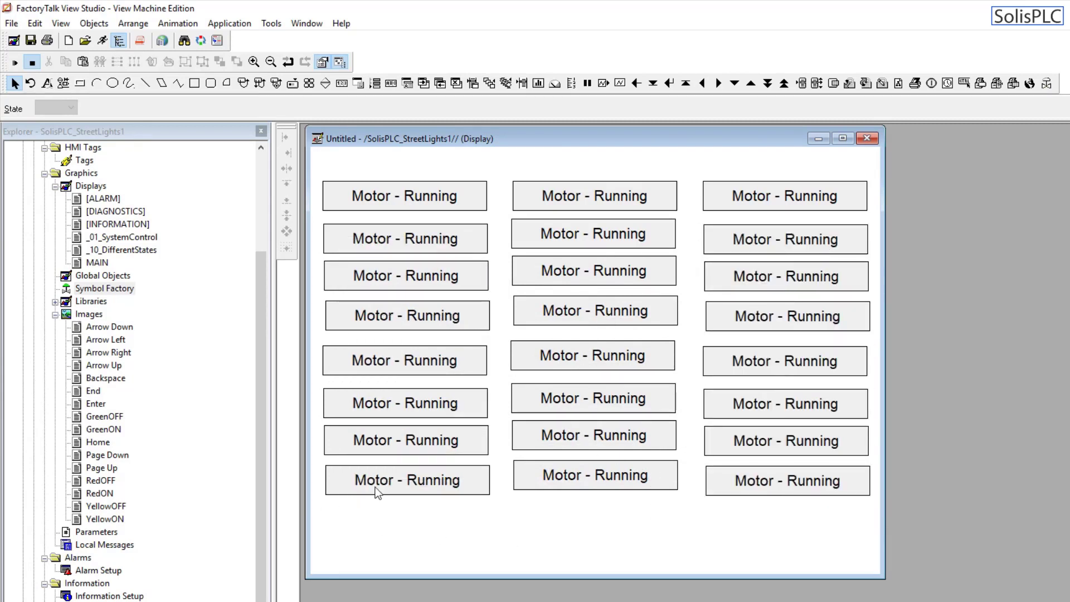
Select the left column's labels from bottom to top and apply Align Left.
{"action": "left_click", "coordinate": [406, 480]}
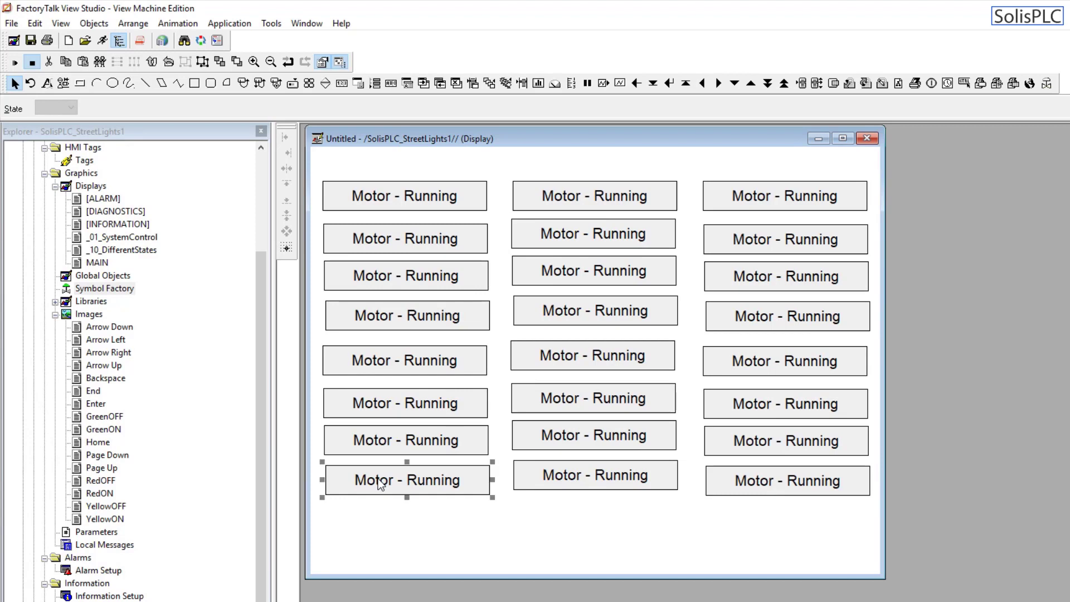
{"action": "left_click", "coordinate": [322, 522]}
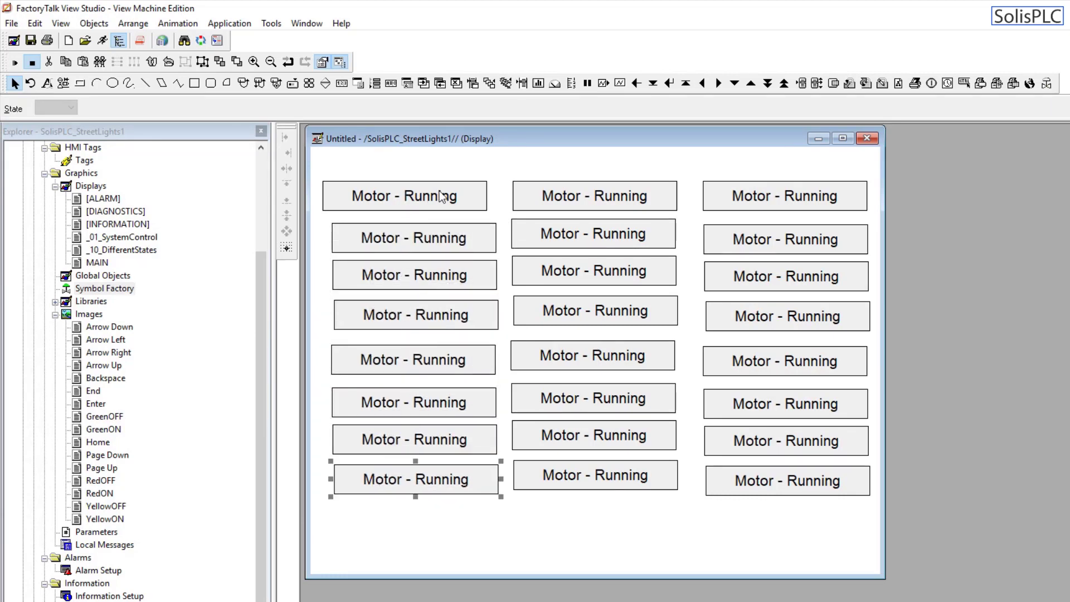
{"action": "left_click", "coordinate": [403, 195]}
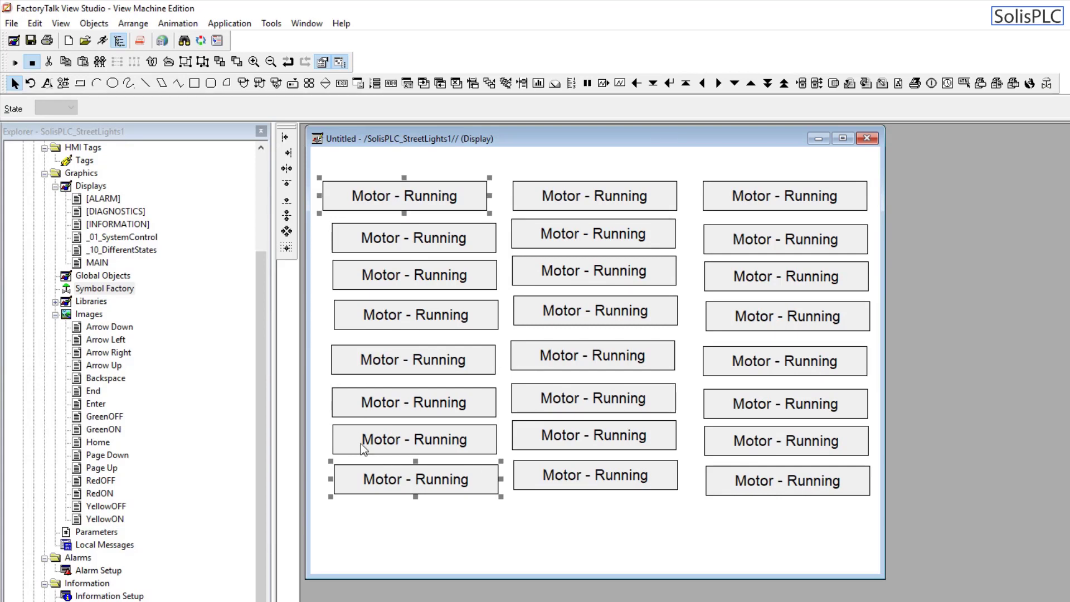
{"action": "mouse_move", "coordinate": [394, 206]}
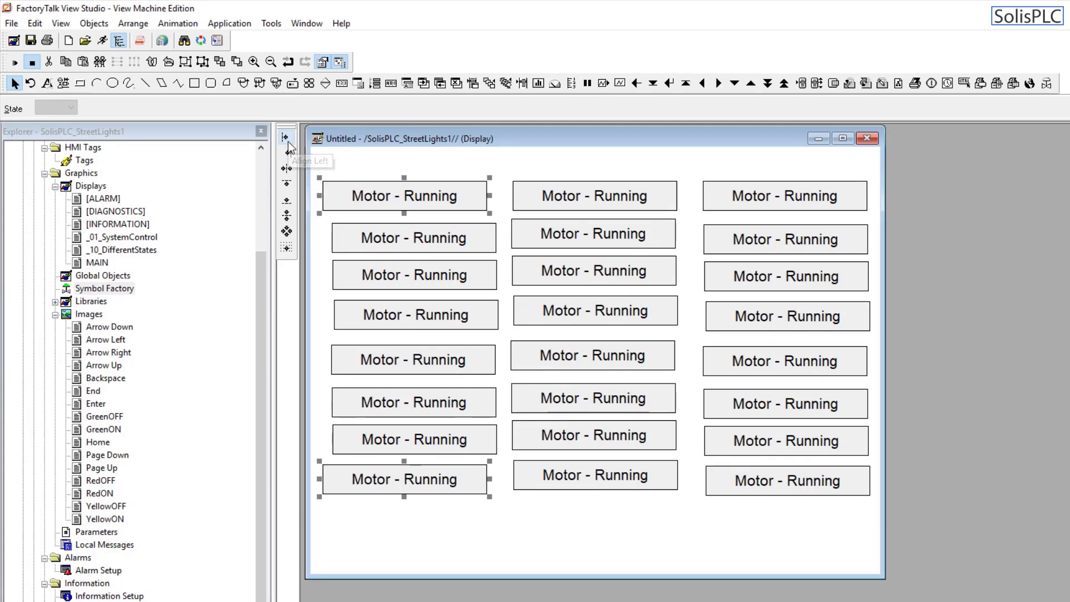
{"action": "left_click", "coordinate": [285, 137]}
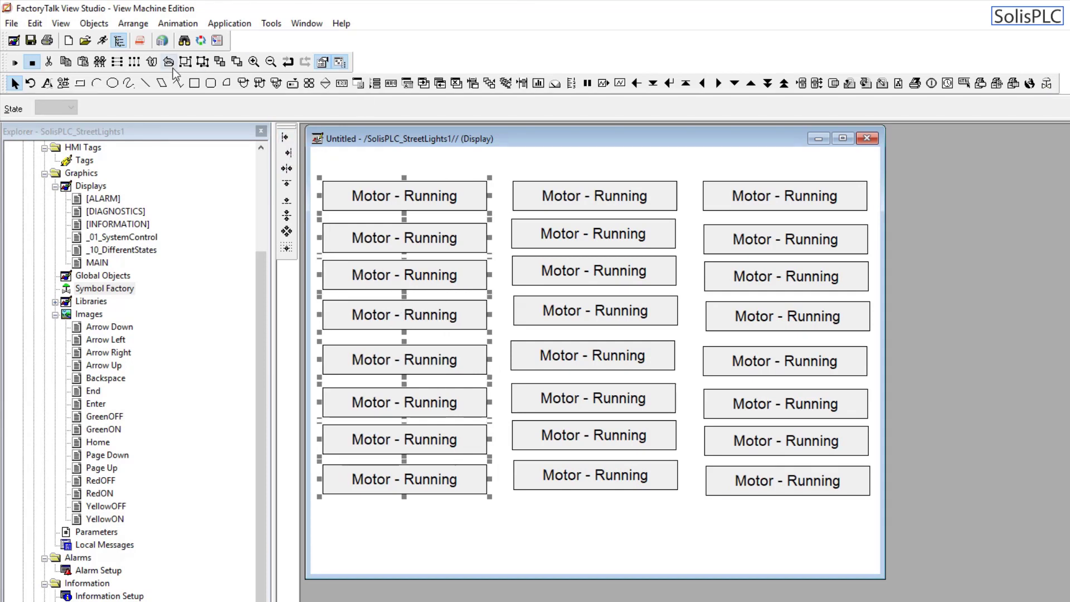
{"action": "mouse_move", "coordinate": [117, 62]}
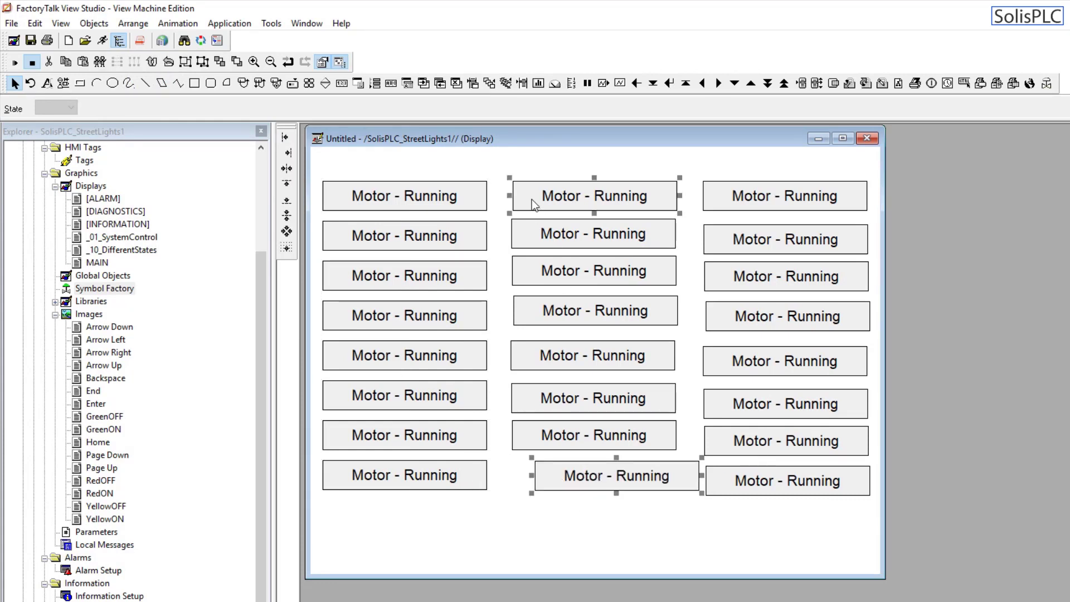
Left-align the middle column's bottom label under its top label and level it with the left column.
{"action": "left_click", "coordinate": [285, 138]}
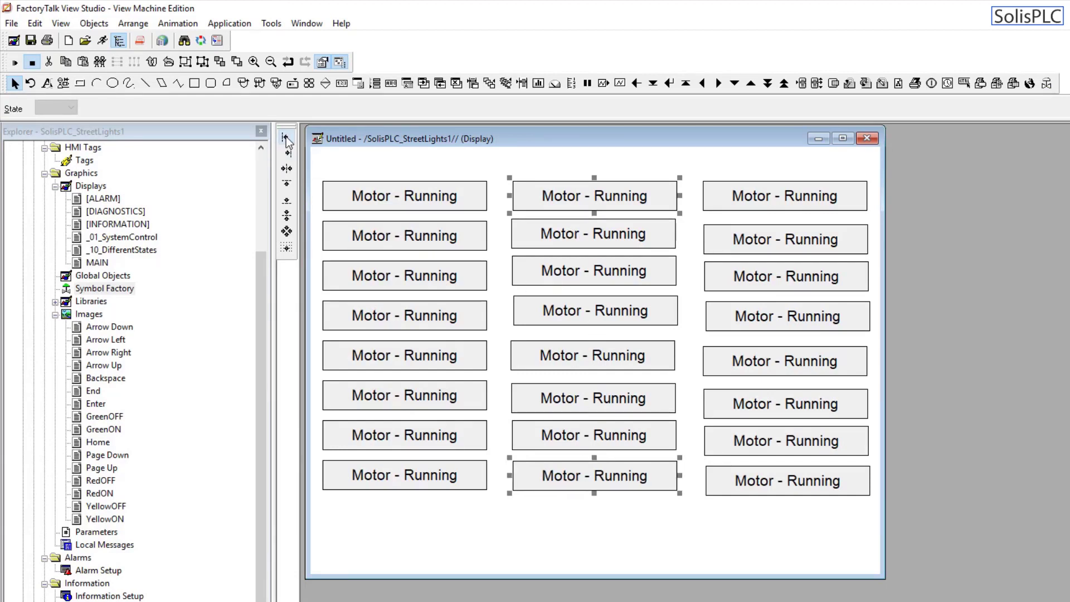
{"action": "left_click", "coordinate": [404, 474]}
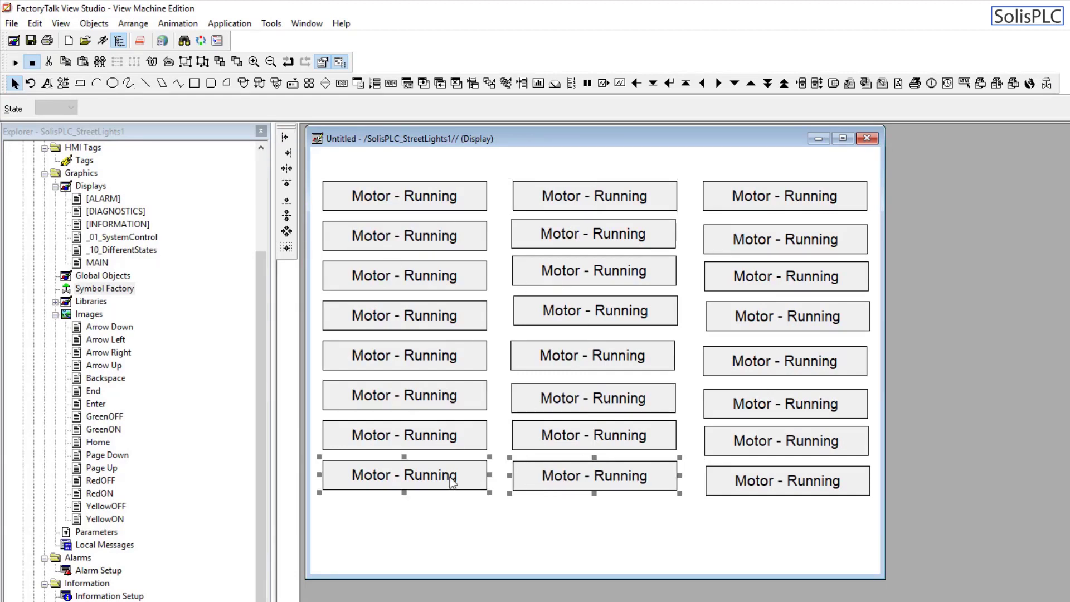
{"action": "mouse_move", "coordinate": [490, 484]}
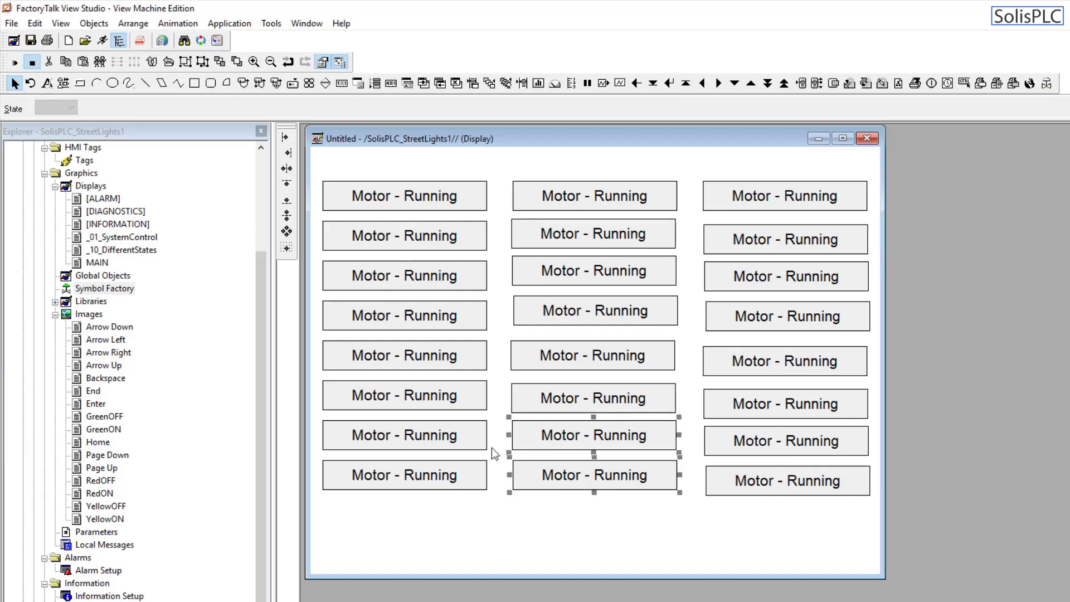
{"action": "left_click", "coordinate": [550, 447]}
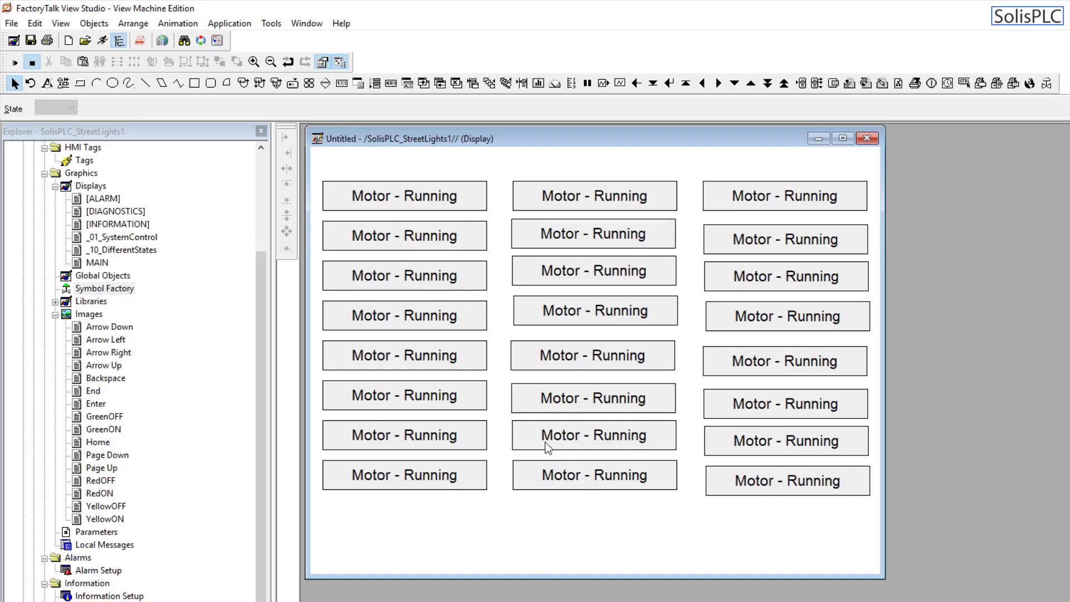
{"action": "left_click", "coordinate": [593, 434]}
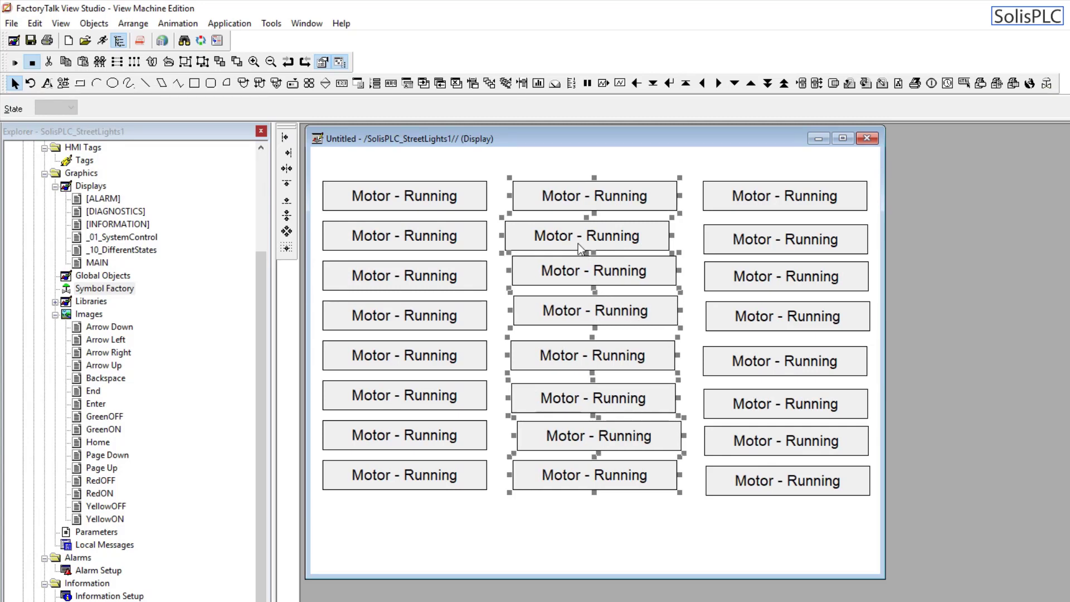
Select all eight middle-column labels and align their left edges.
{"action": "left_click", "coordinate": [498, 458]}
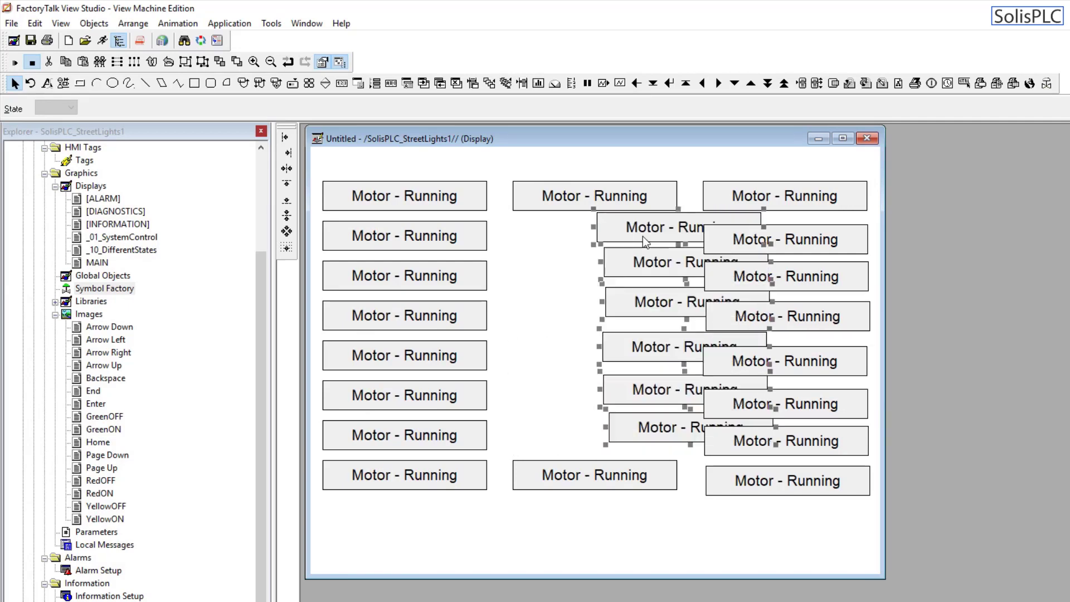
{"action": "left_click", "coordinate": [595, 474]}
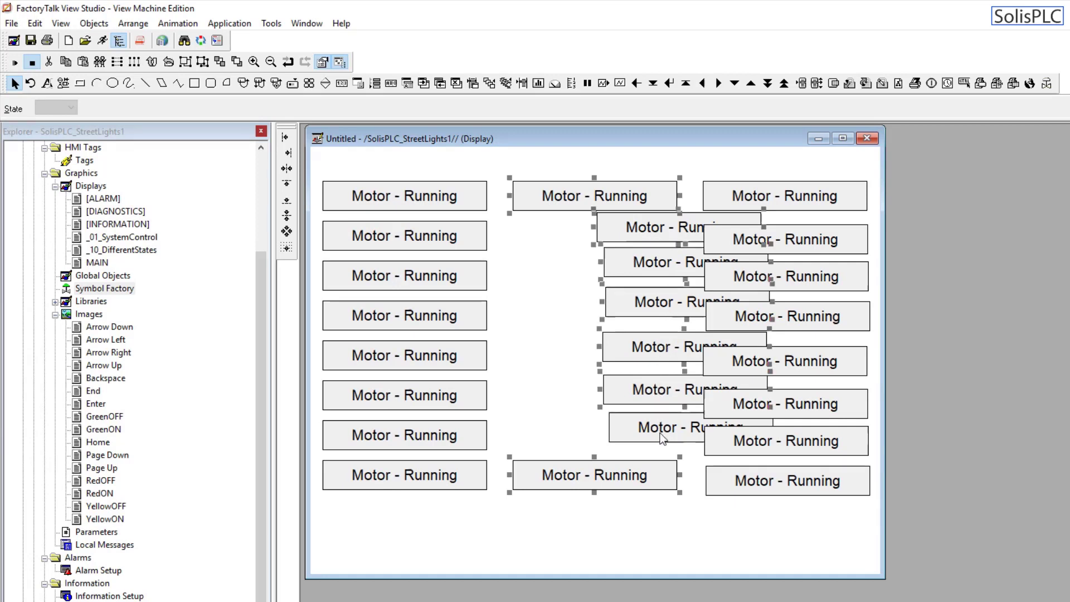
{"action": "mouse_move", "coordinate": [285, 137]}
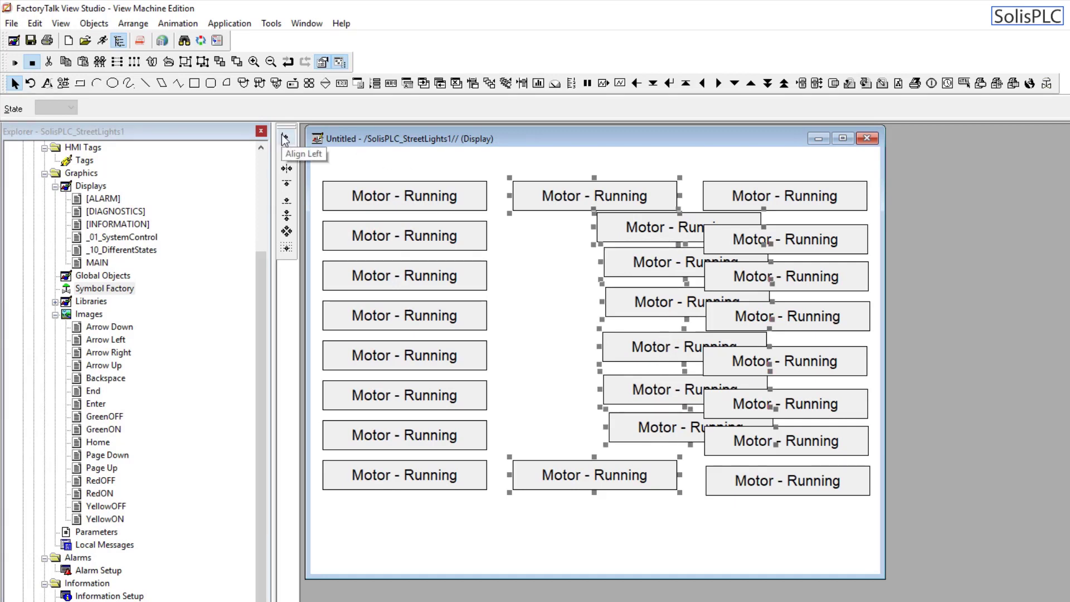
{"action": "left_click", "coordinate": [116, 61]}
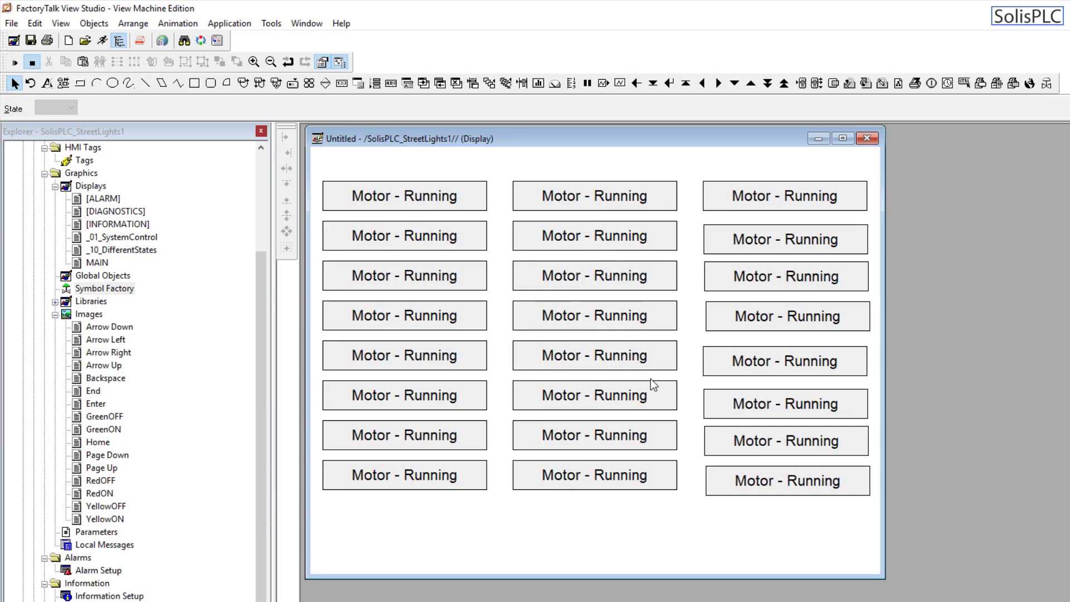
{"action": "mouse_move", "coordinate": [585, 239]}
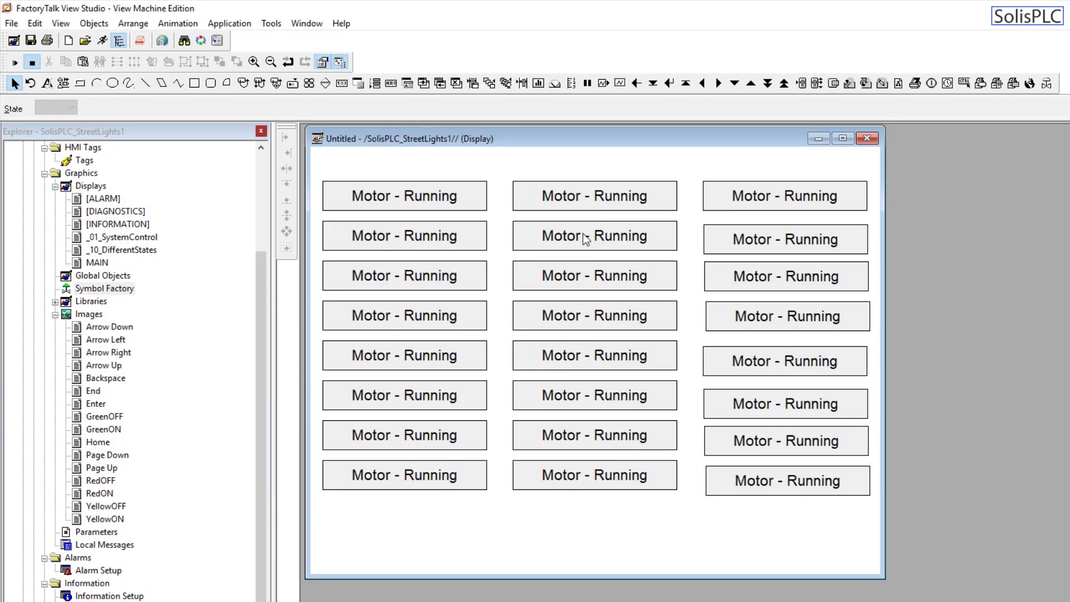
{"action": "mouse_move", "coordinate": [565, 218]}
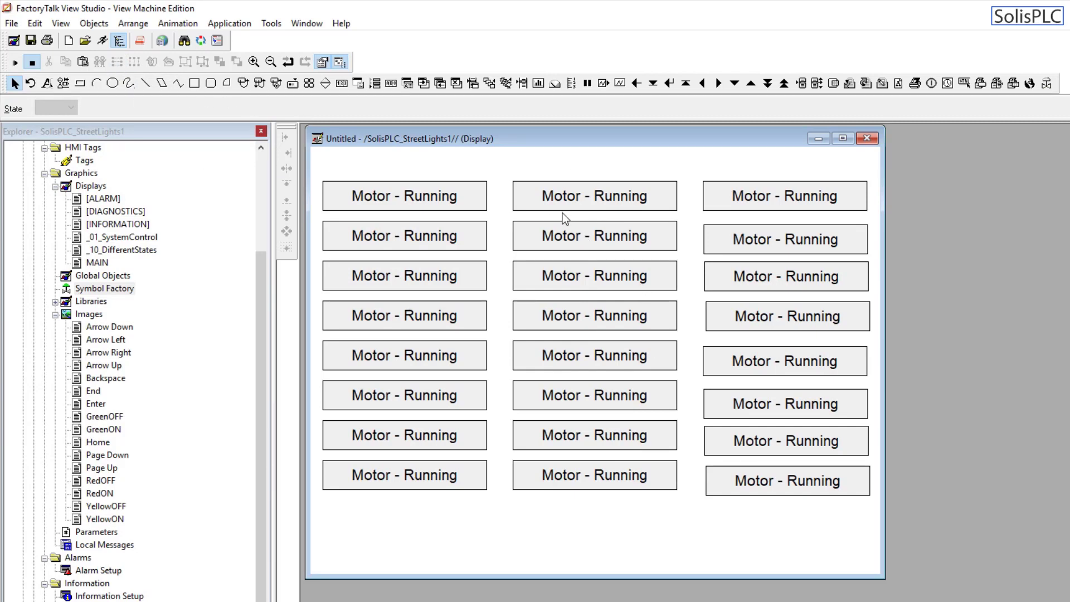
{"action": "left_click", "coordinate": [593, 195]}
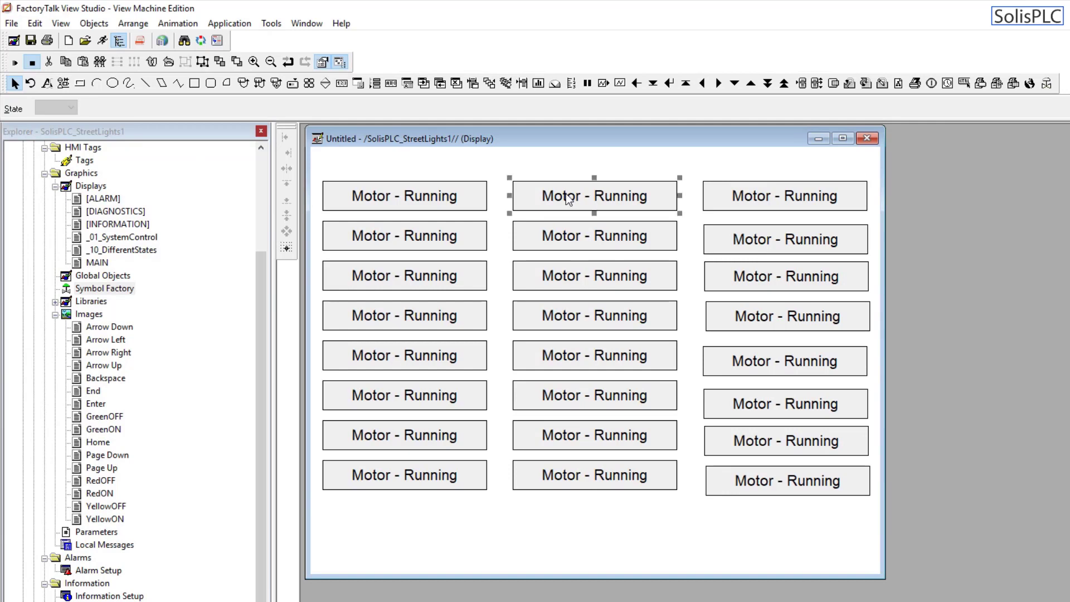
Select the middle column's bottom label to pair it with its right-column neighbour.
{"action": "left_click", "coordinate": [593, 474]}
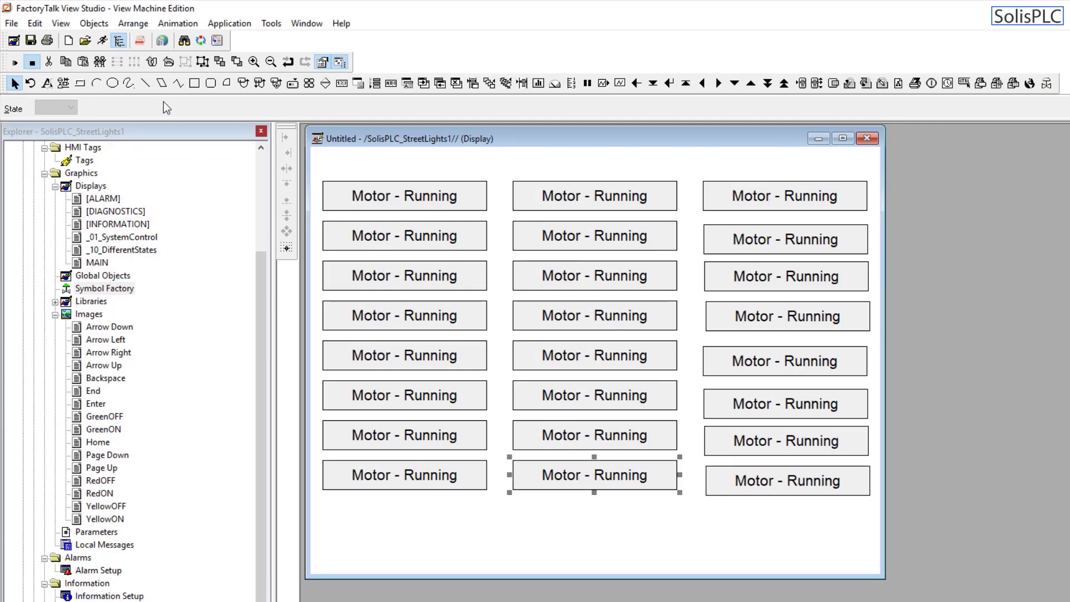
{"action": "mouse_move", "coordinate": [525, 219]}
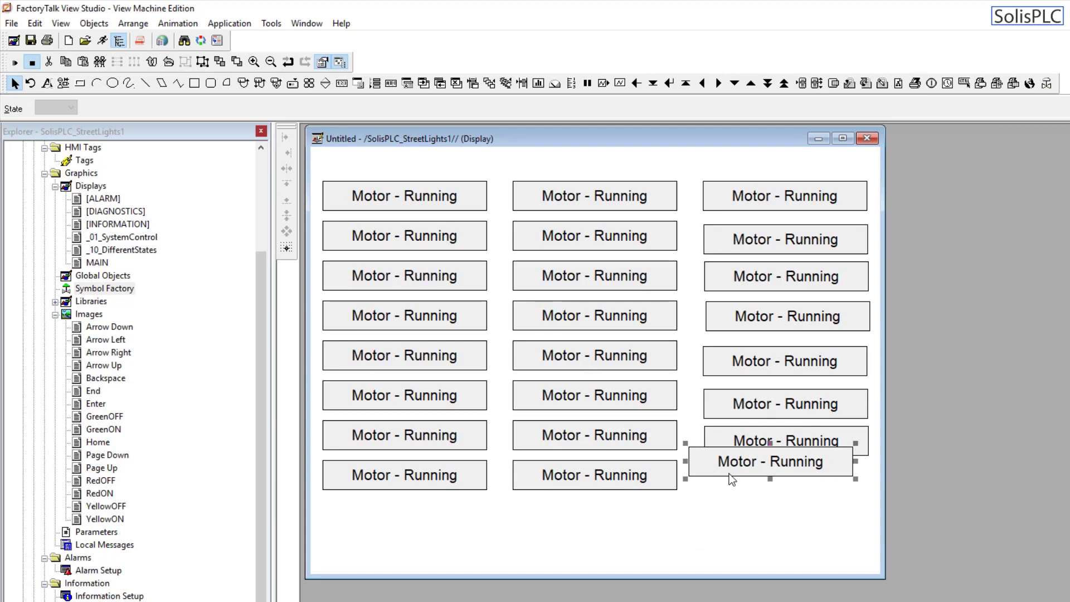
{"action": "mouse_move", "coordinate": [675, 413]}
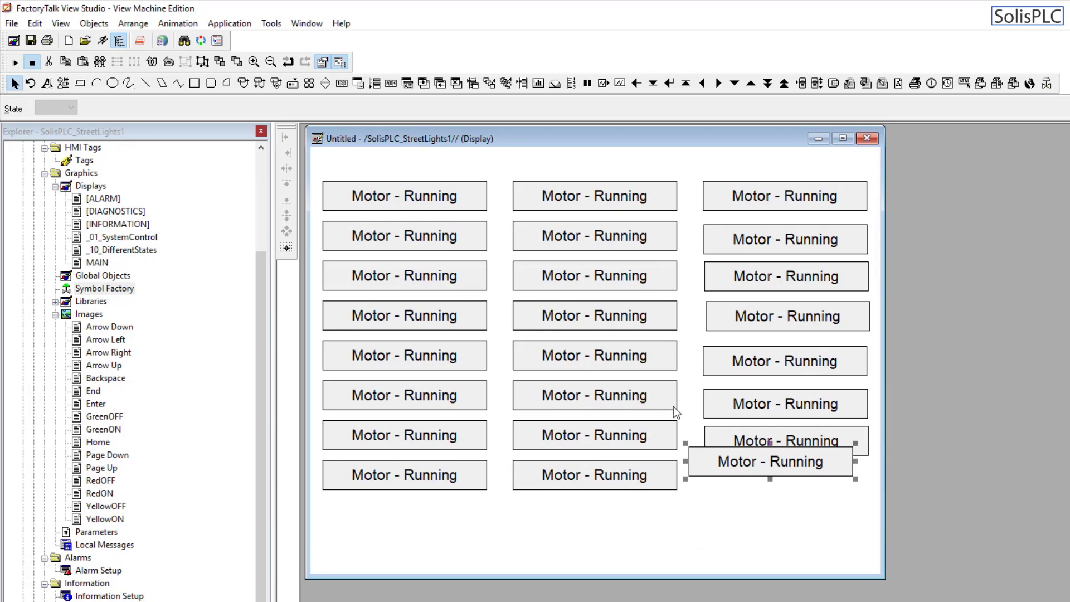
{"action": "left_click", "coordinate": [594, 474]}
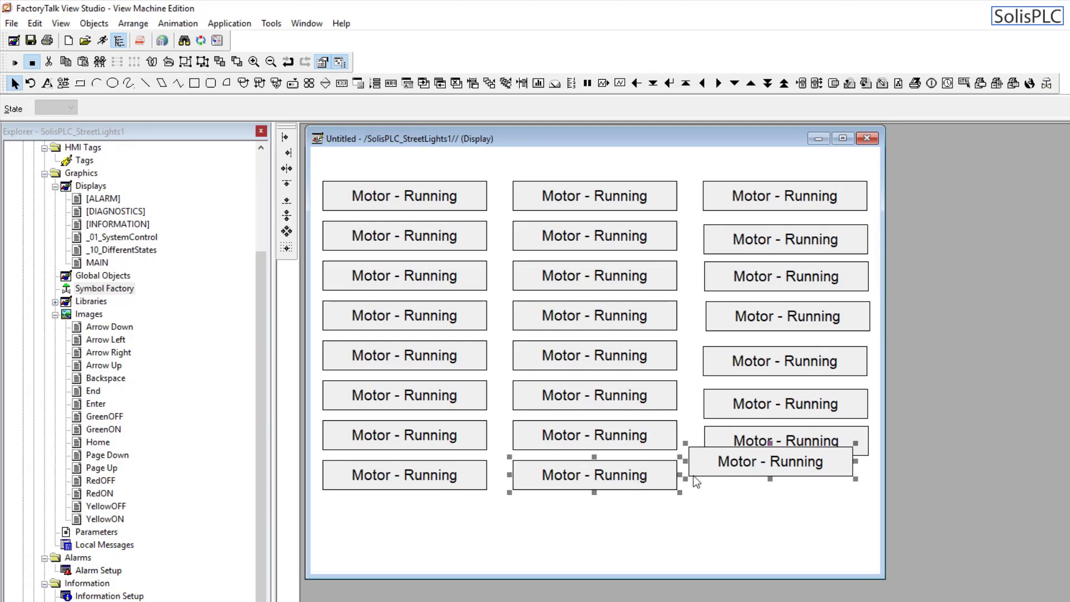
{"action": "mouse_move", "coordinate": [287, 200]}
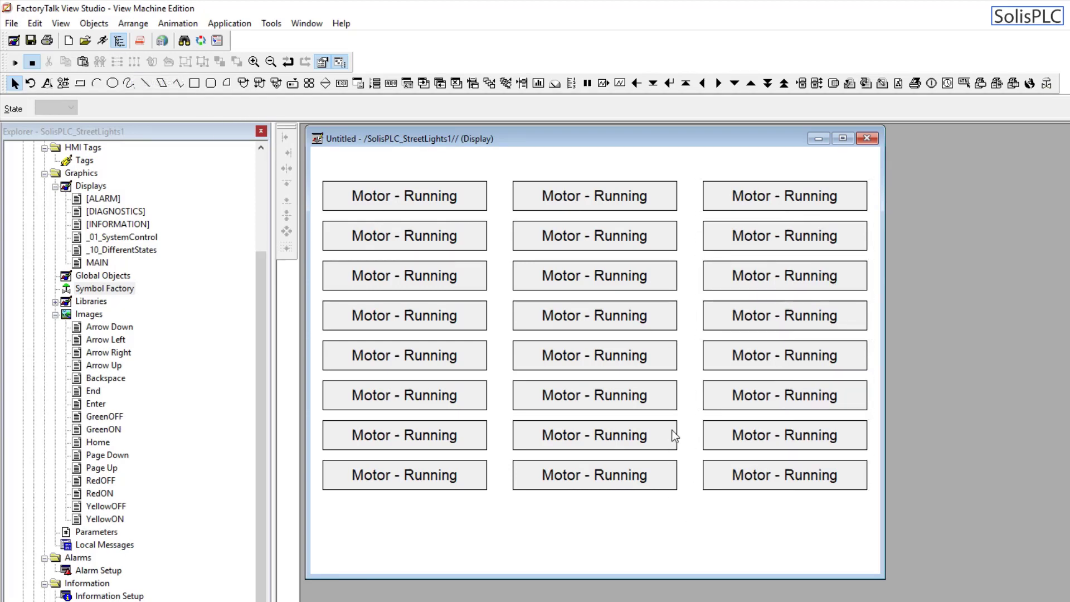
{"action": "mouse_move", "coordinate": [713, 471]}
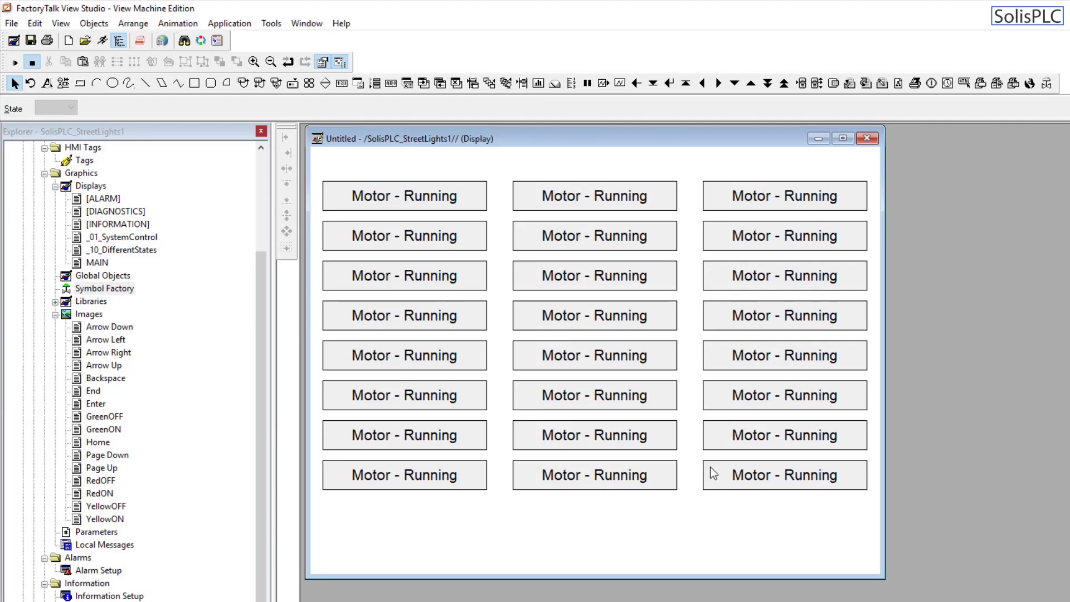
{"action": "mouse_move", "coordinate": [642, 323]}
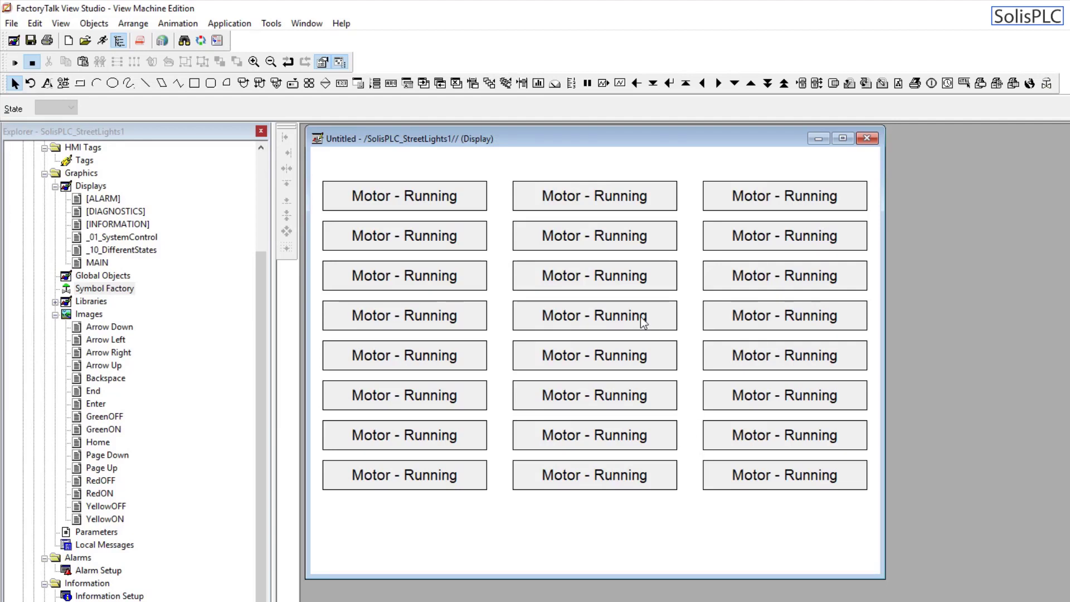
Edit the first two labels to read 'Motor 1 - Running' and 'Motor 2 - Running'.
{"action": "left_click", "coordinate": [404, 196]}
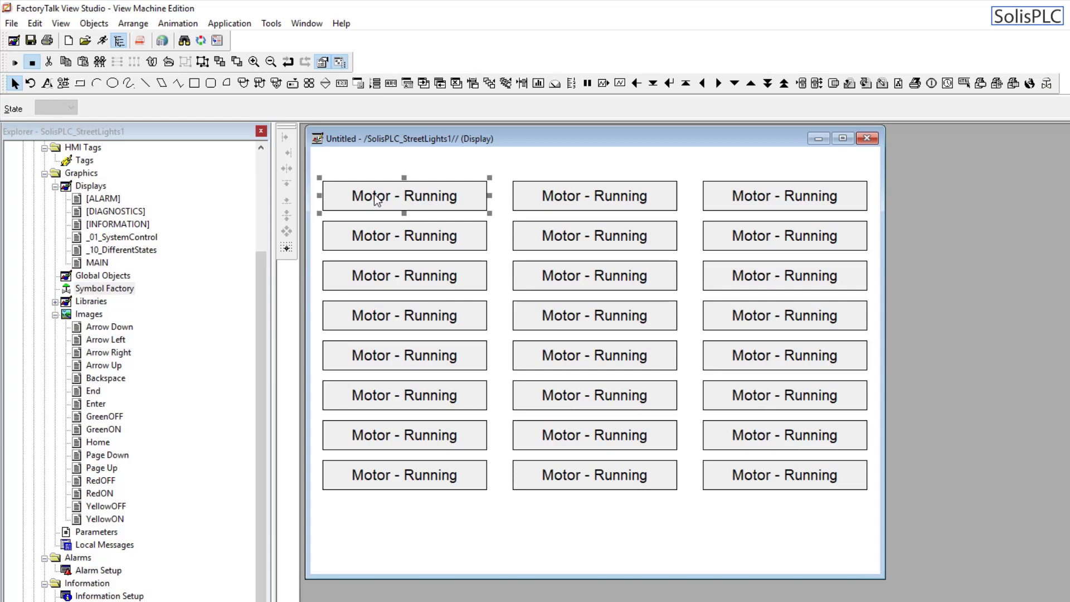
{"action": "double_click", "coordinate": [403, 195]}
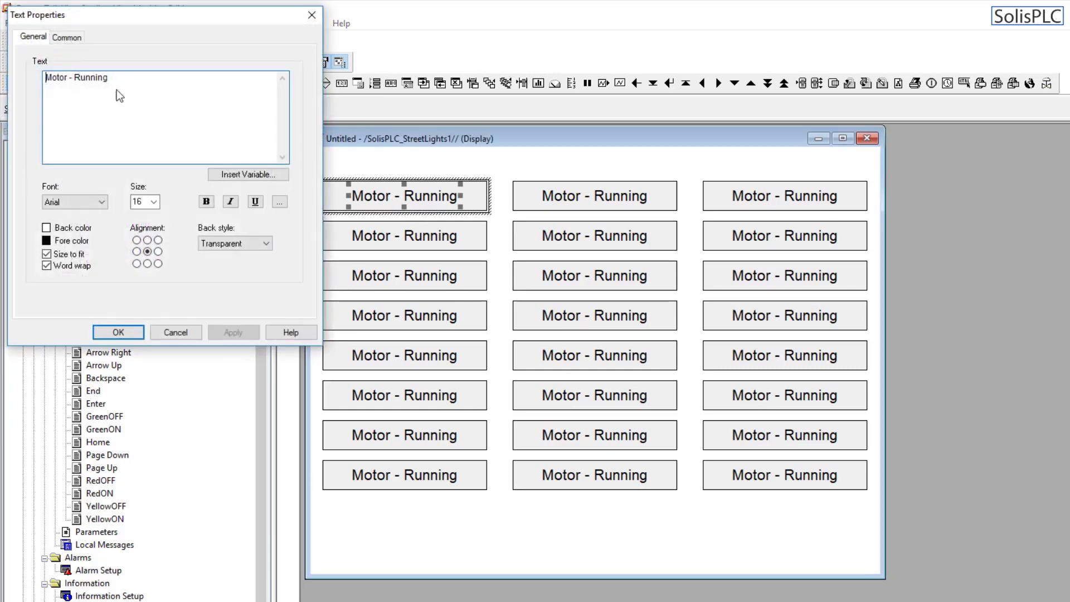
{"action": "type", "text": "1"}
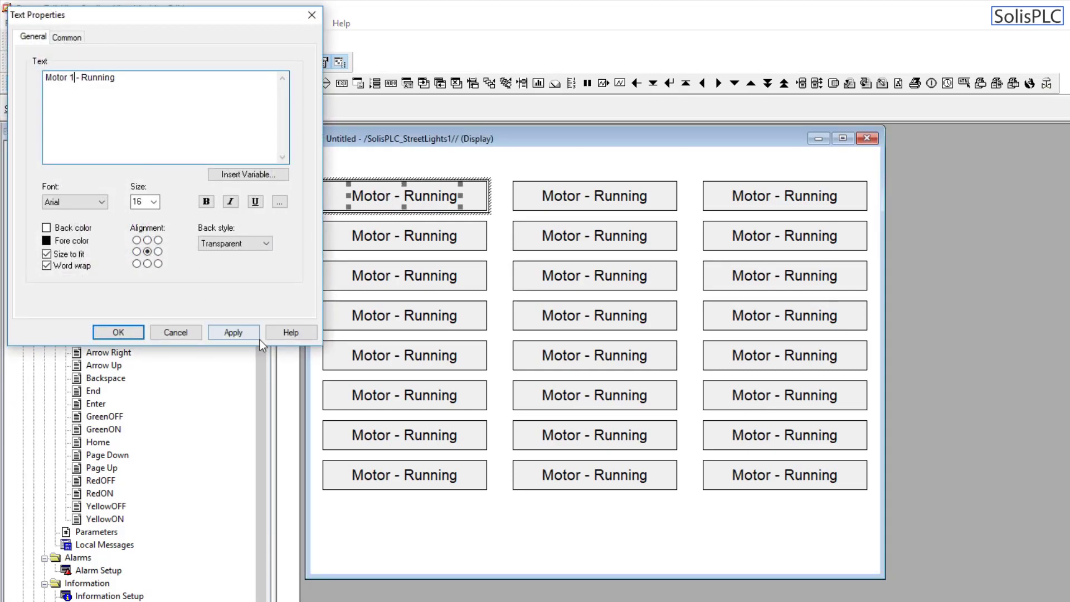
{"action": "left_click", "coordinate": [118, 332]}
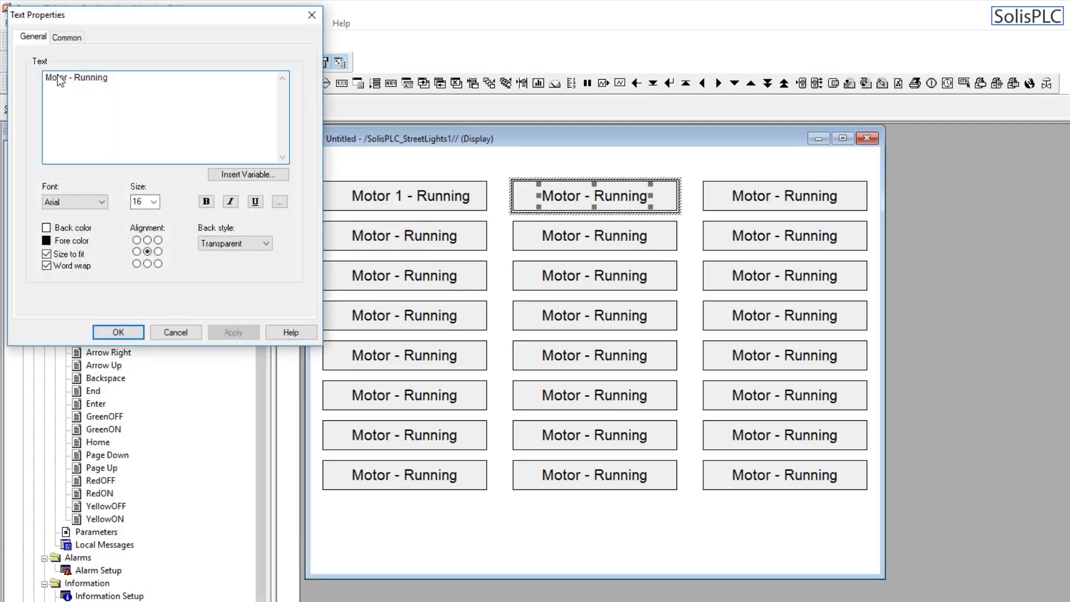
{"action": "left_click", "coordinate": [233, 332]}
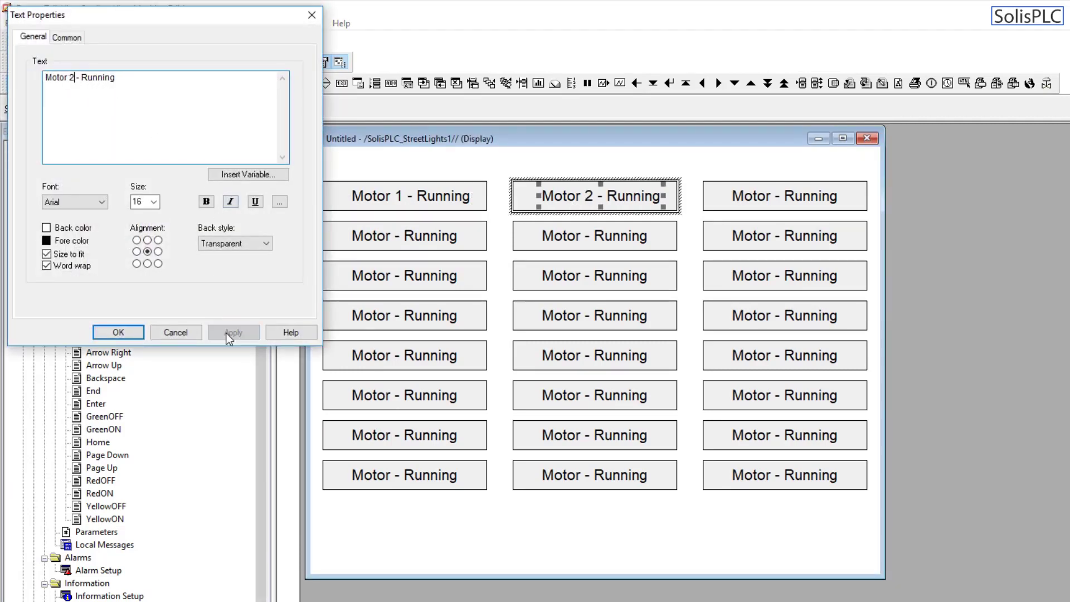
{"action": "left_click", "coordinate": [118, 332]}
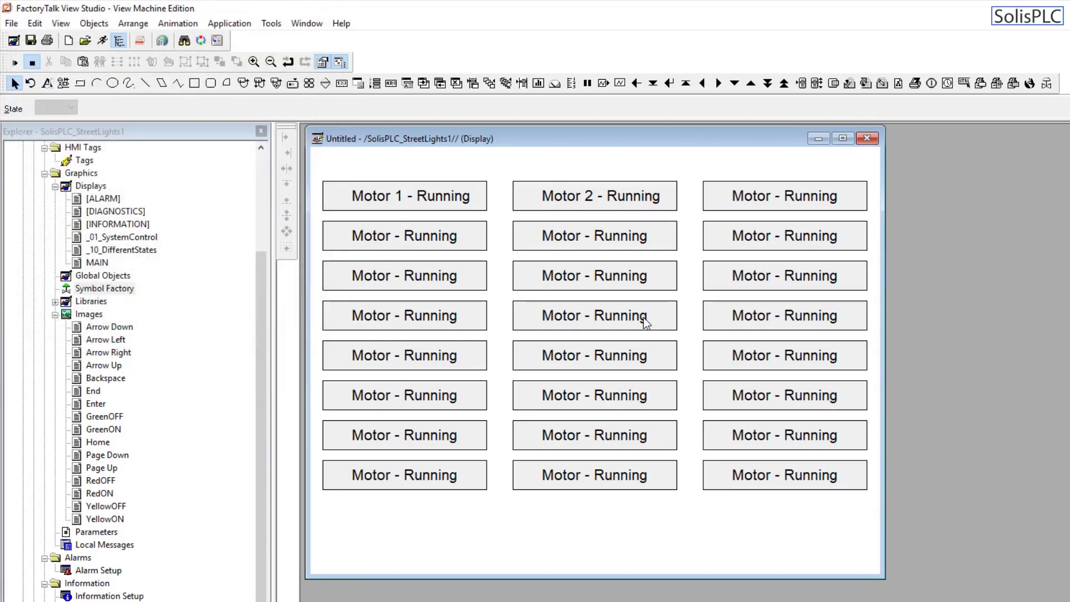
Re-centre the Motor 2 and Motor 1 text within their frames.
{"action": "left_click", "coordinate": [593, 195]}
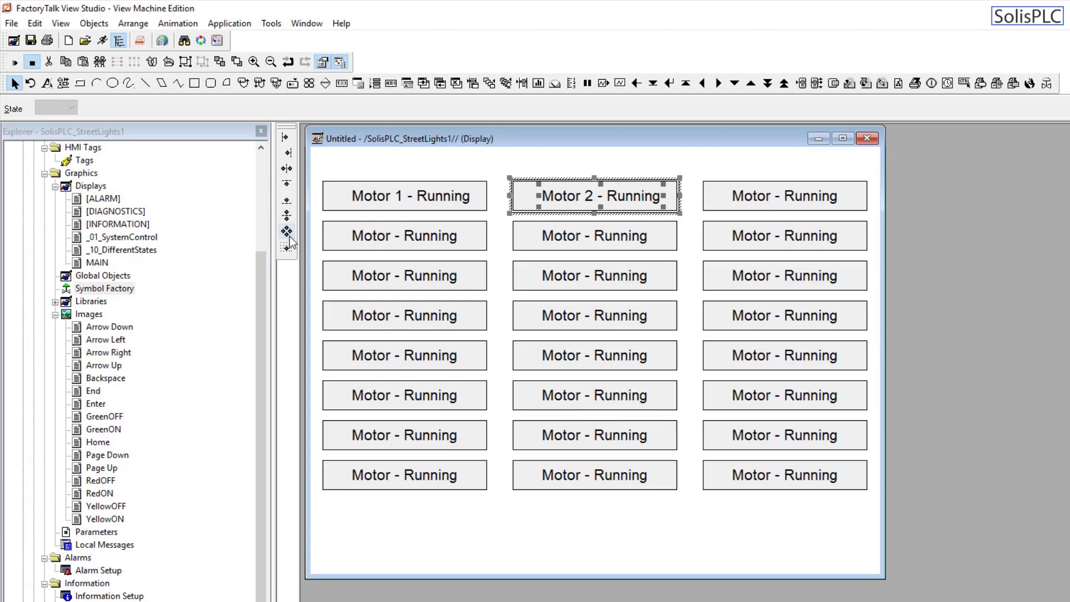
{"action": "left_click", "coordinate": [404, 196]}
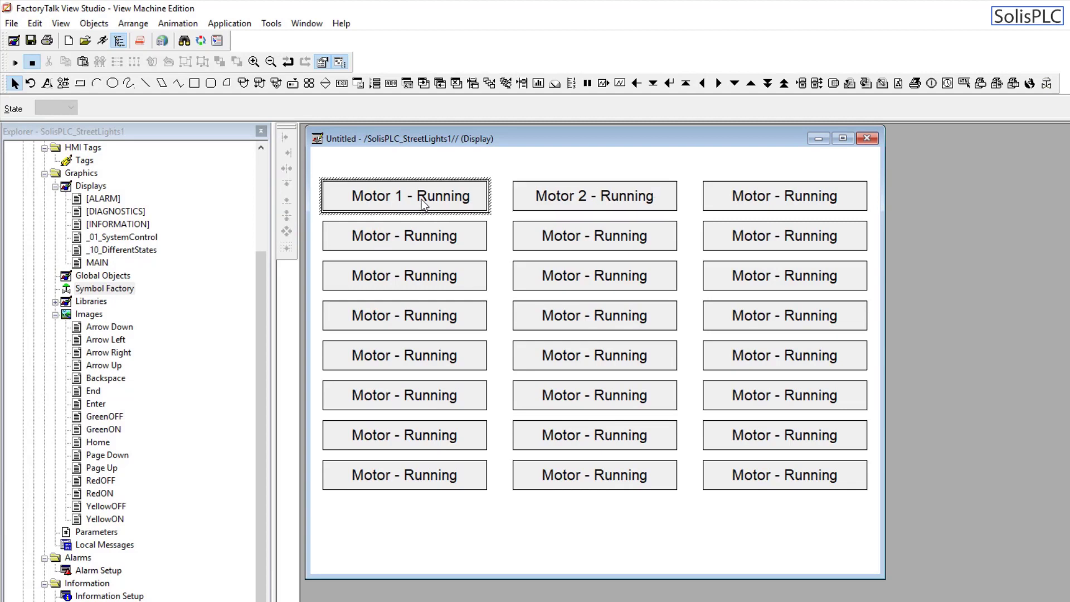
{"action": "left_click", "coordinate": [404, 195]}
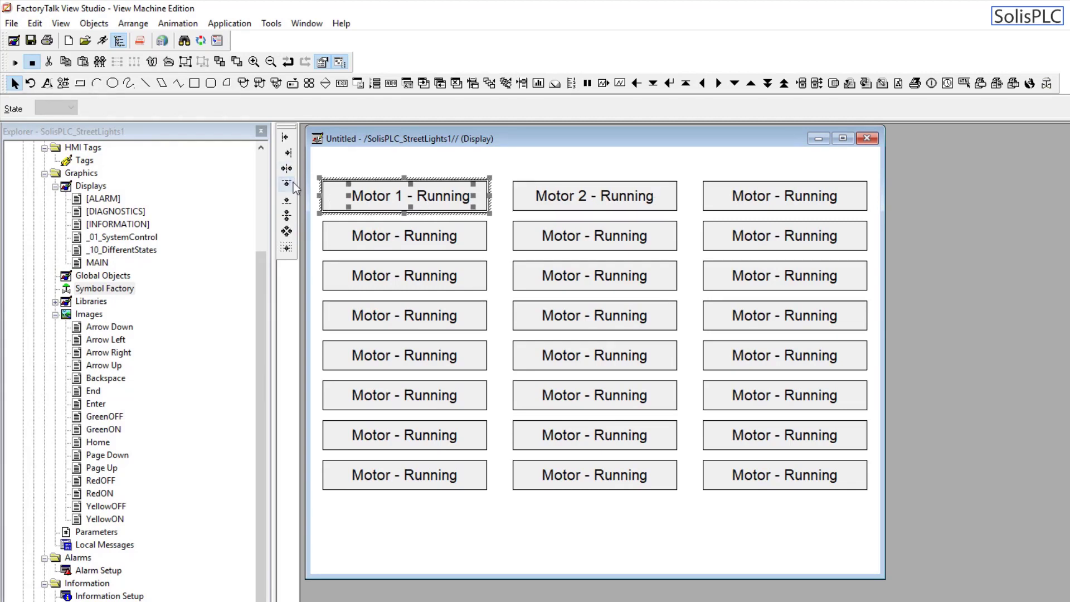
{"action": "left_click", "coordinate": [559, 212]}
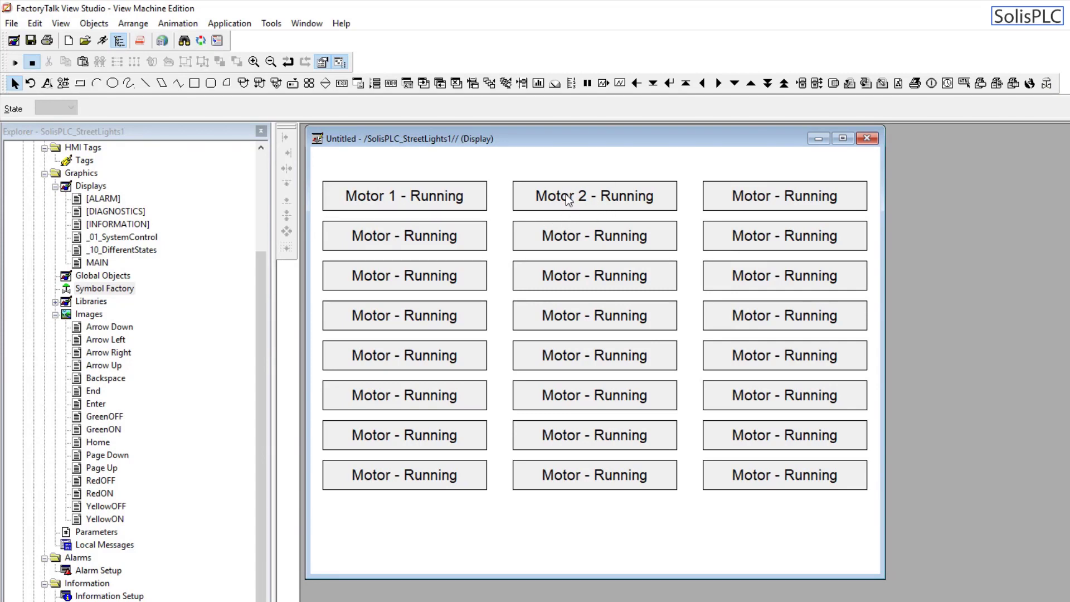
{"action": "mouse_move", "coordinate": [670, 444]}
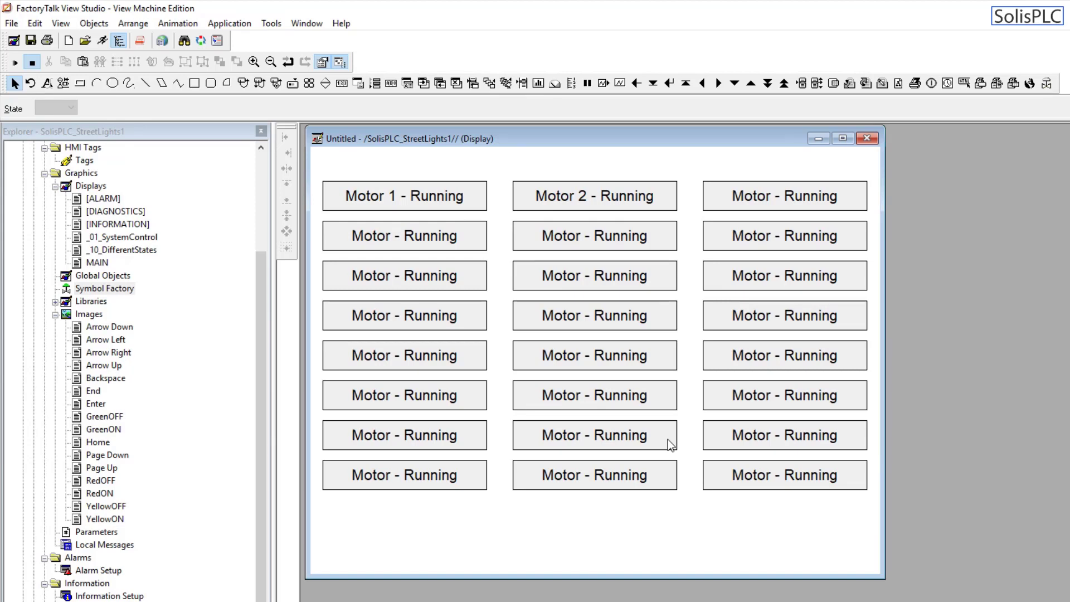
{"action": "mouse_move", "coordinate": [706, 451]}
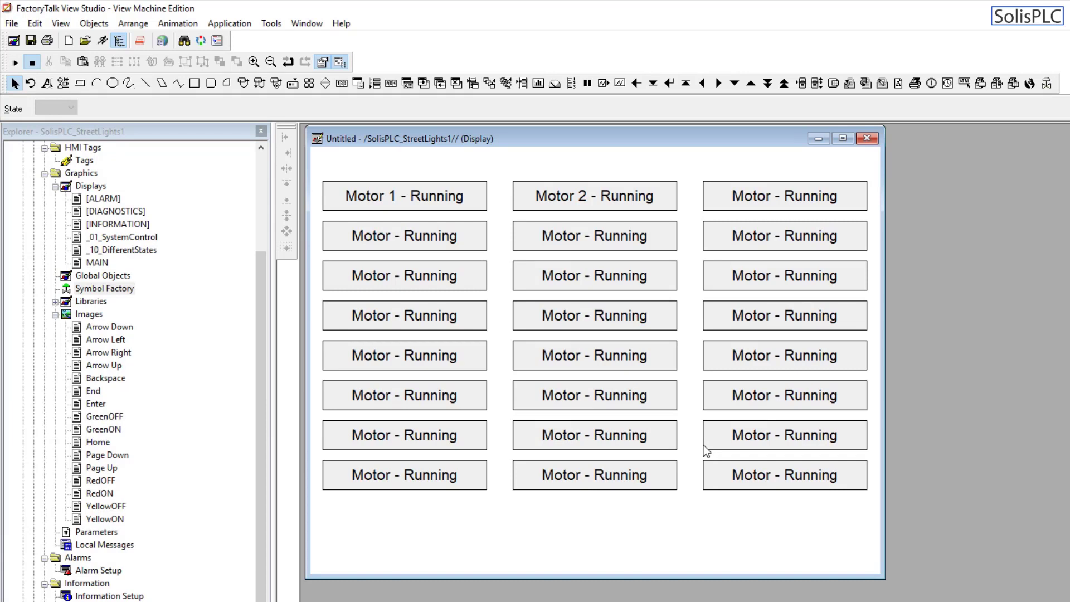
{"action": "mouse_move", "coordinate": [322, 510]}
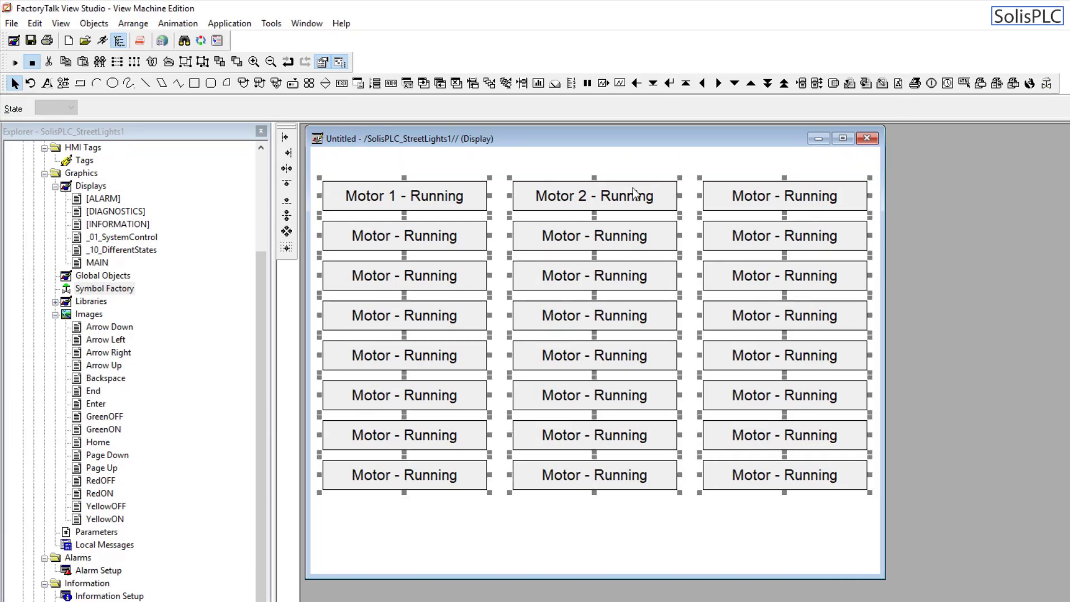
{"action": "left_click", "coordinate": [722, 176]}
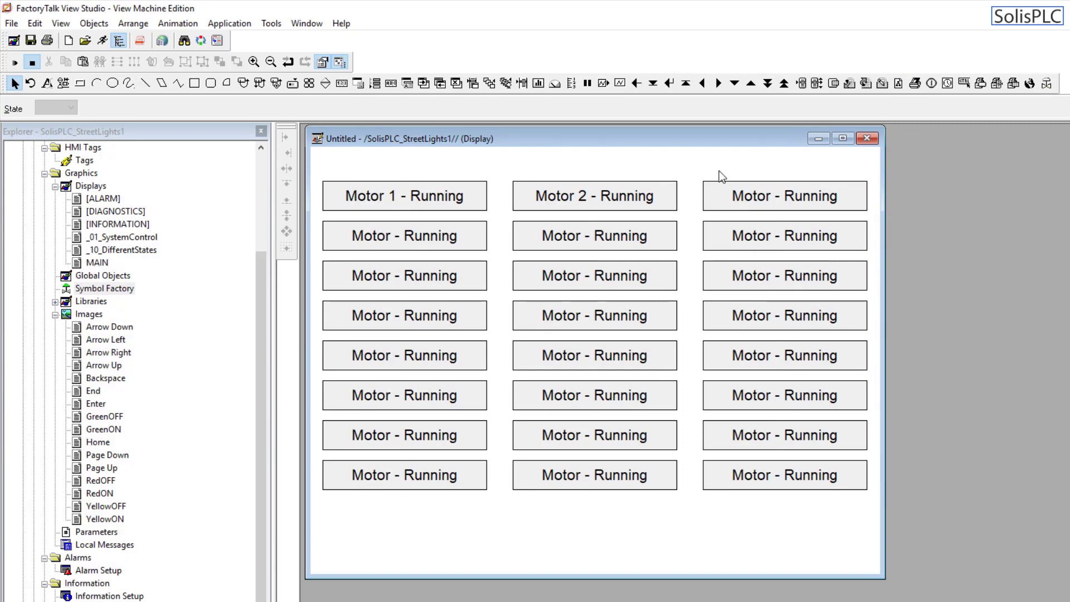
{"action": "mouse_move", "coordinate": [632, 176]}
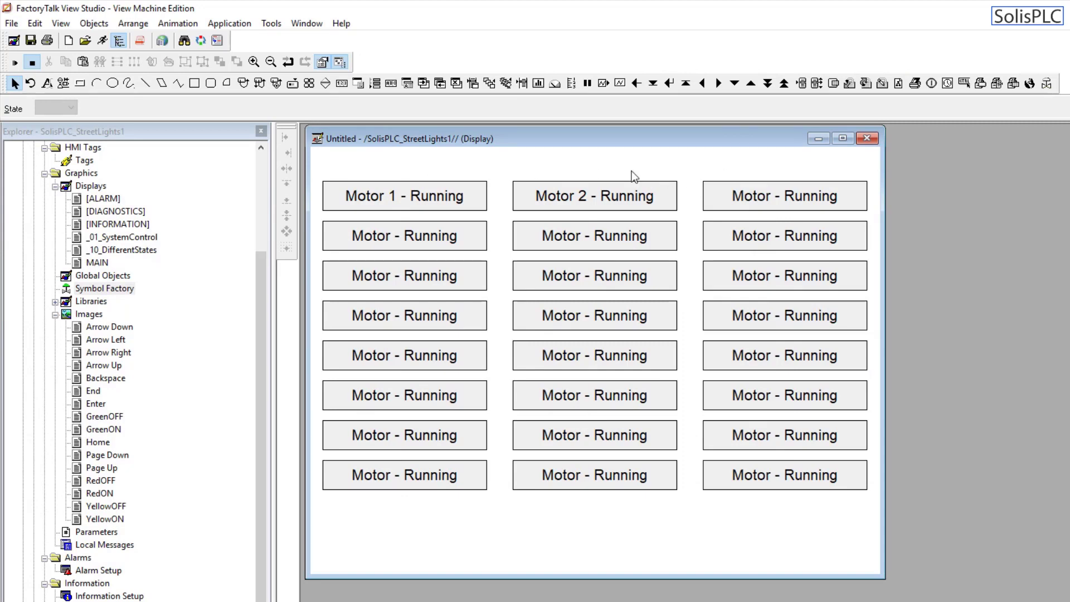
{"action": "mouse_move", "coordinate": [799, 165]}
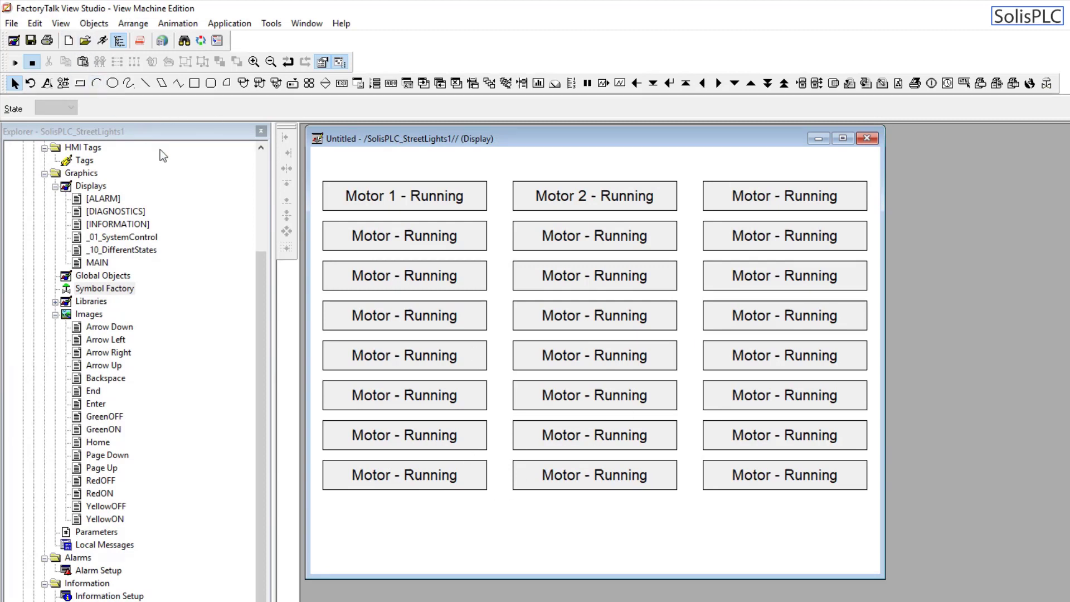
{"action": "mouse_move", "coordinate": [608, 532]}
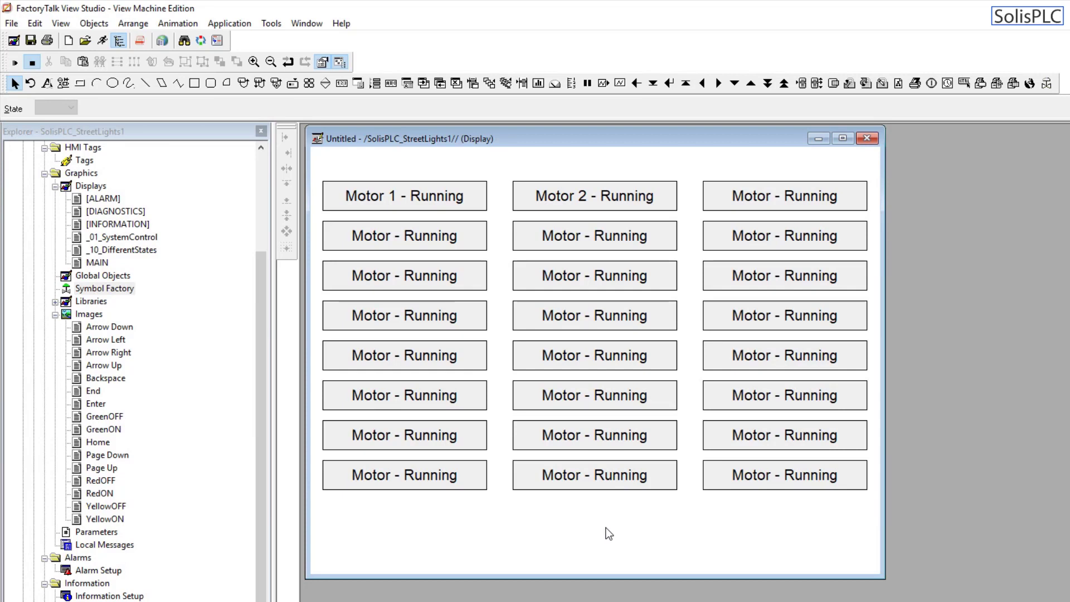
{"action": "mouse_move", "coordinate": [603, 401]}
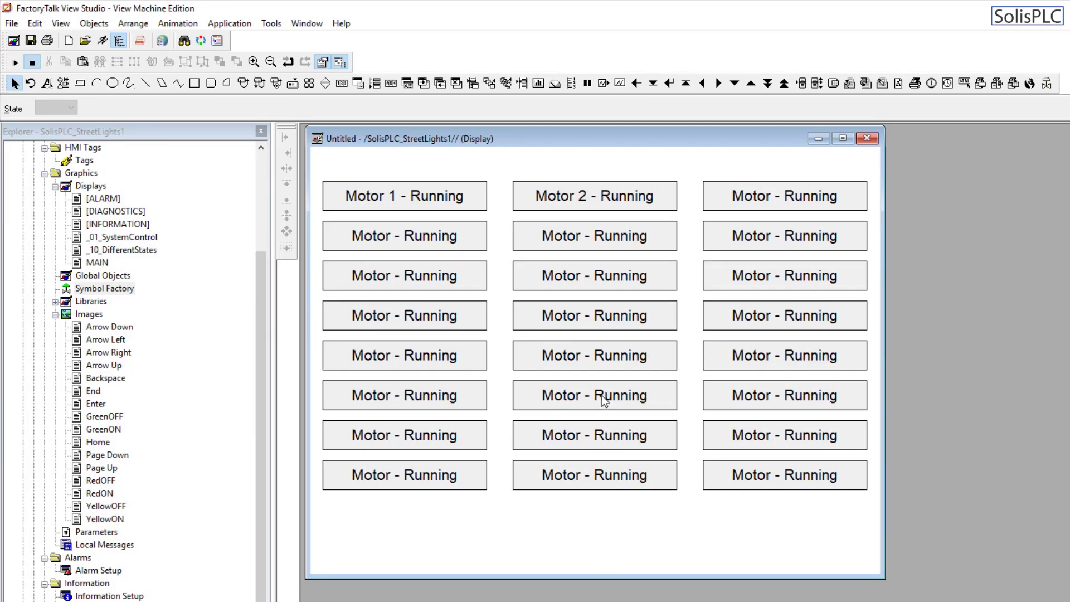
{"action": "mouse_move", "coordinate": [433, 448]}
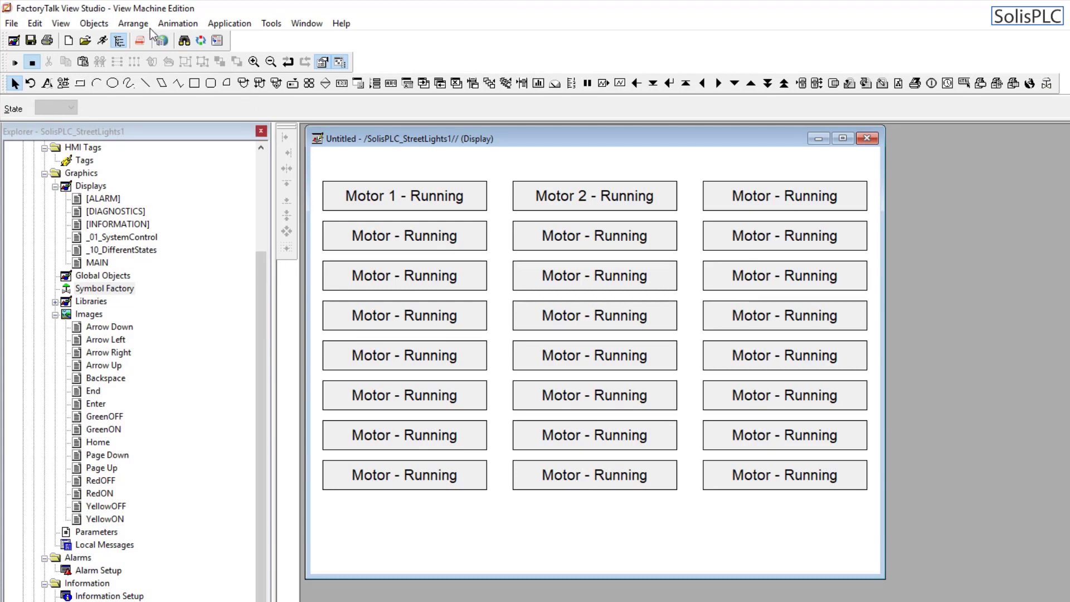
{"action": "left_click", "coordinate": [60, 23]}
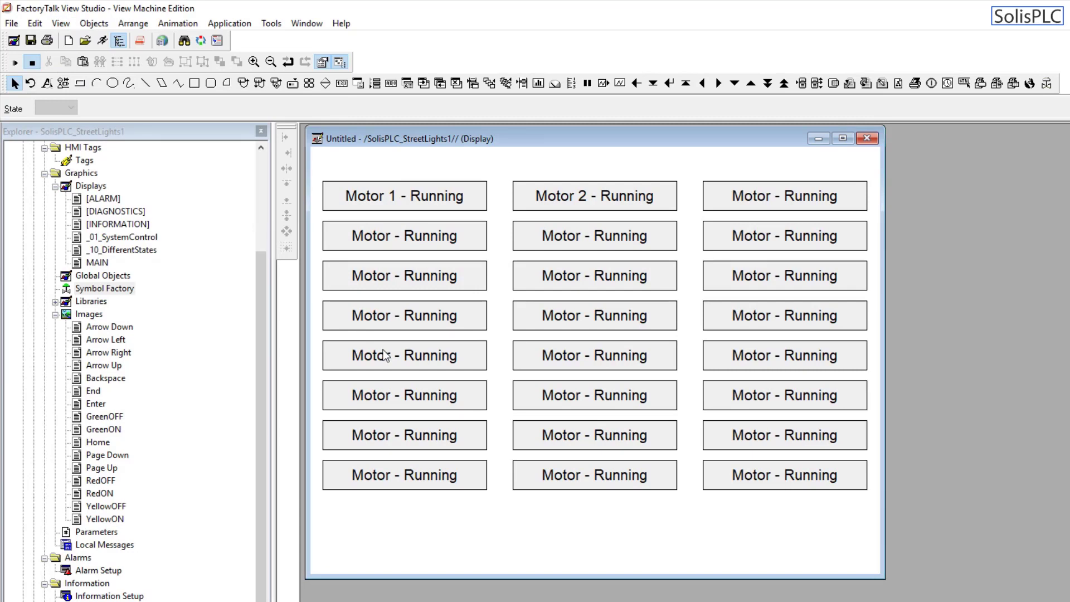
{"action": "mouse_move", "coordinate": [496, 307]}
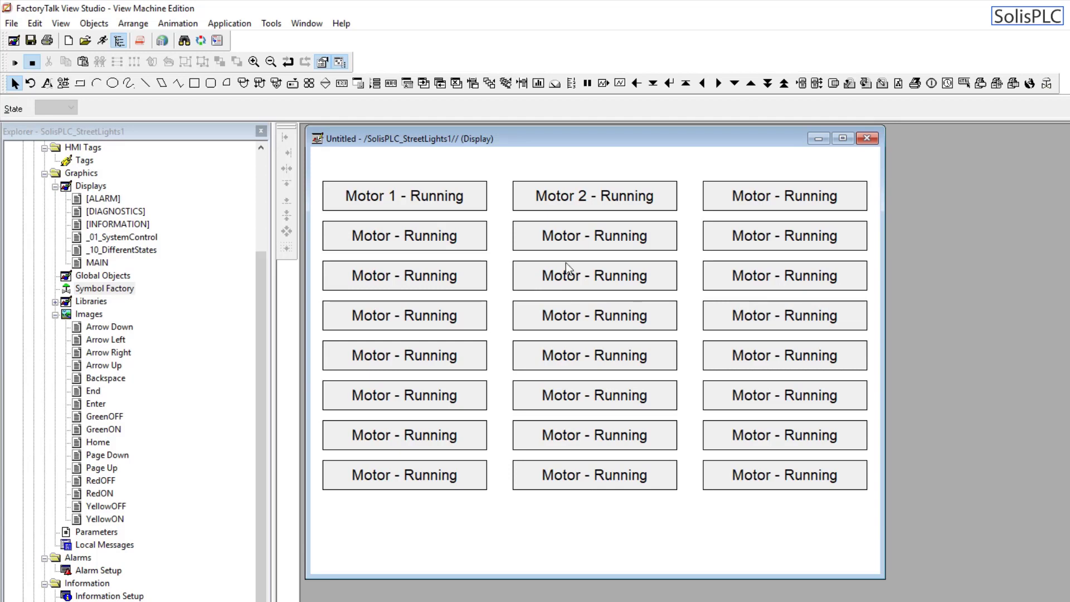
{"action": "mouse_move", "coordinate": [564, 245]}
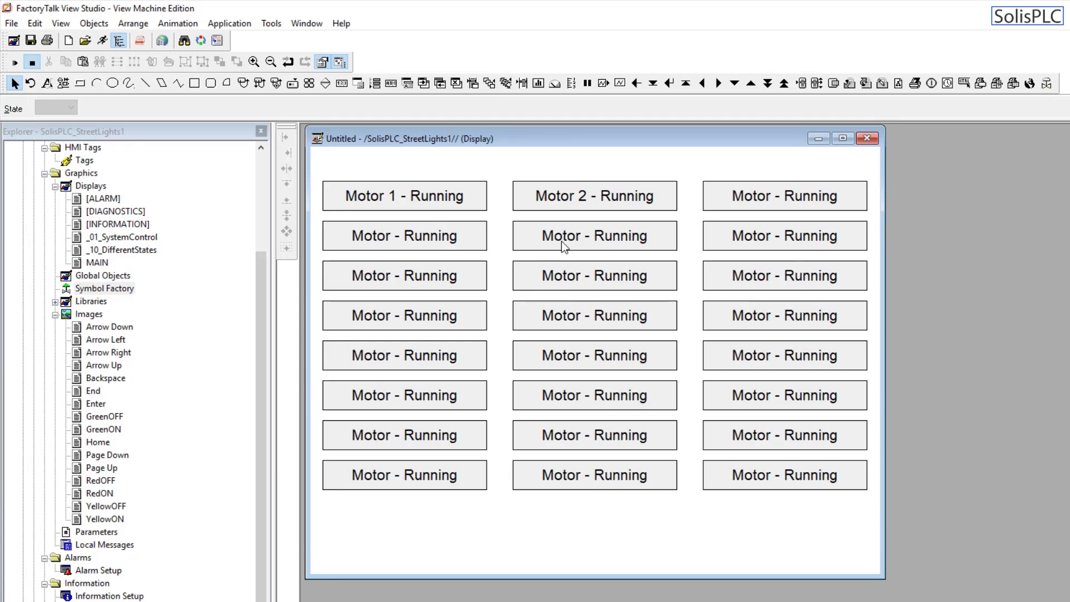